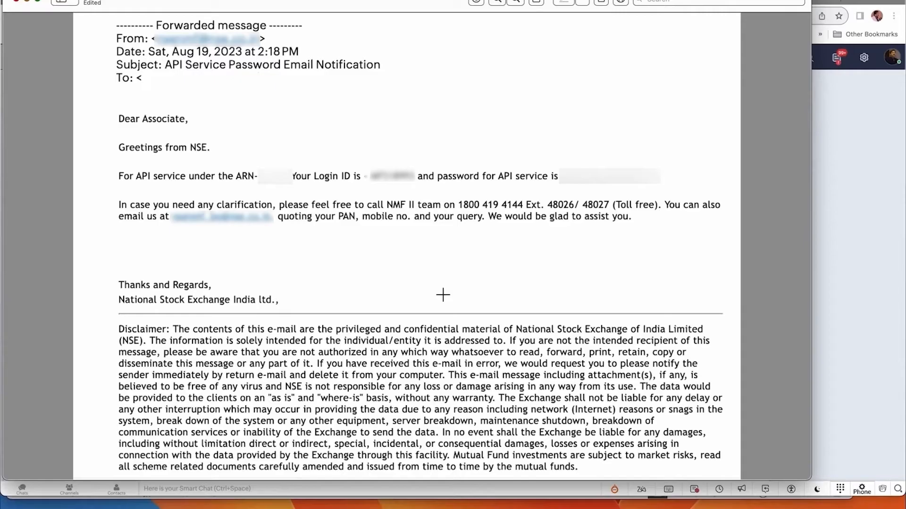
mouse_move(377, 48)
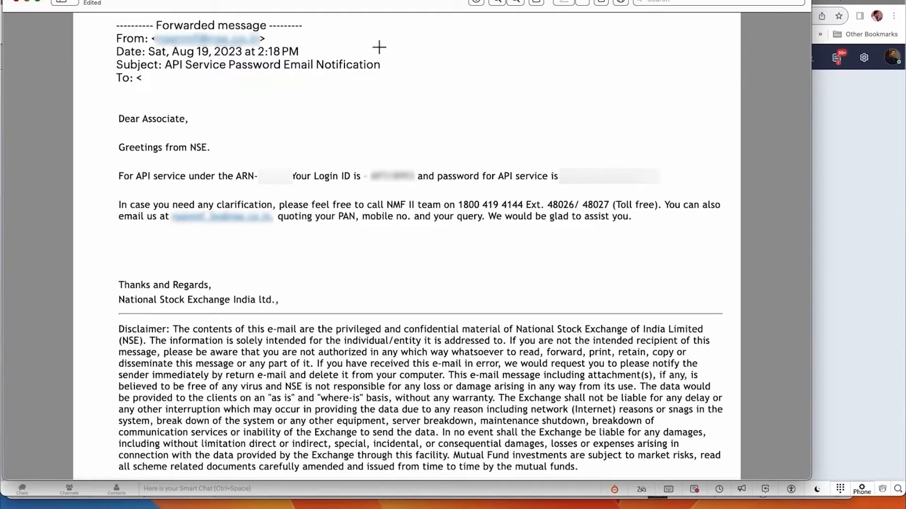
mouse_move(383, 149)
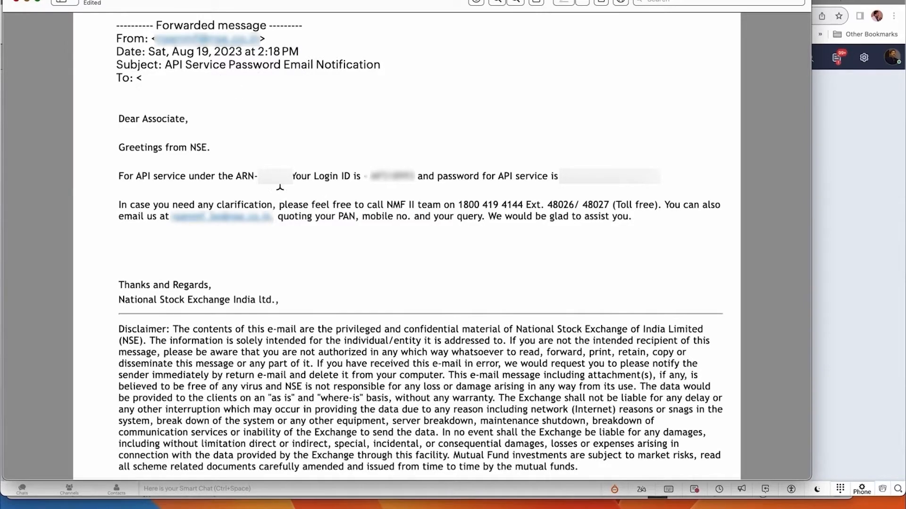
mouse_move(376, 185)
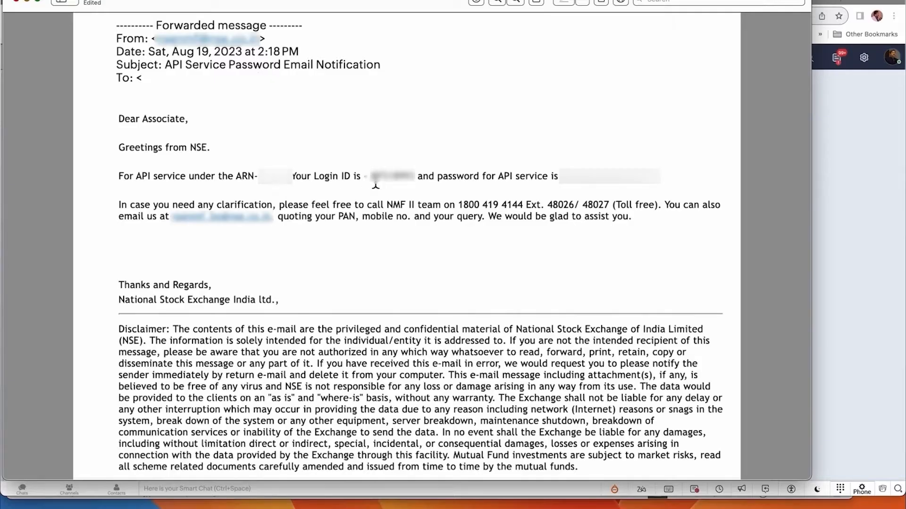
mouse_move(294, 186)
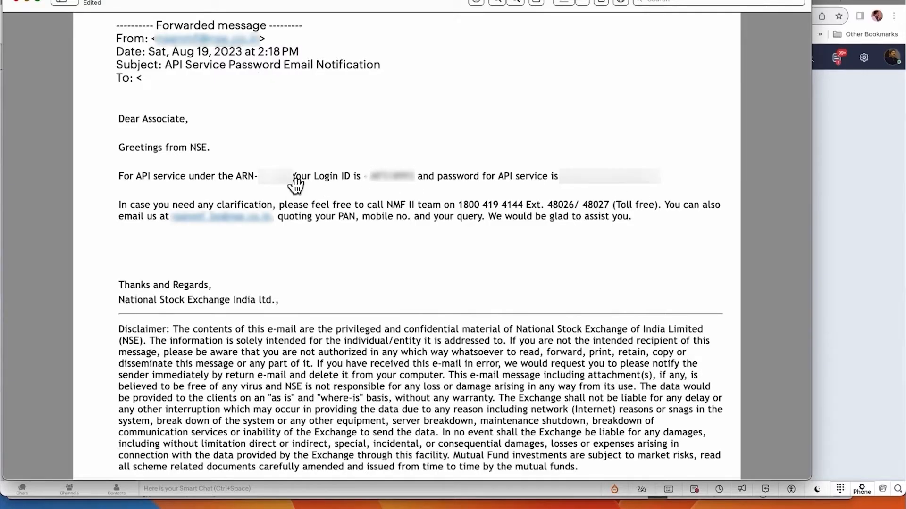
mouse_move(19, 9)
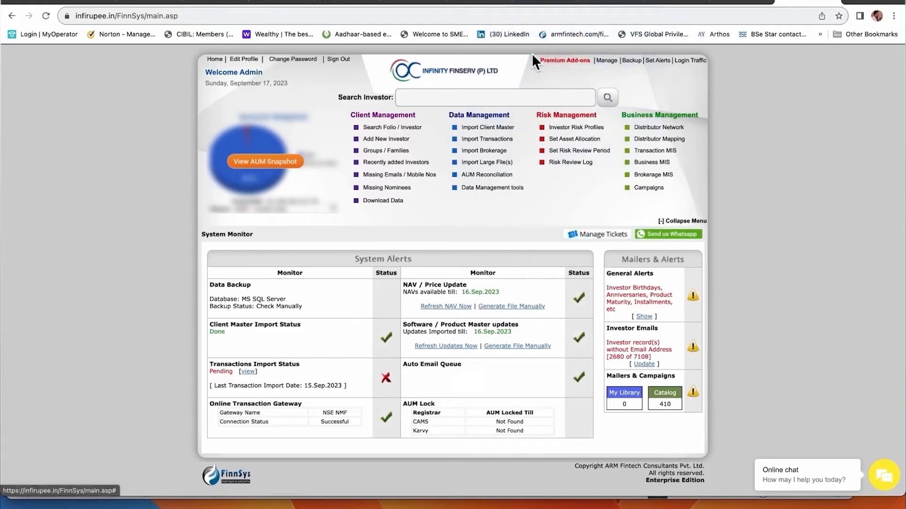
- Reach the NSE Investor IIN Summary via Premium Add-ons > NSE IIN Mapping
left_click(565, 60)
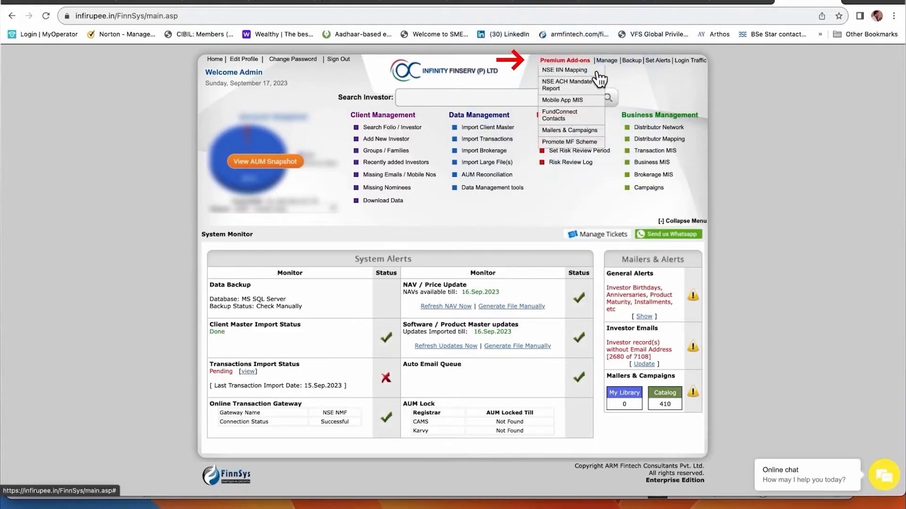
mouse_move(572, 81)
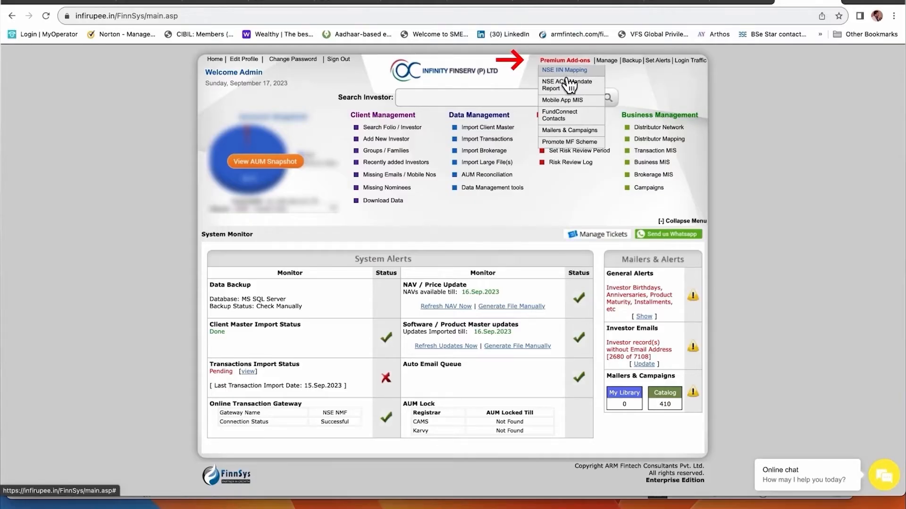
left_click(561, 70)
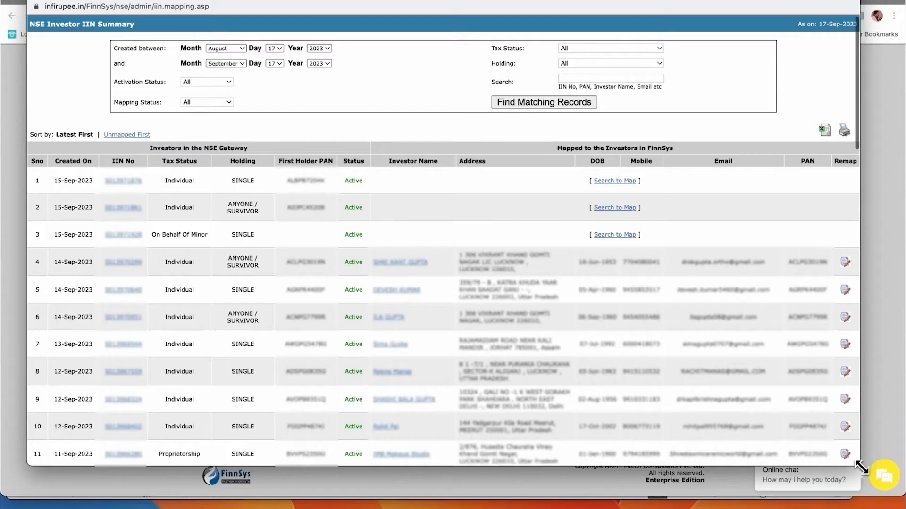
- Run 'Search to Map' on row 1, the newest unmapped IIN, finding no matching investor
scroll("down", 3)
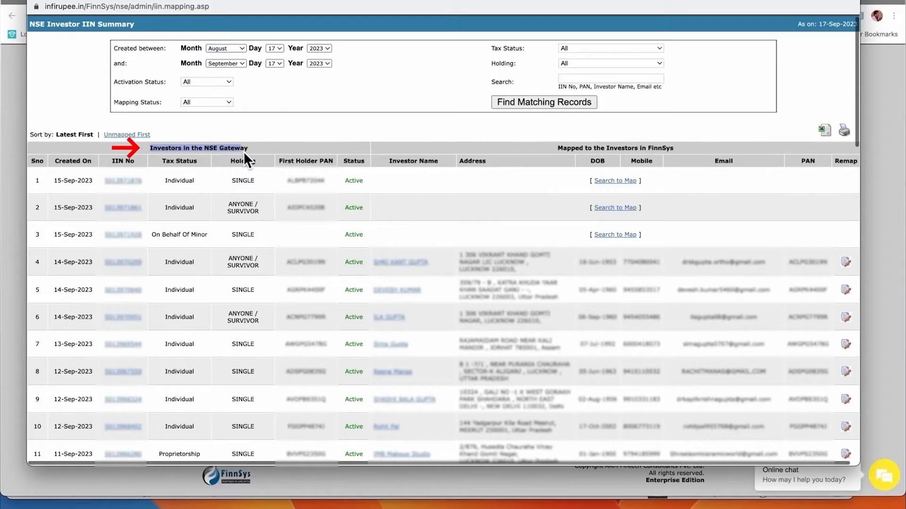
mouse_move(254, 183)
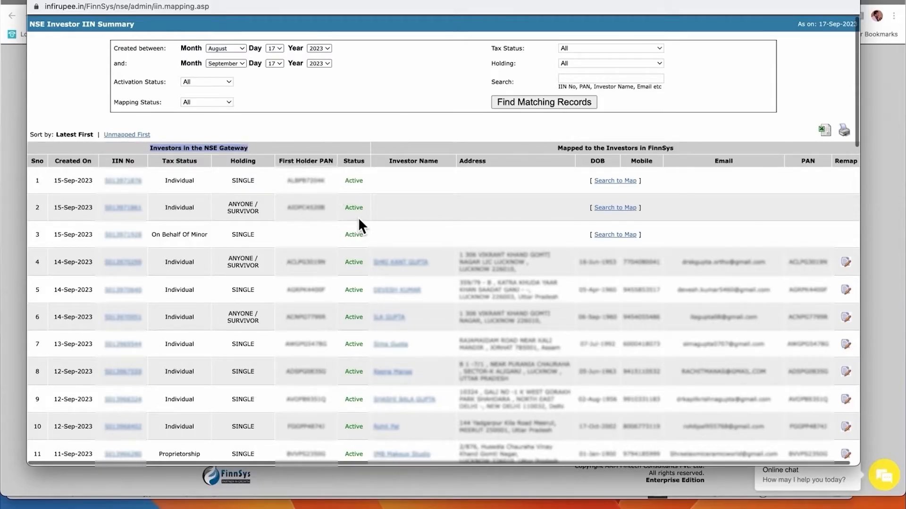
mouse_move(346, 188)
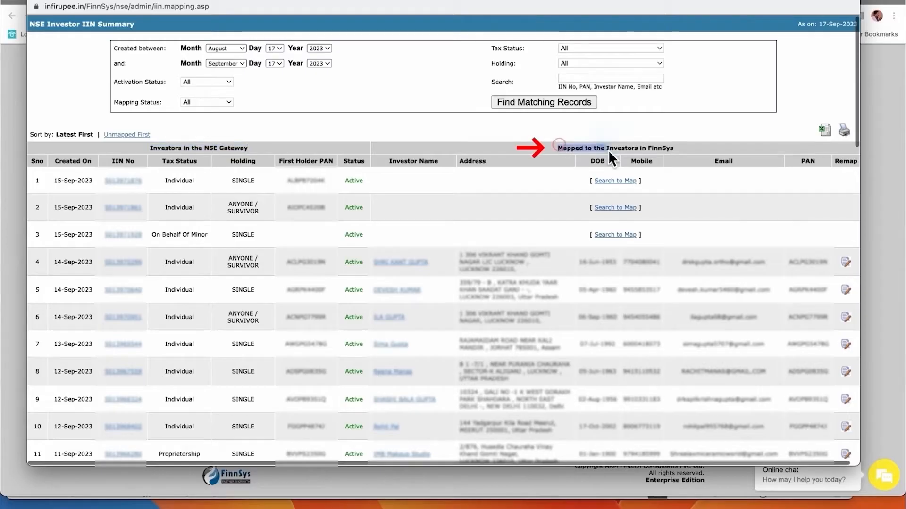
mouse_move(692, 159)
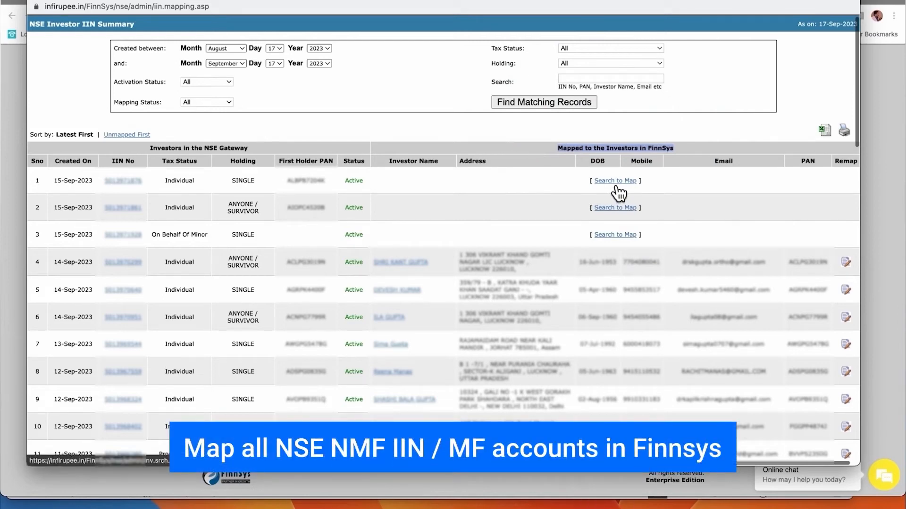
left_click(614, 180)
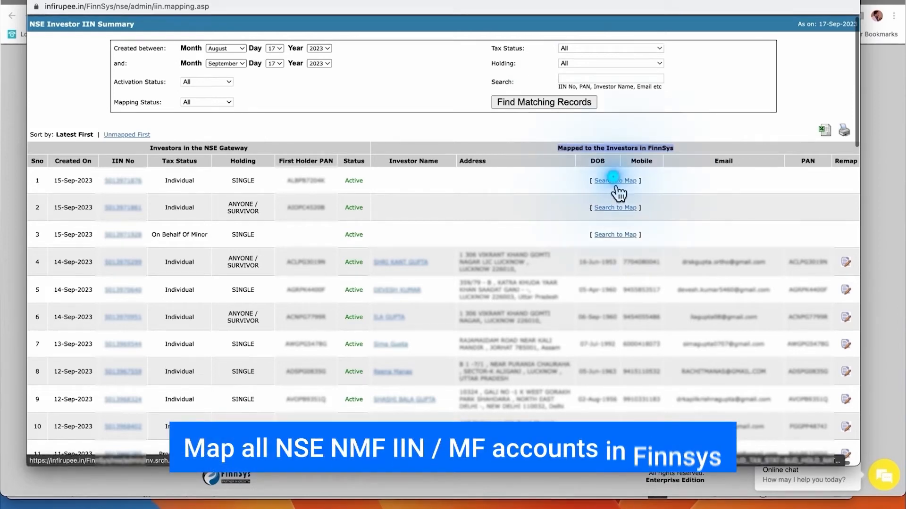
left_click(614, 180)
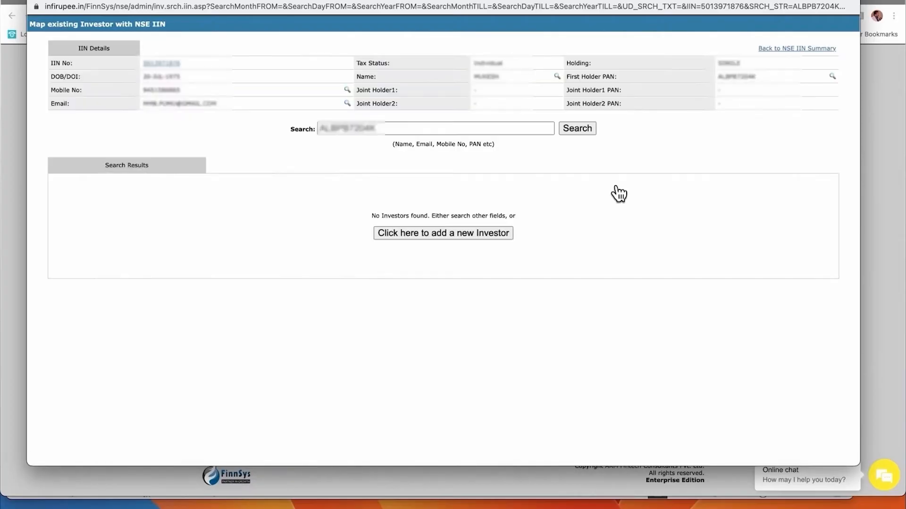
mouse_move(311, 104)
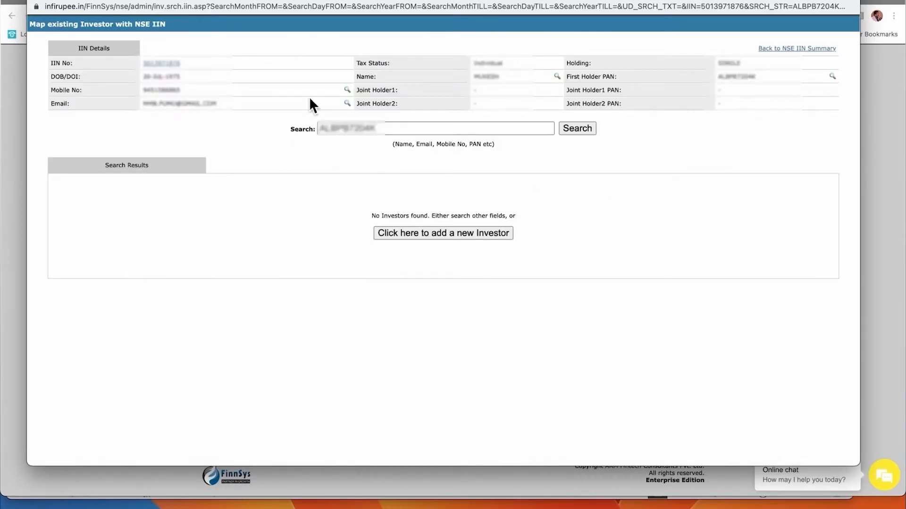
mouse_move(467, 185)
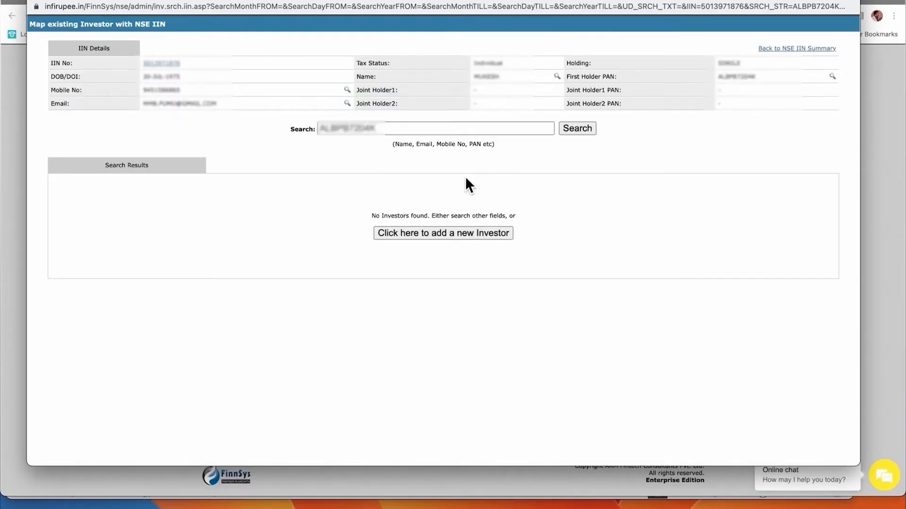
mouse_move(429, 246)
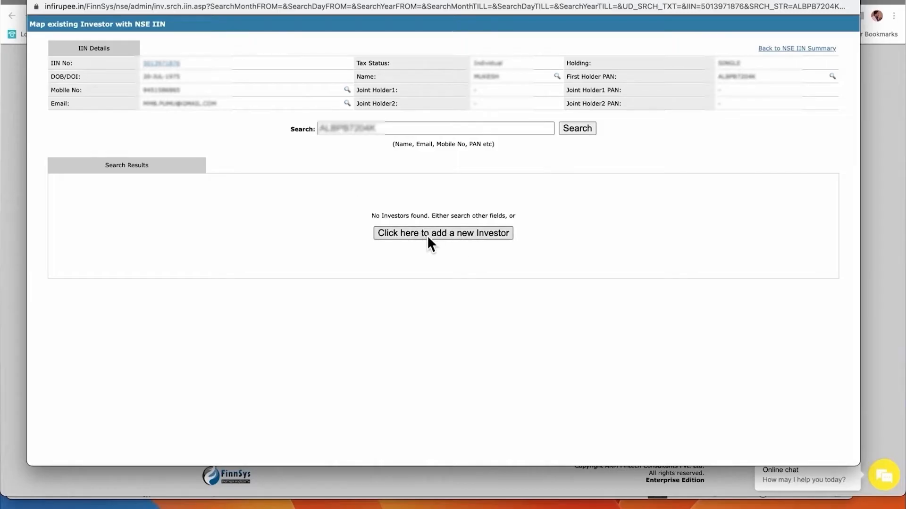
- Start a New Investor form prefilled with the IIN holder's name, PAN, contact and birth date
left_click(444, 233)
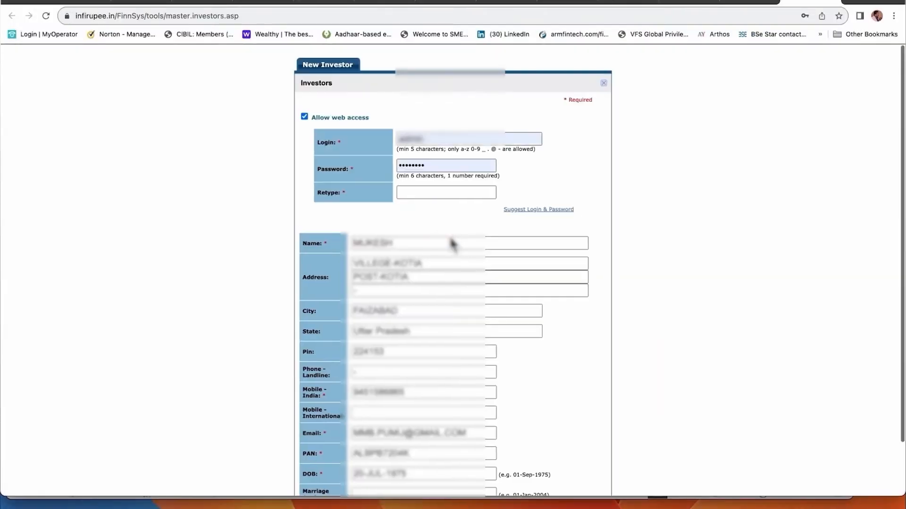
mouse_move(524, 222)
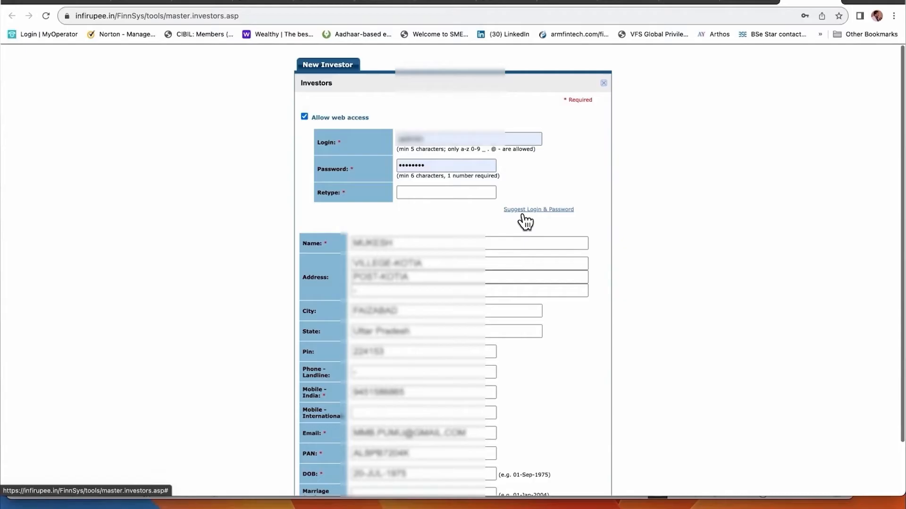
- Generate a suggested web login and password, create the investor, and continue to the dashboard
left_click(443, 468)
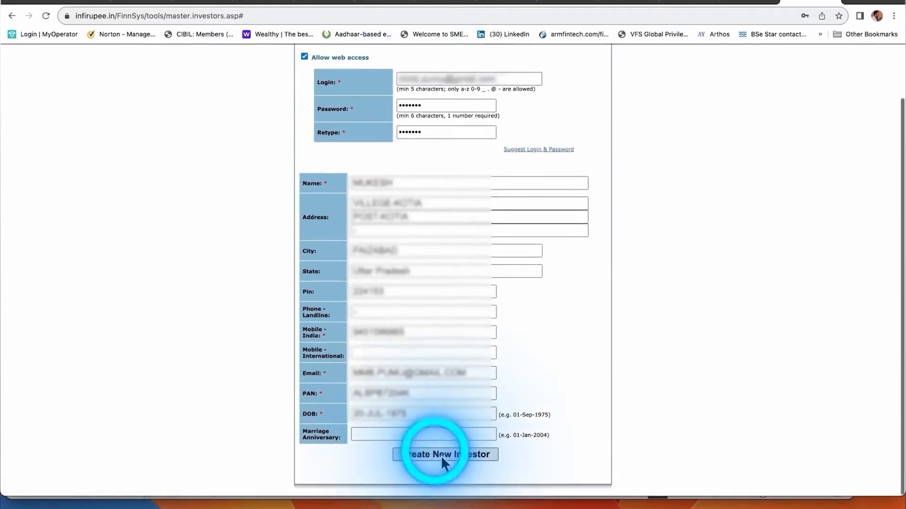
left_click(446, 456)
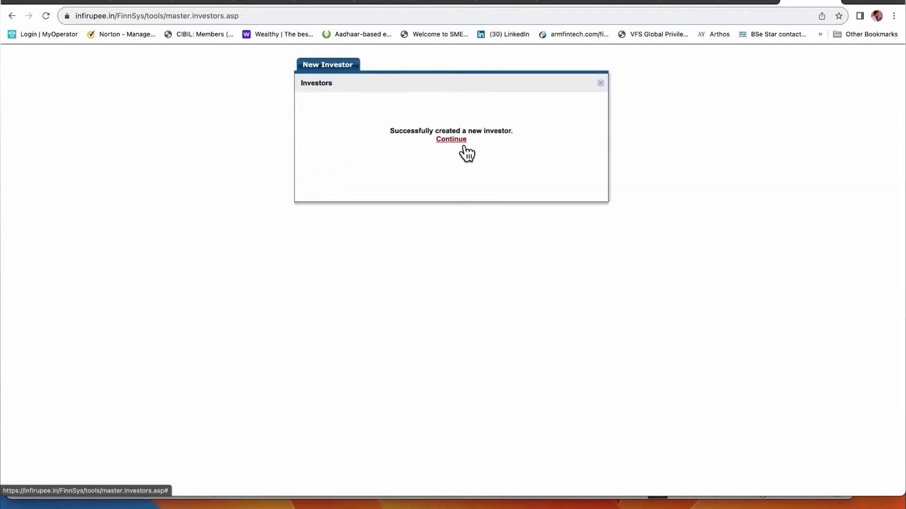
left_click(451, 139)
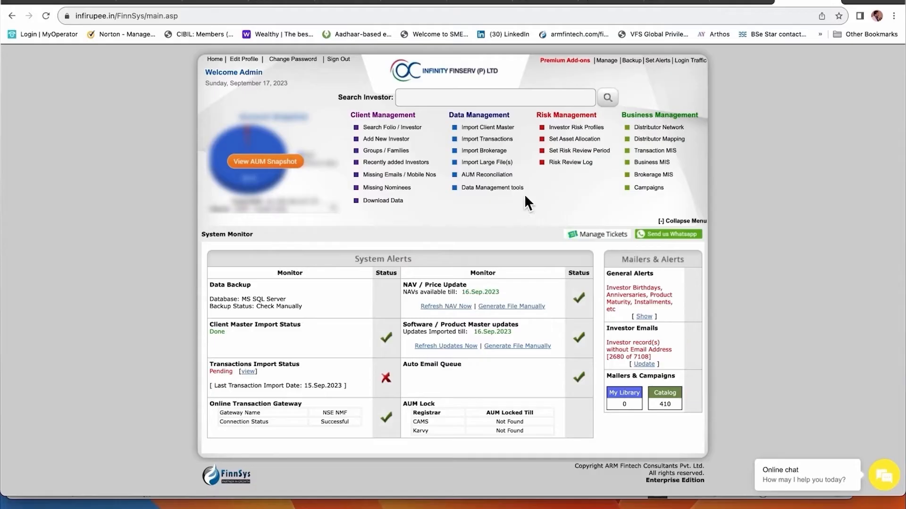
- Search for the new investor by name, bringing up record ID 7215 with active gateway status
left_click(565, 60)
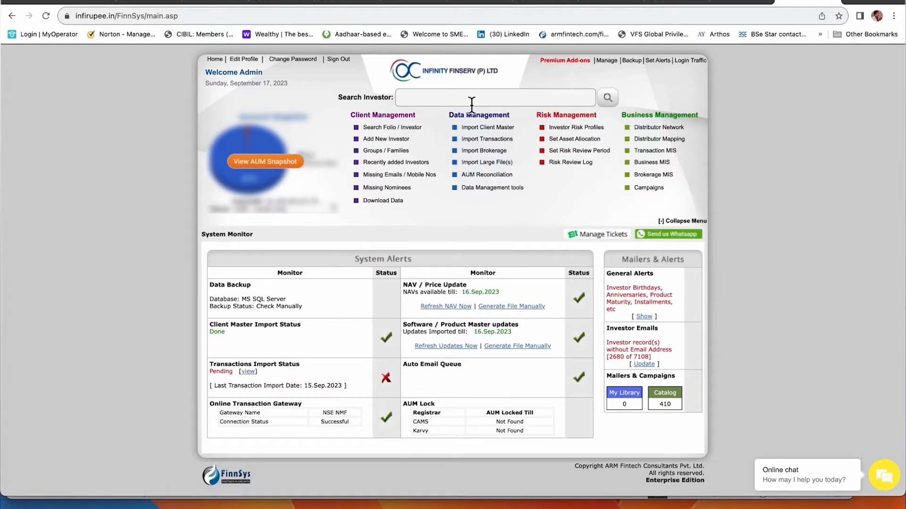
left_click(494, 98)
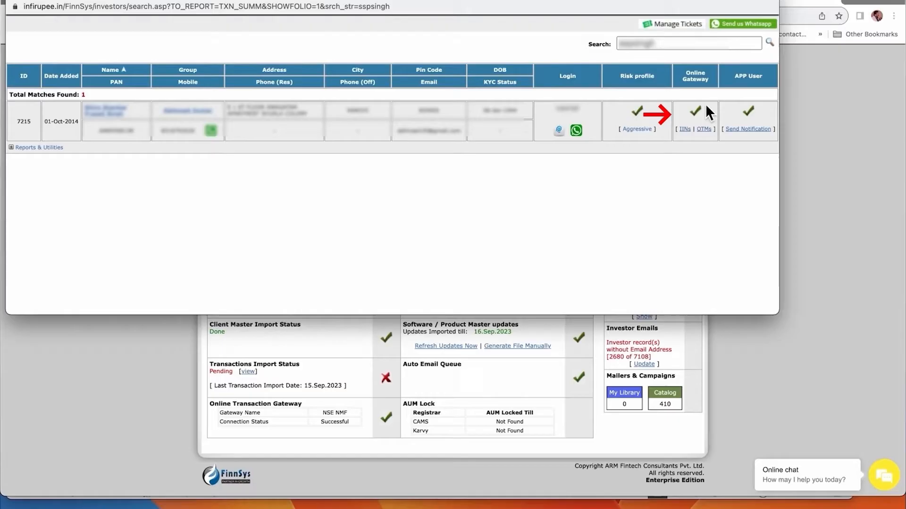
left_click(685, 129)
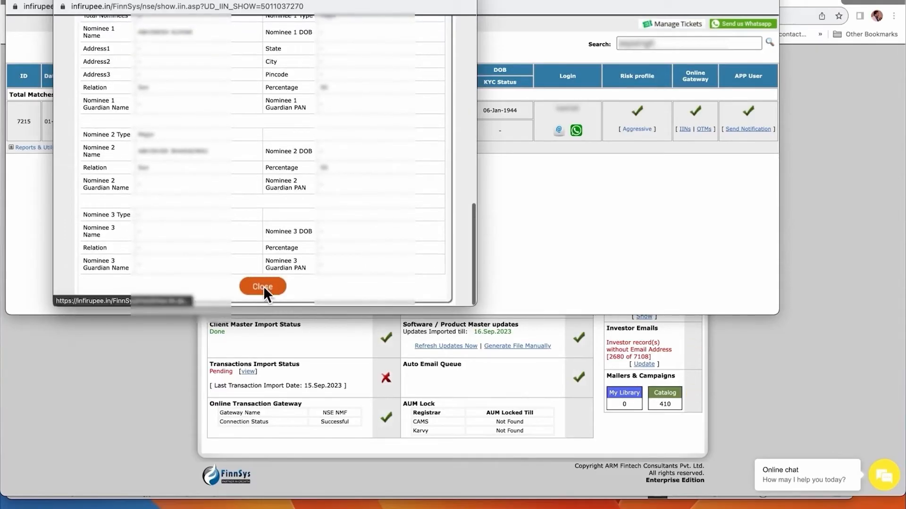
left_click(263, 286)
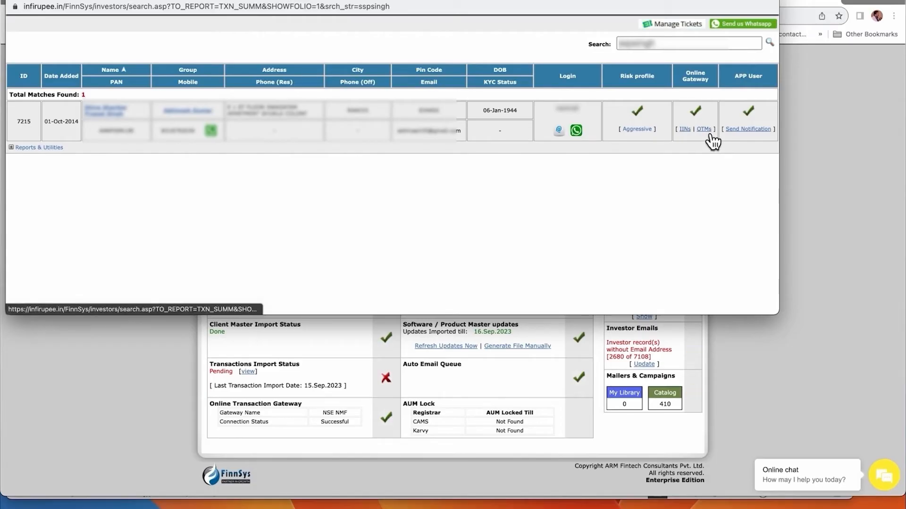
- Review the investor's ACH mandate list of pending, rejected and accepted mandates
left_click(703, 128)
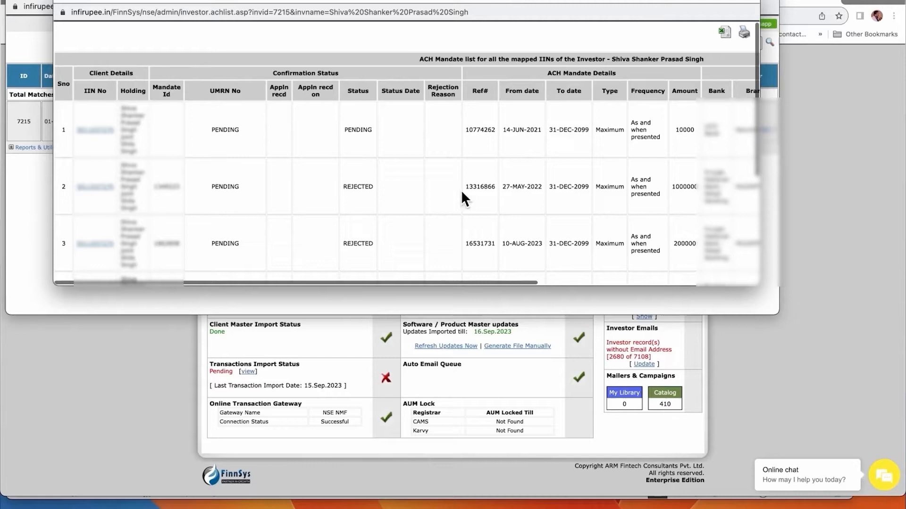
mouse_move(287, 168)
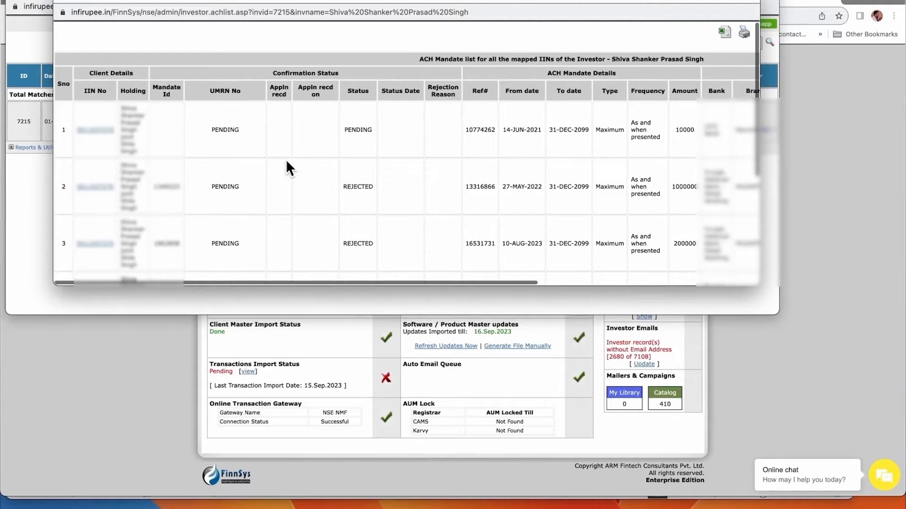
scroll("down", 3)
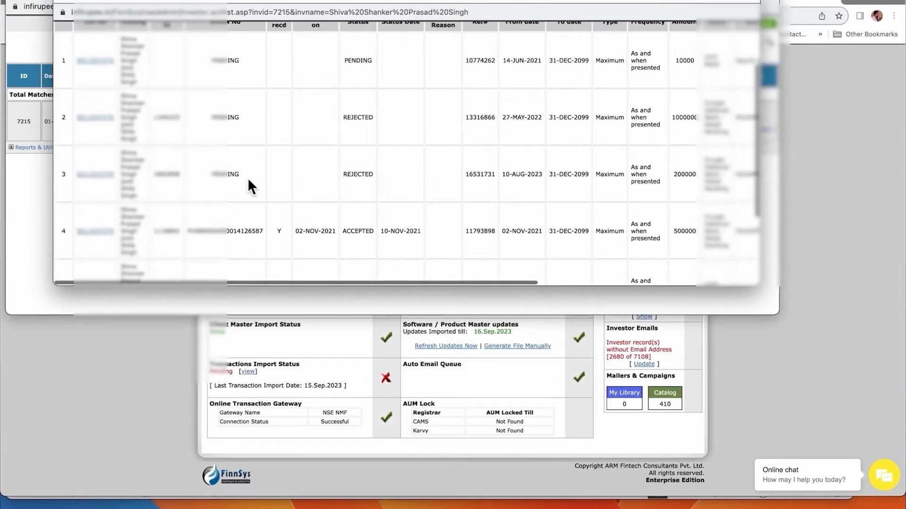
scroll("down", 3)
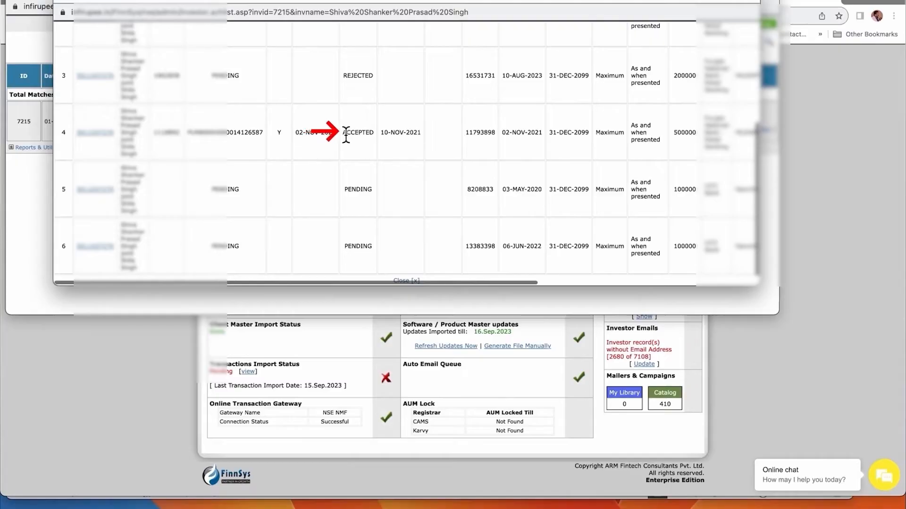
mouse_move(371, 156)
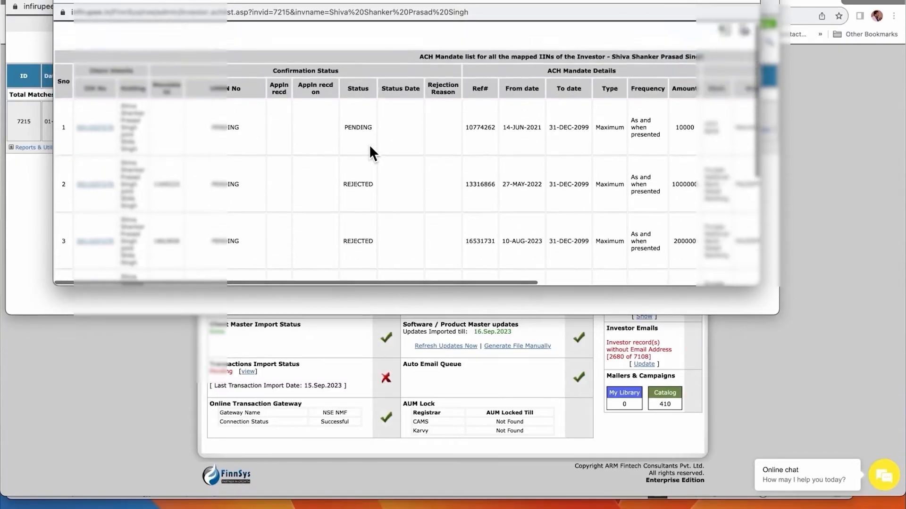
scroll("down", 3)
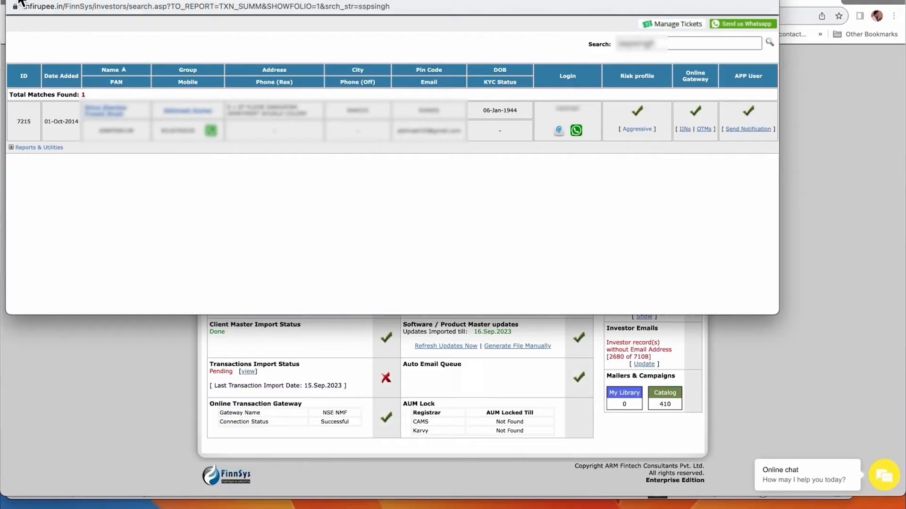
- Go to Reports & Utilities > Transact Online for this investor
left_click(38, 147)
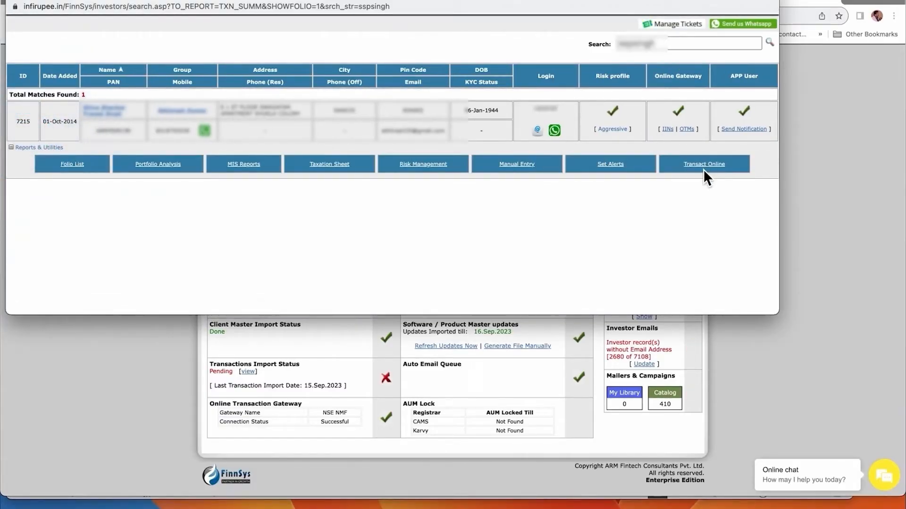
left_click(704, 164)
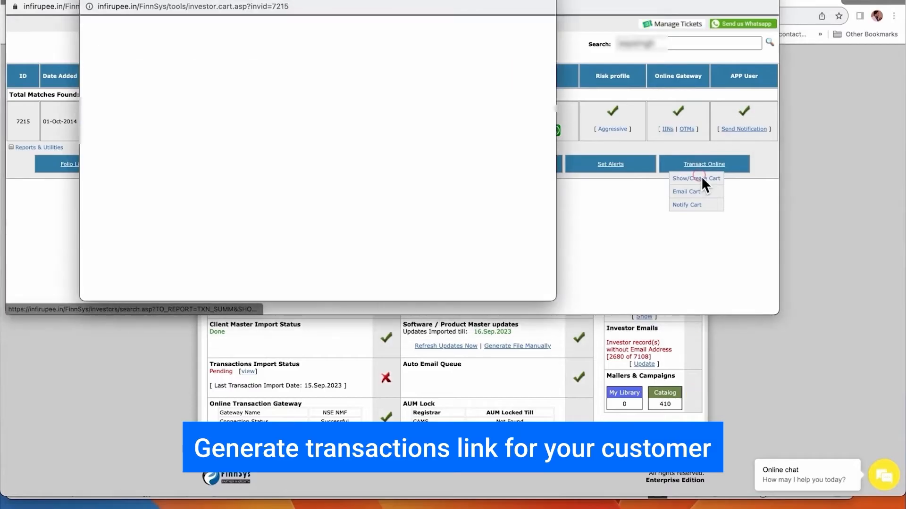
- Show the investor's cart and delete both Buy LumpSum items, confirming removal
left_click(696, 179)
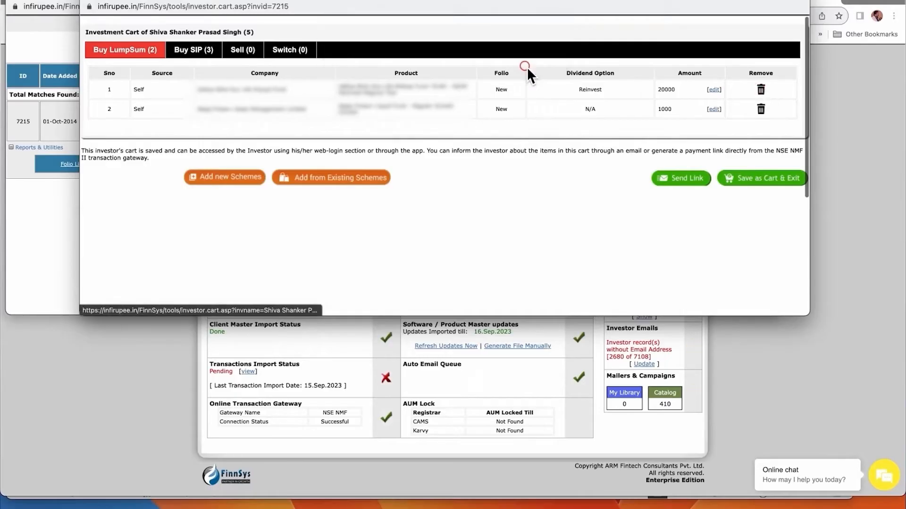
left_click(760, 90)
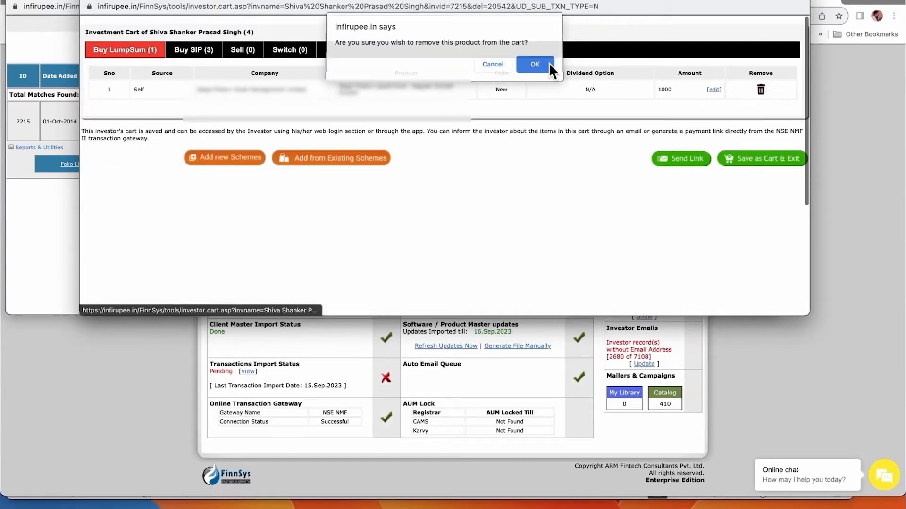
left_click(534, 64)
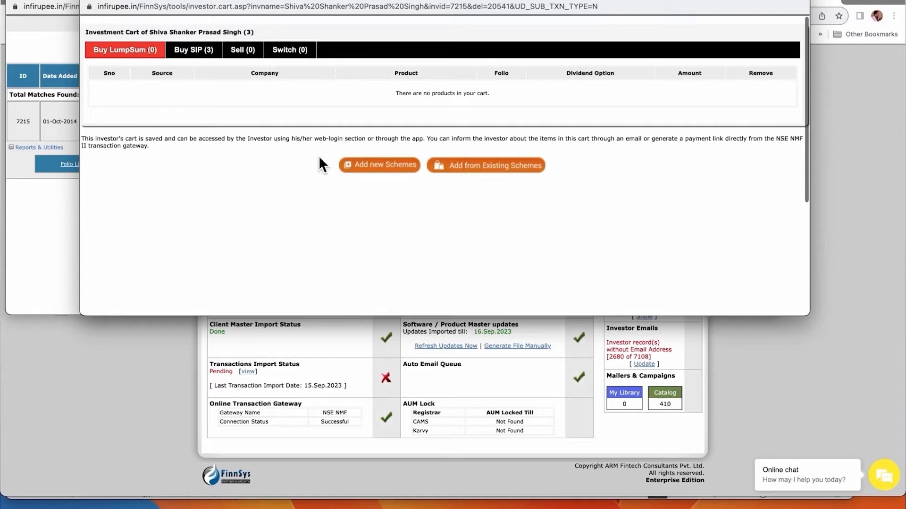
mouse_move(381, 183)
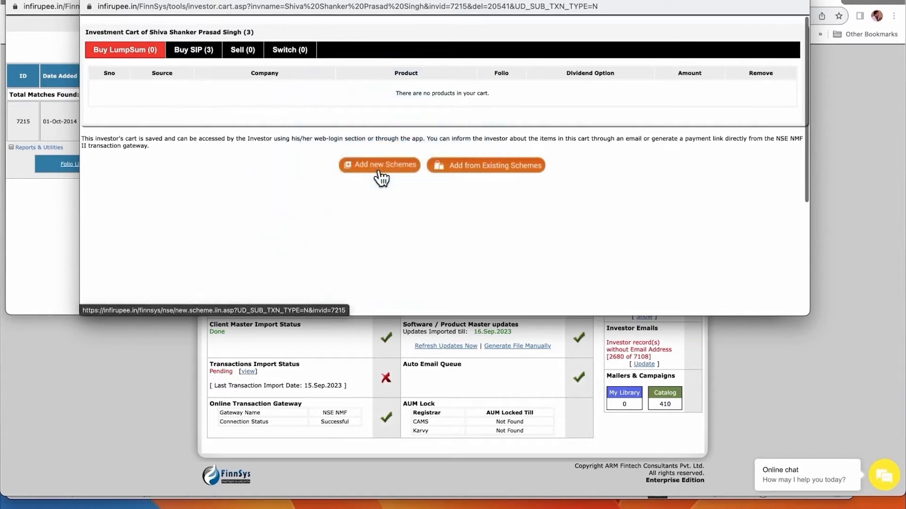
- Add a new scheme purchase of 1000 rupees with chosen company, folio and product to the cart
left_click(379, 165)
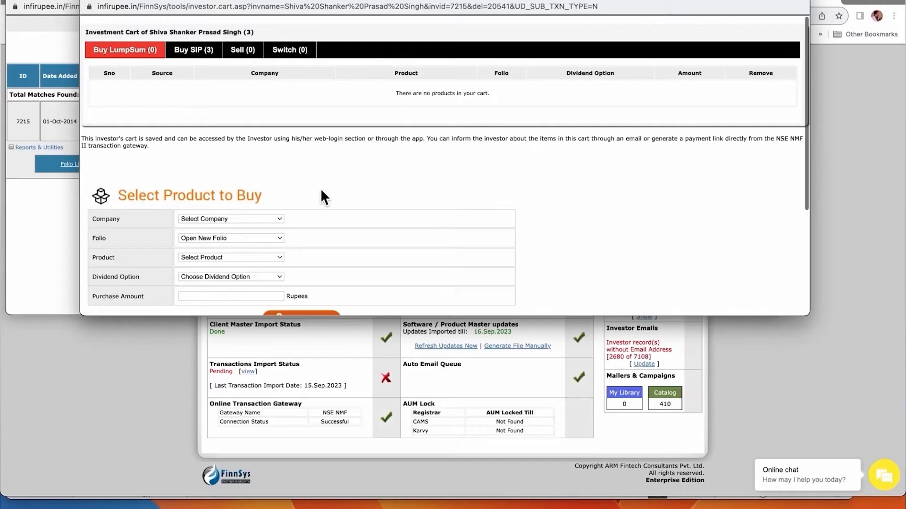
scroll("down", 3)
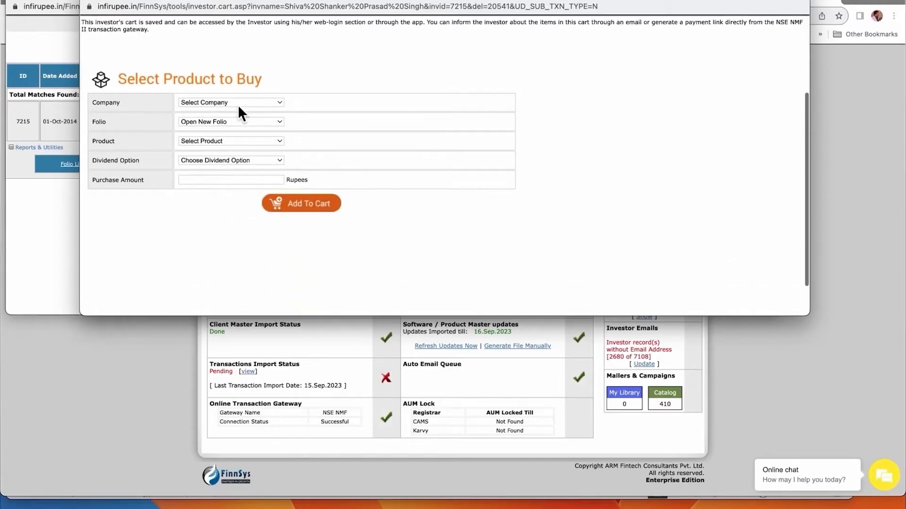
left_click(230, 102)
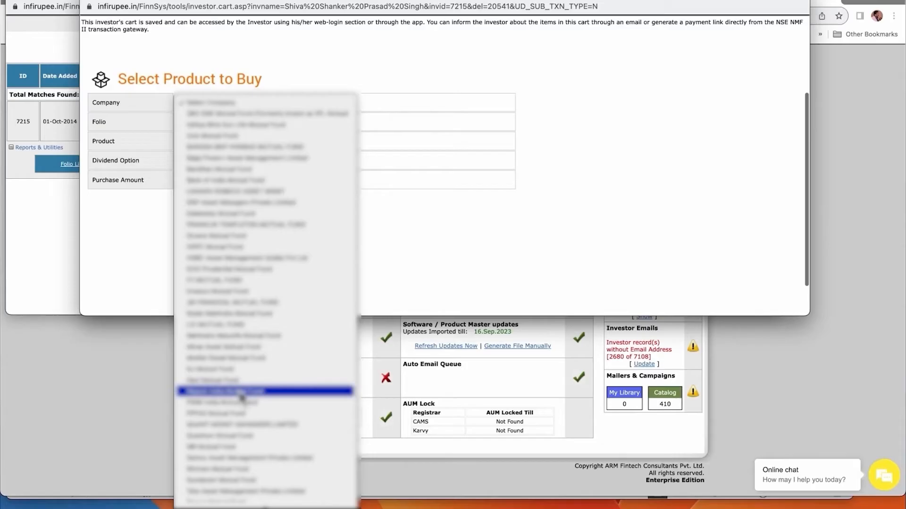
left_click(241, 391)
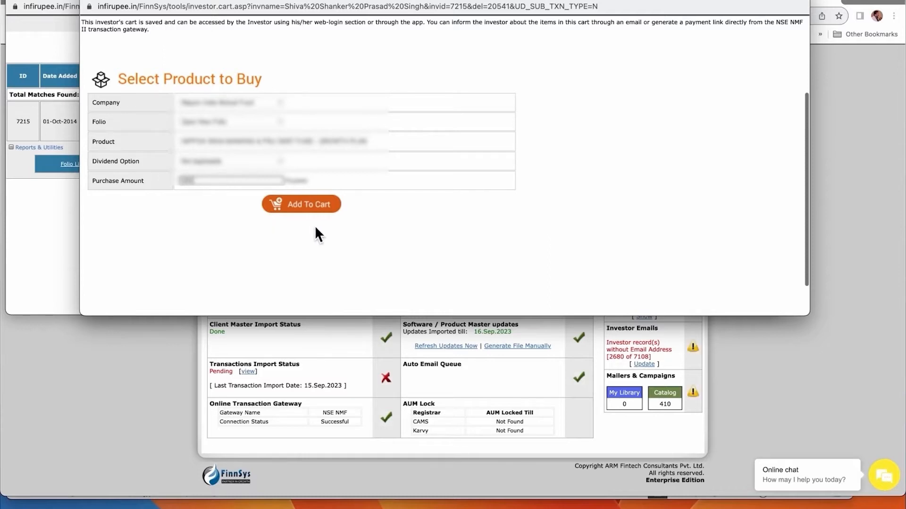
left_click(301, 204)
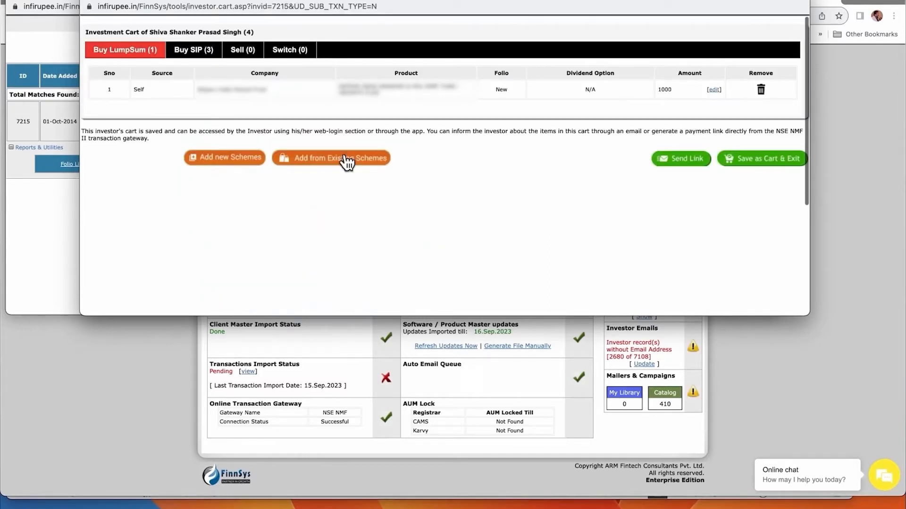
mouse_move(592, 166)
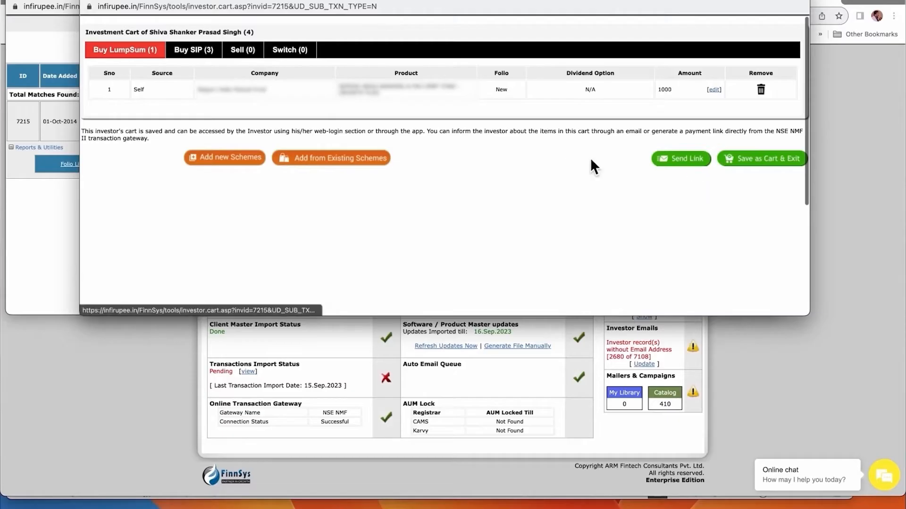
mouse_move(240, 167)
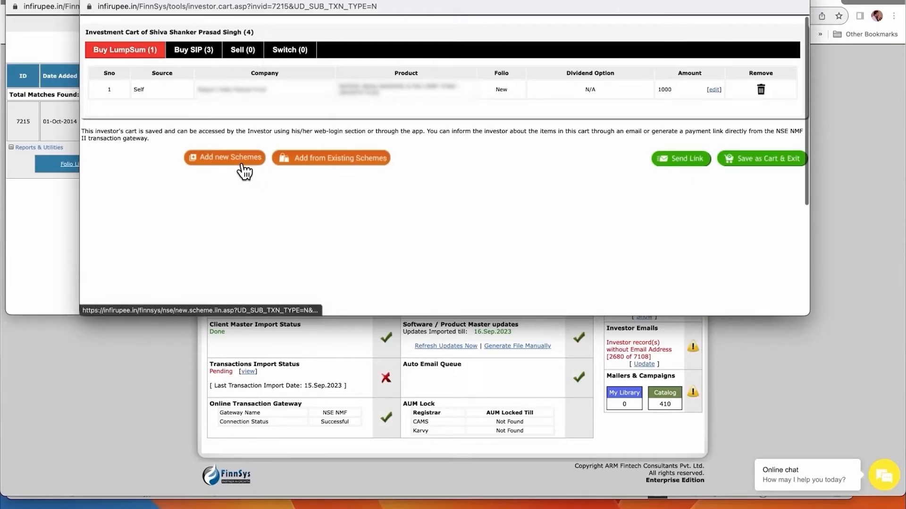
- Add a second new lump-sum scheme purchase of 10000 rupees to the cart
left_click(225, 157)
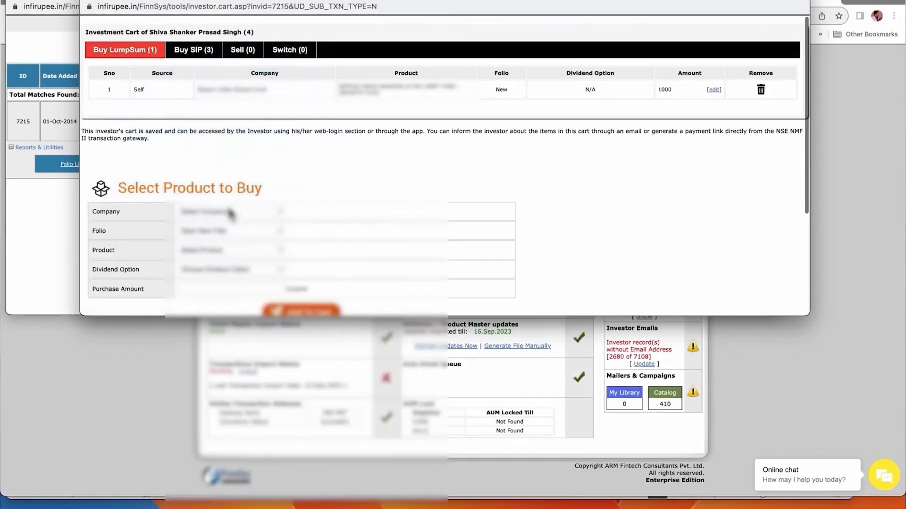
left_click(229, 212)
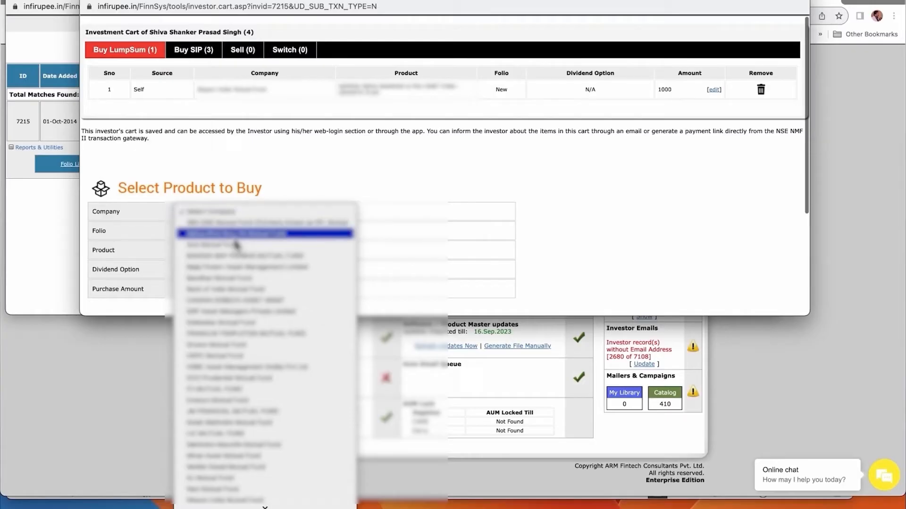
left_click(248, 234)
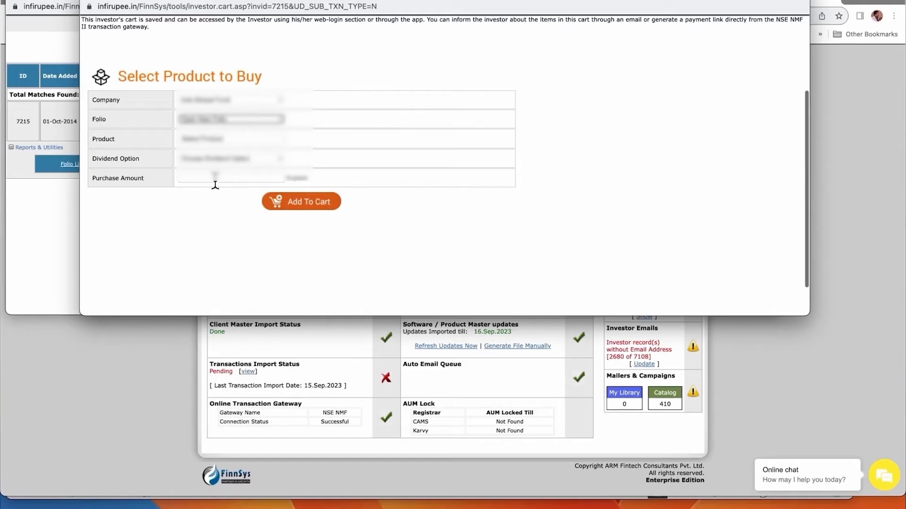
mouse_move(225, 177)
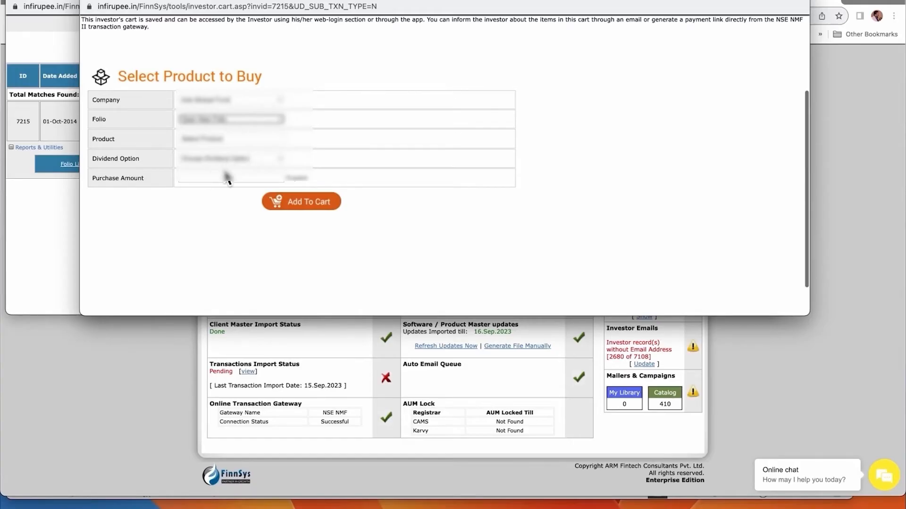
left_click(233, 138)
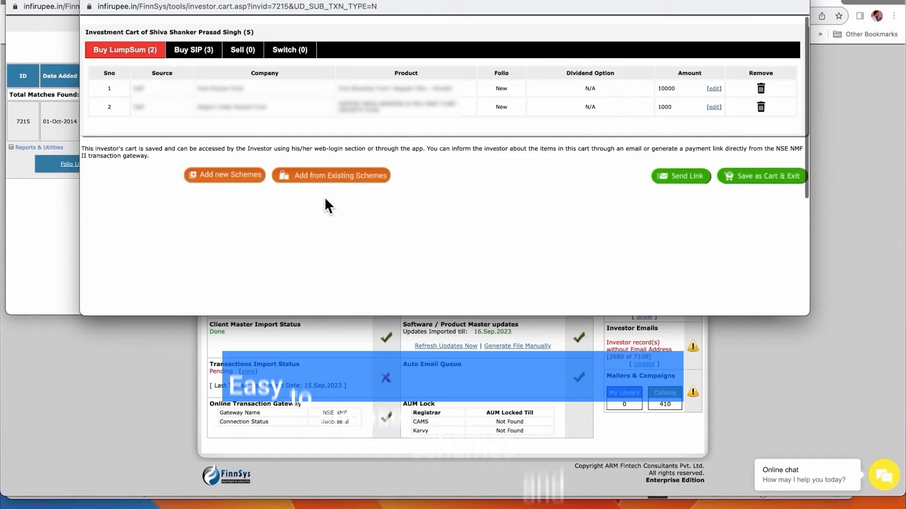
- Choose the ANYONE / SURVIVOR holding combination and bring up the 11000-rupee Lumpsum Purchase Form
left_click(681, 176)
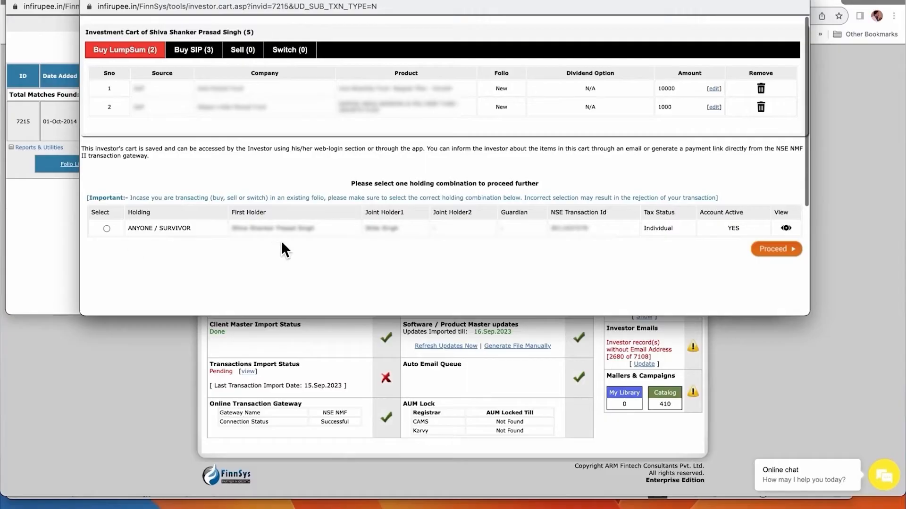
mouse_move(102, 239)
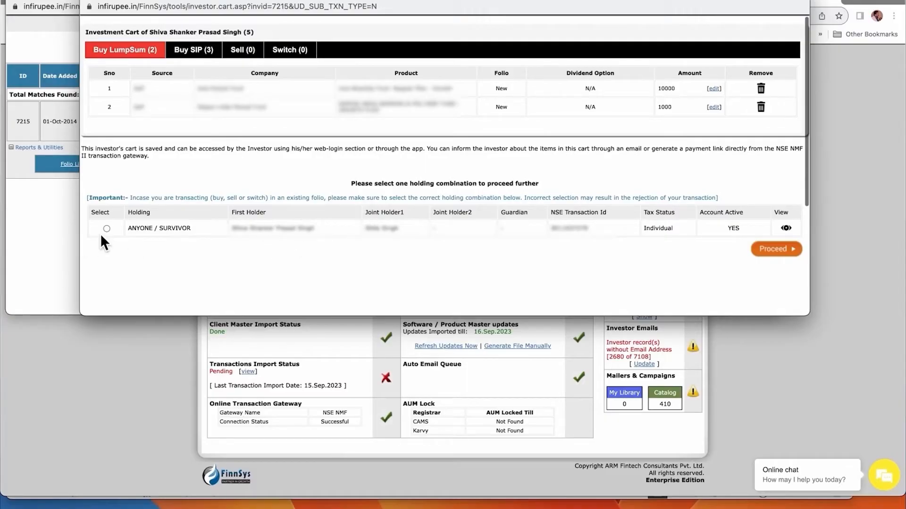
left_click(106, 228)
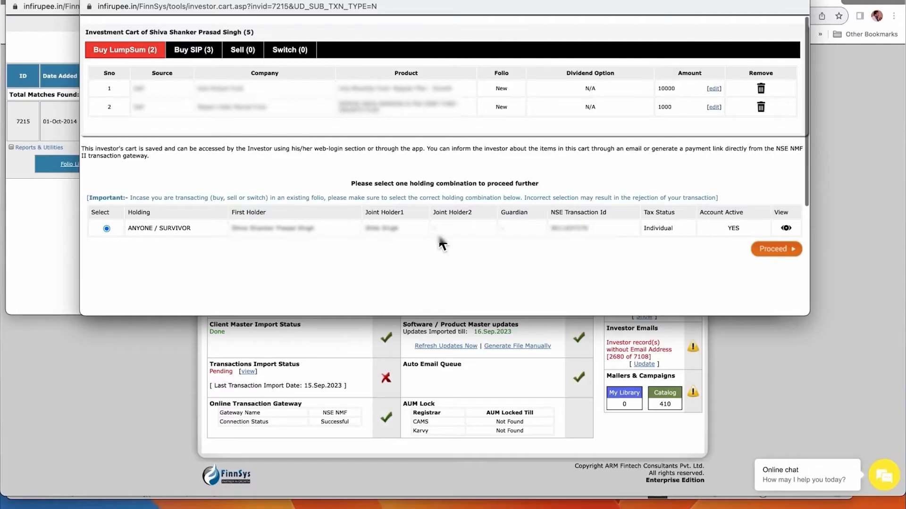
mouse_move(432, 136)
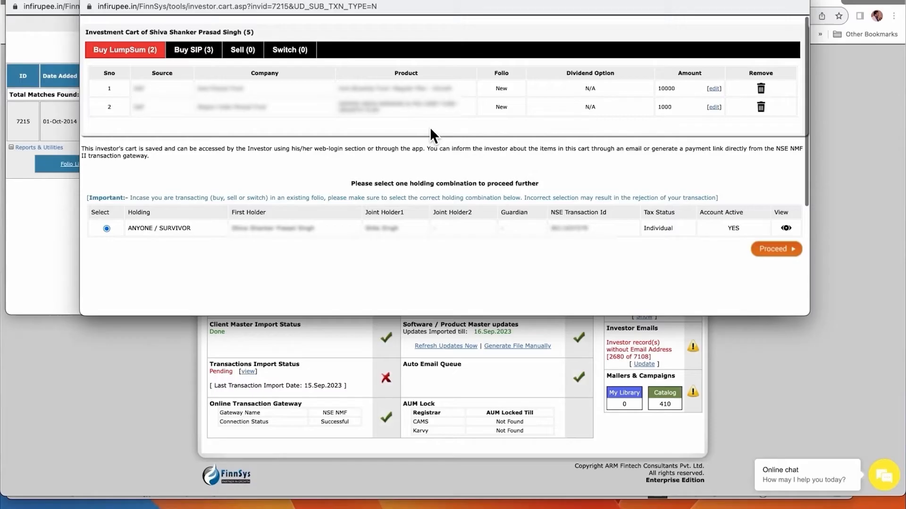
mouse_move(398, 244)
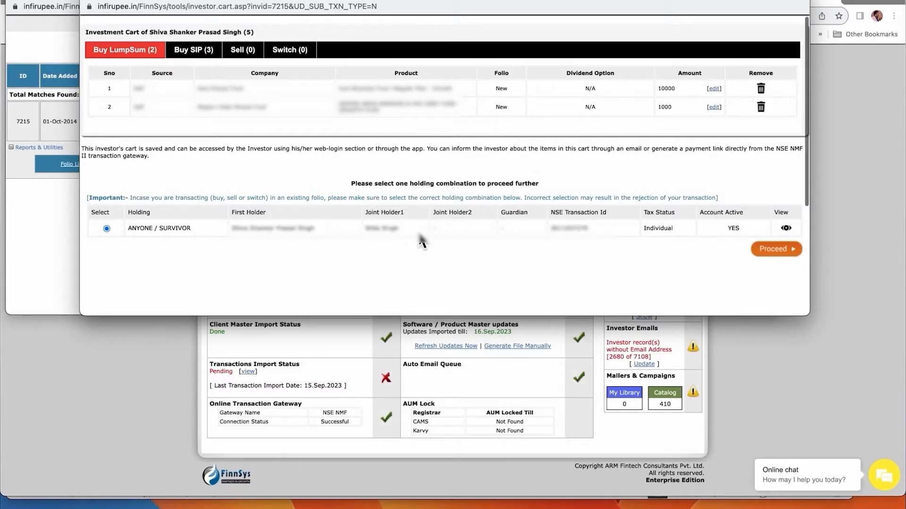
mouse_move(424, 242)
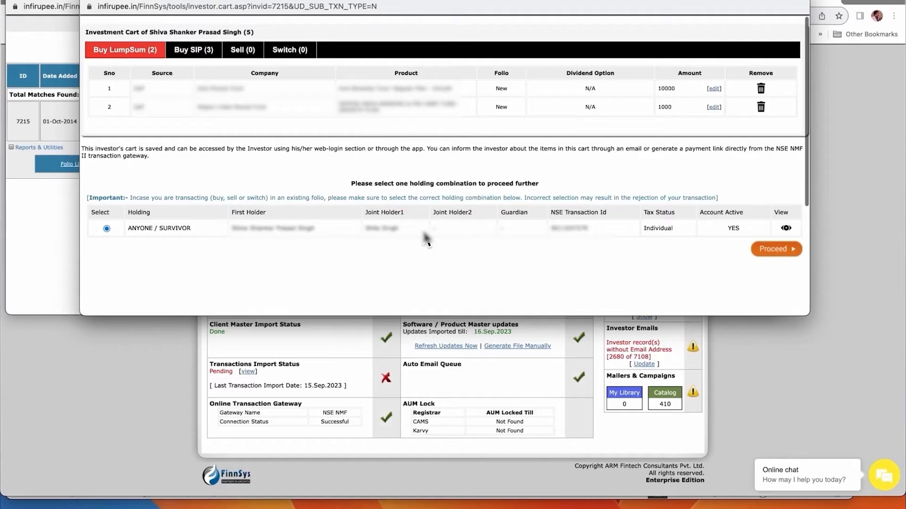
mouse_move(353, 240)
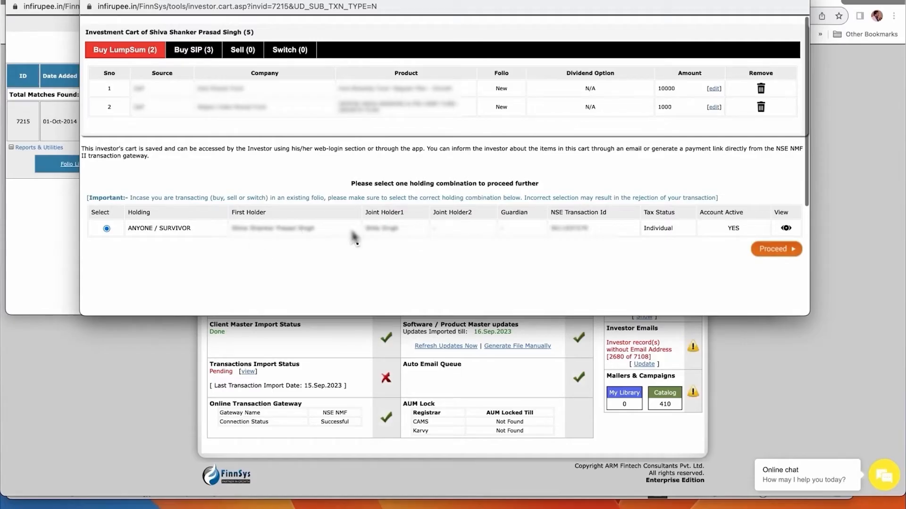
mouse_move(531, 178)
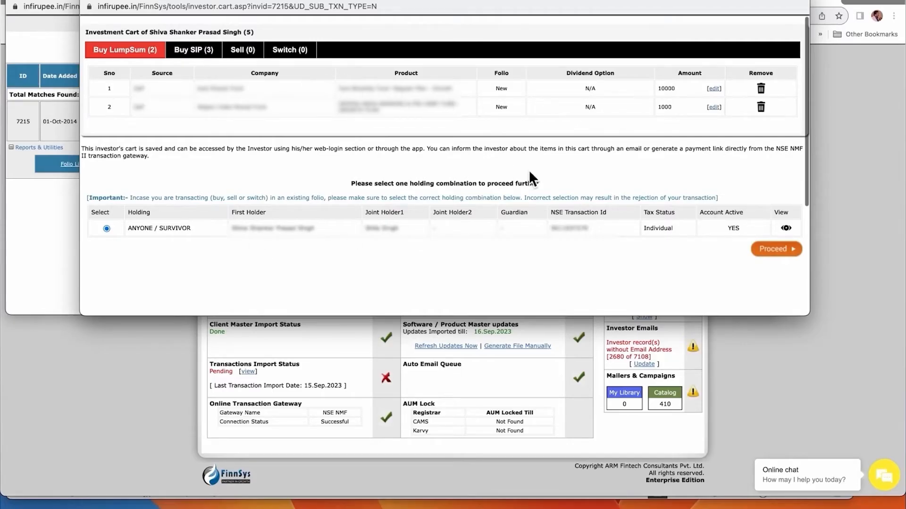
left_click(775, 249)
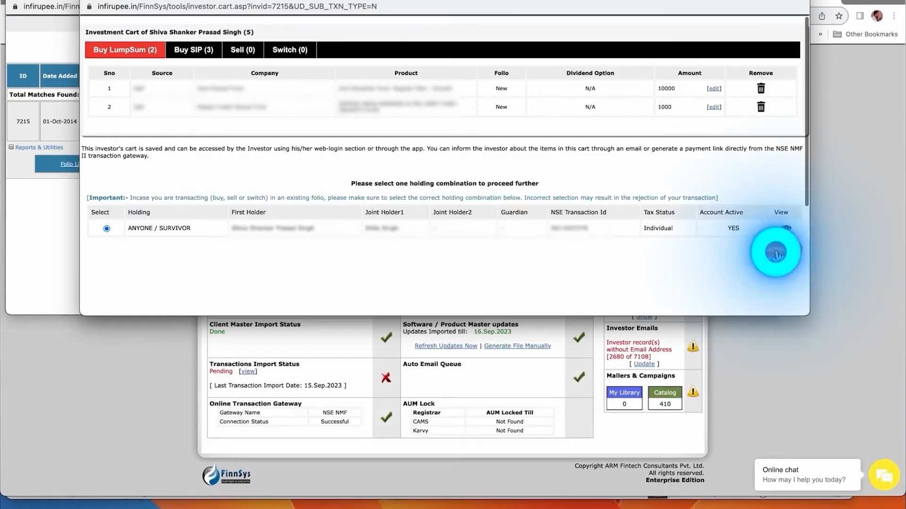
left_click(779, 227)
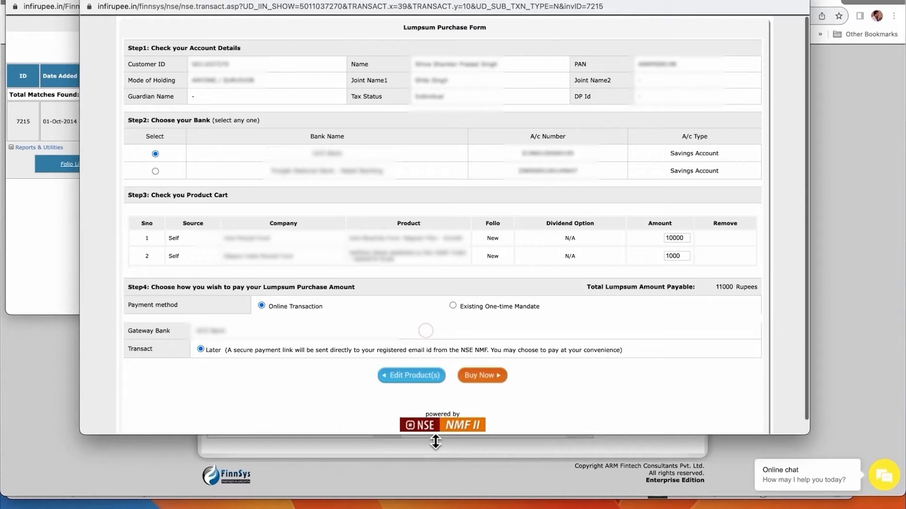
- Select the second bank, set the second amount to 10000 with Existing One-time Mandate, then close unsubmitted
scroll("down", 3)
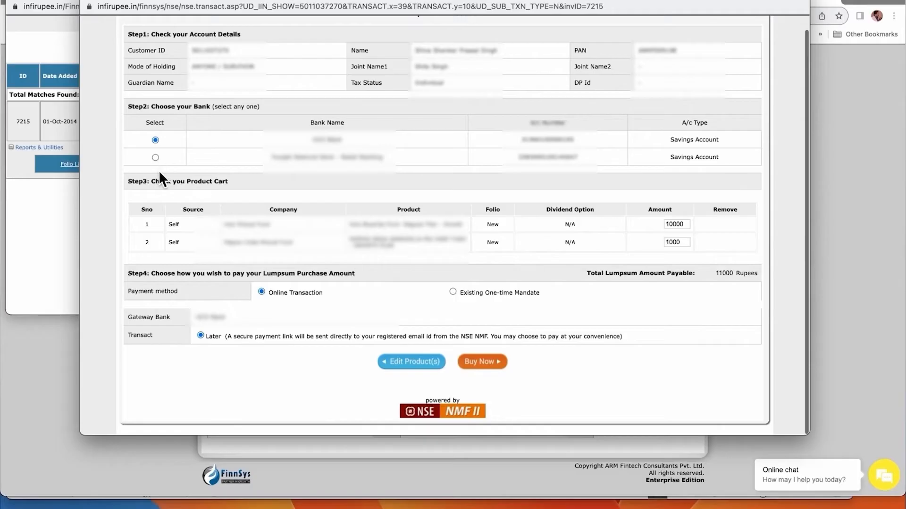
left_click(155, 157)
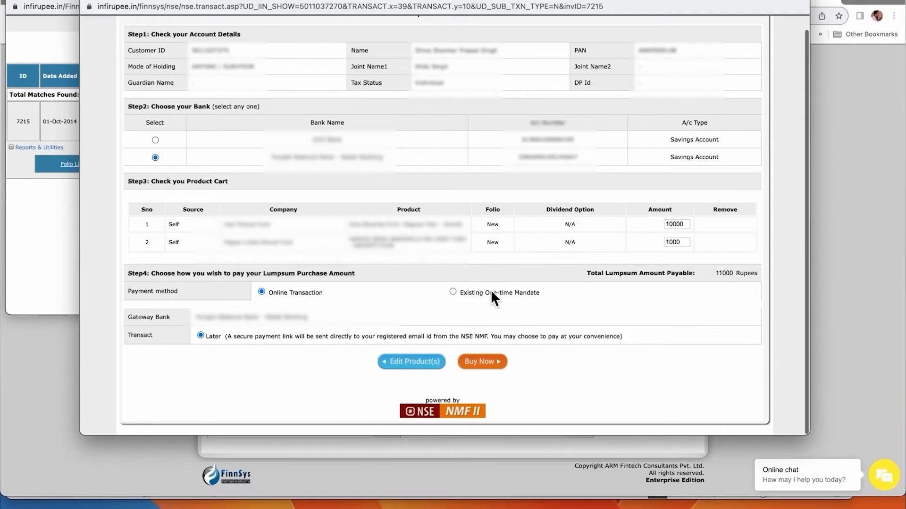
mouse_move(451, 317)
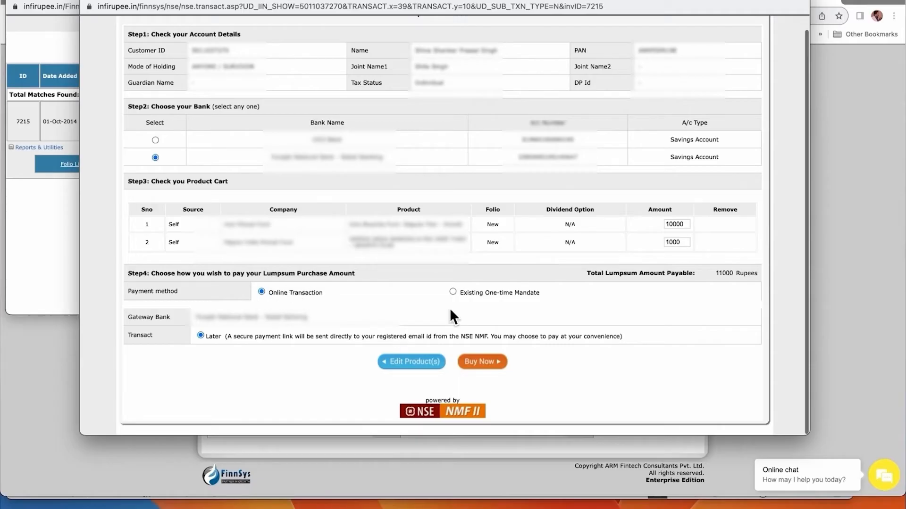
mouse_move(457, 301)
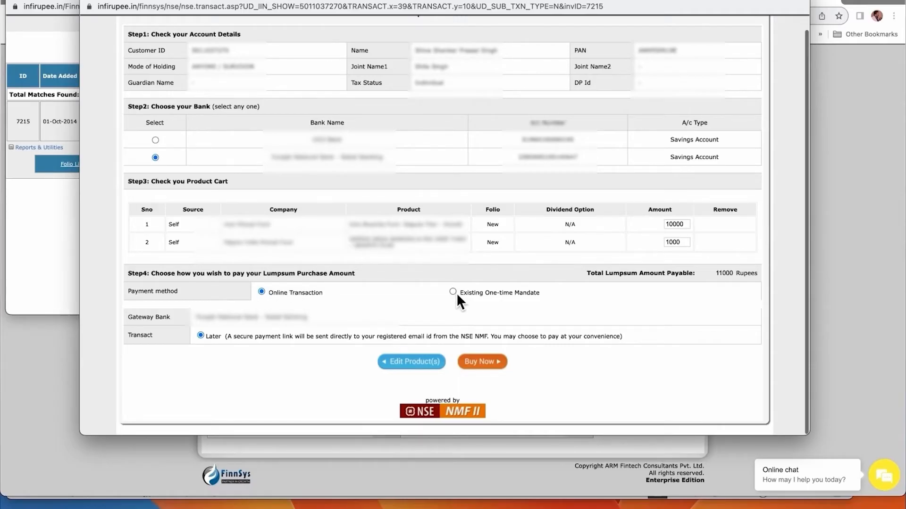
mouse_move(492, 297)
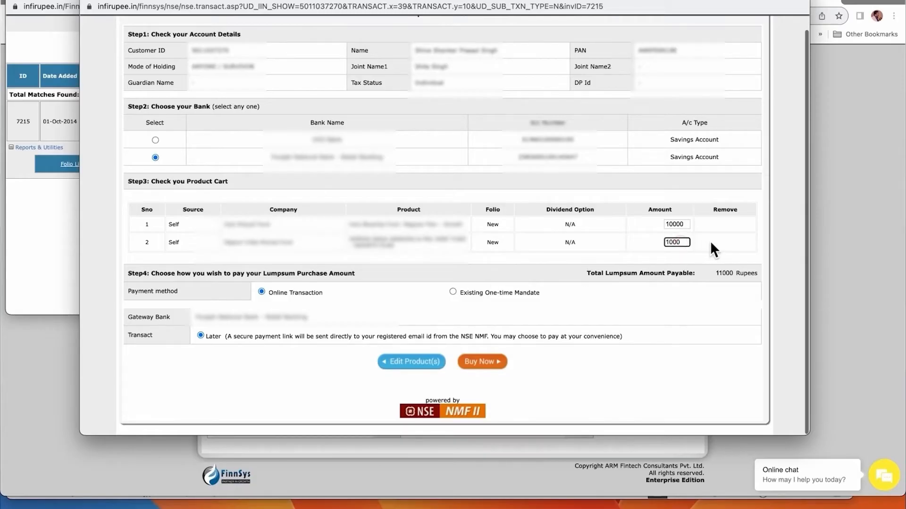
type("10000")
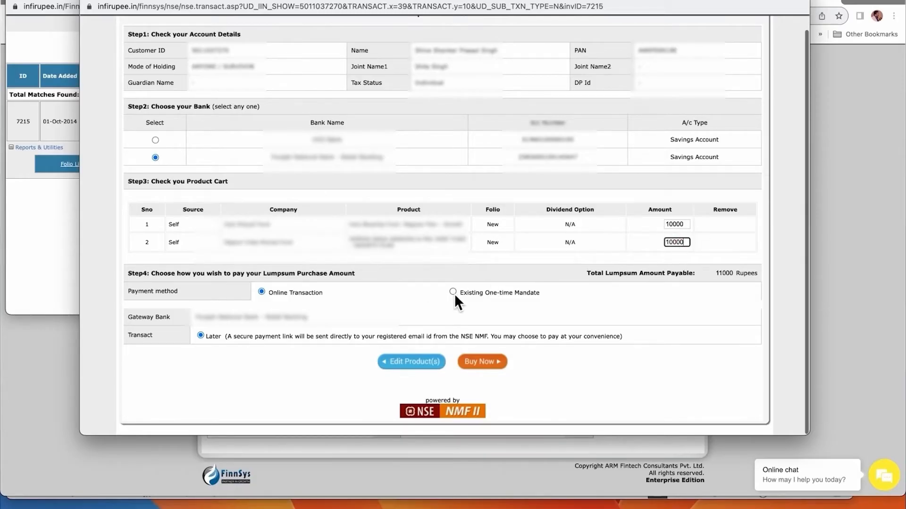
left_click(453, 292)
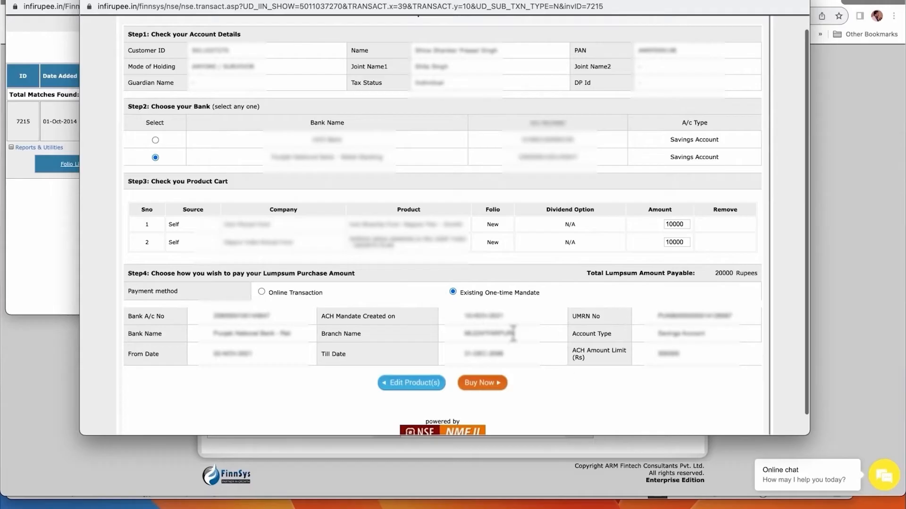
left_click(482, 383)
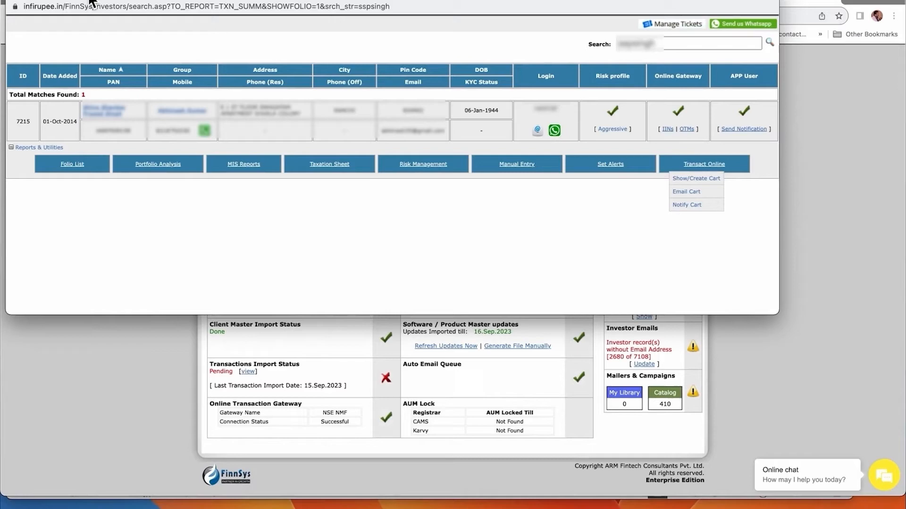
- Reopen the investor's cart with both lumpsum items and check its Switch transactions
left_click(695, 178)
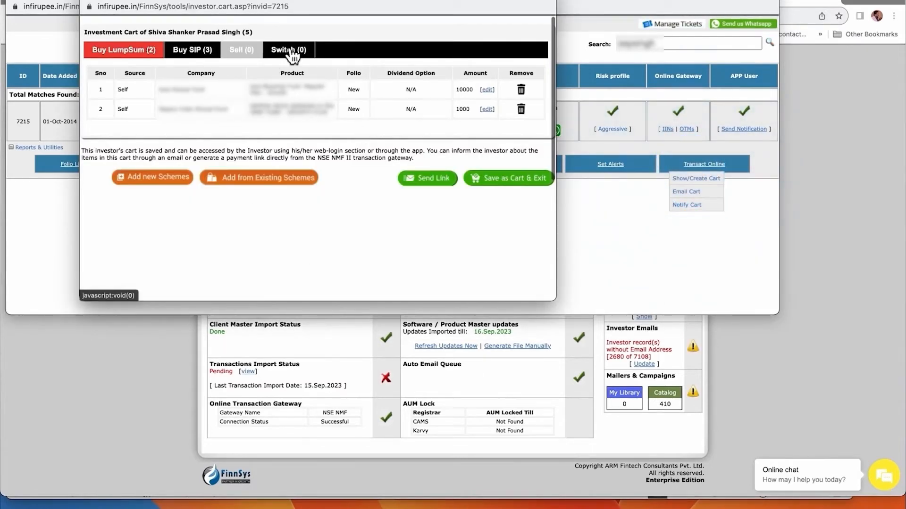
left_click(192, 50)
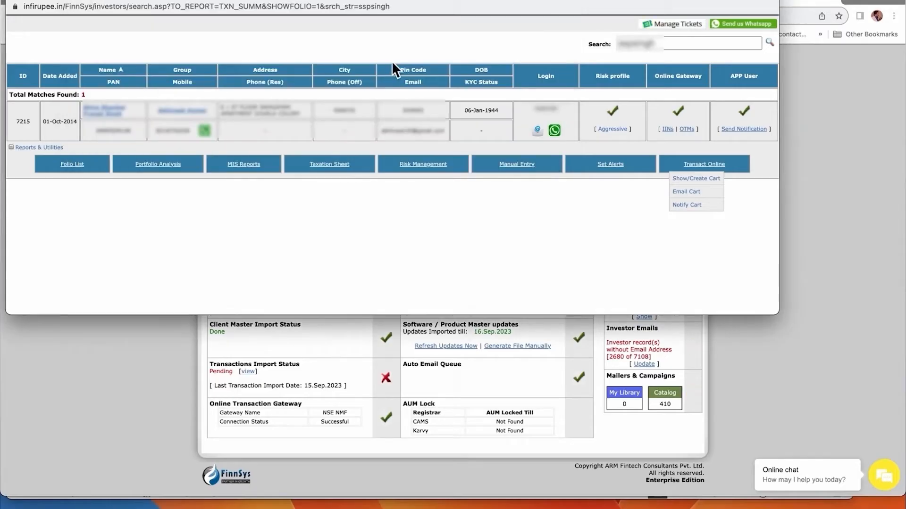
mouse_move(700, 180)
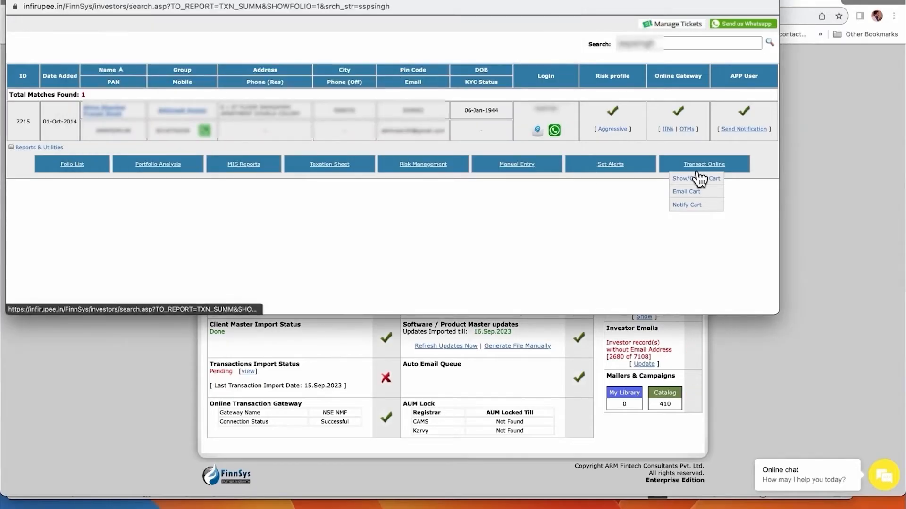
mouse_move(179, 178)
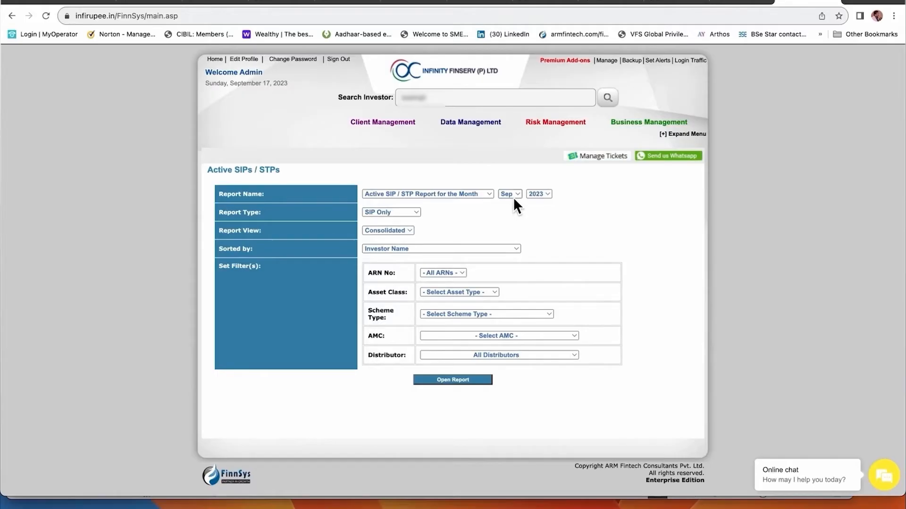
mouse_move(517, 206)
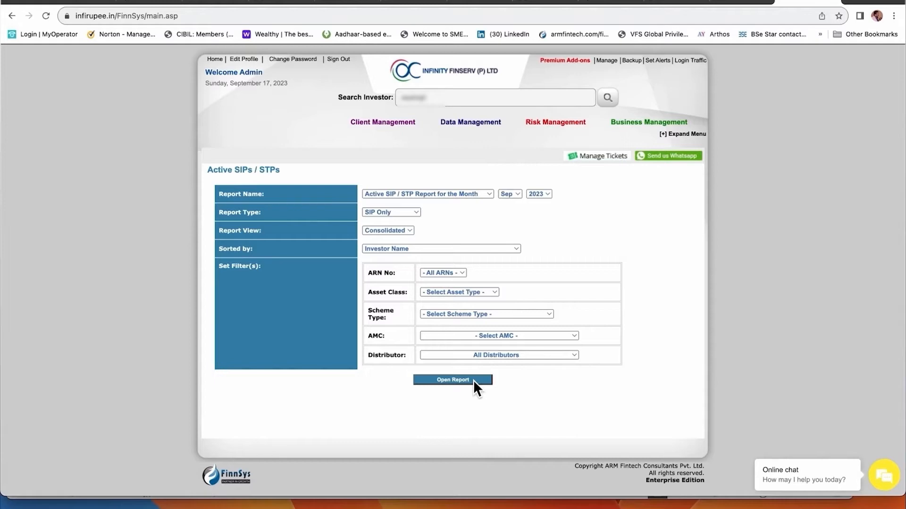
- Generate the September 2023 Active SIP report with detailed scheme summary and open a scheme's details
left_click(453, 379)
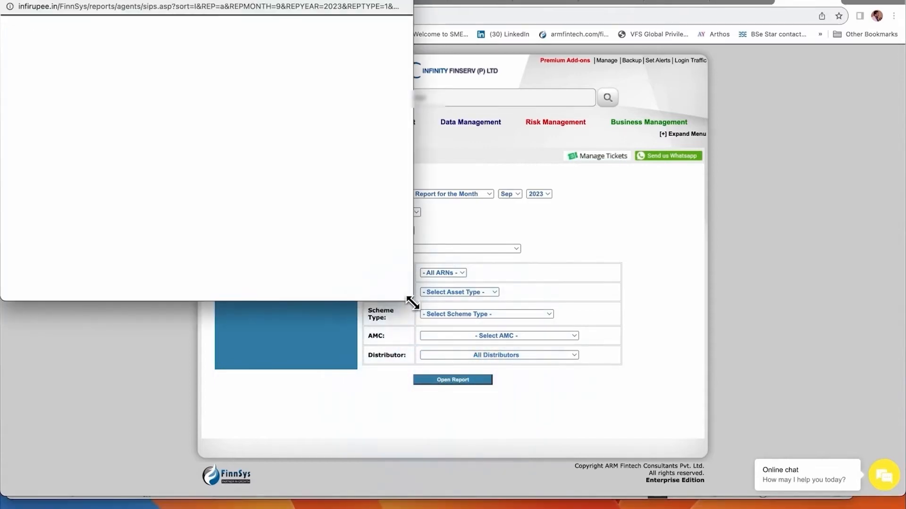
left_click(453, 380)
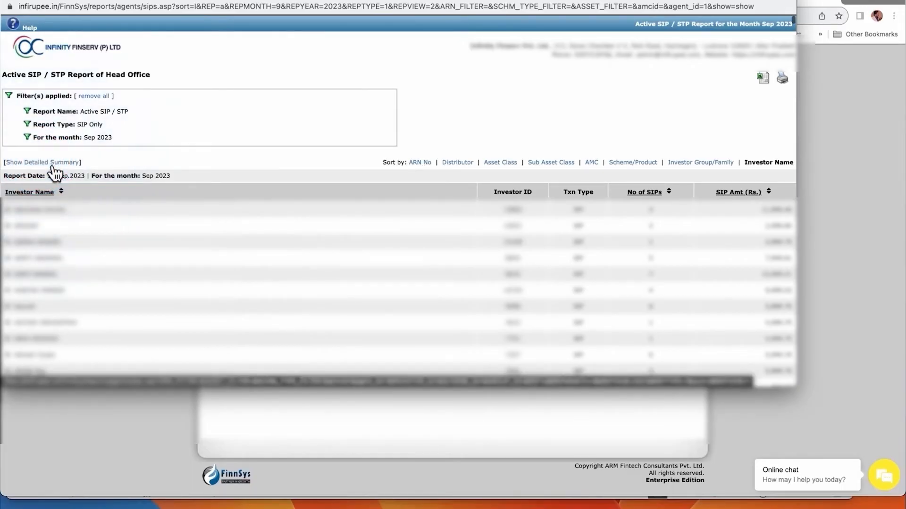
left_click(46, 162)
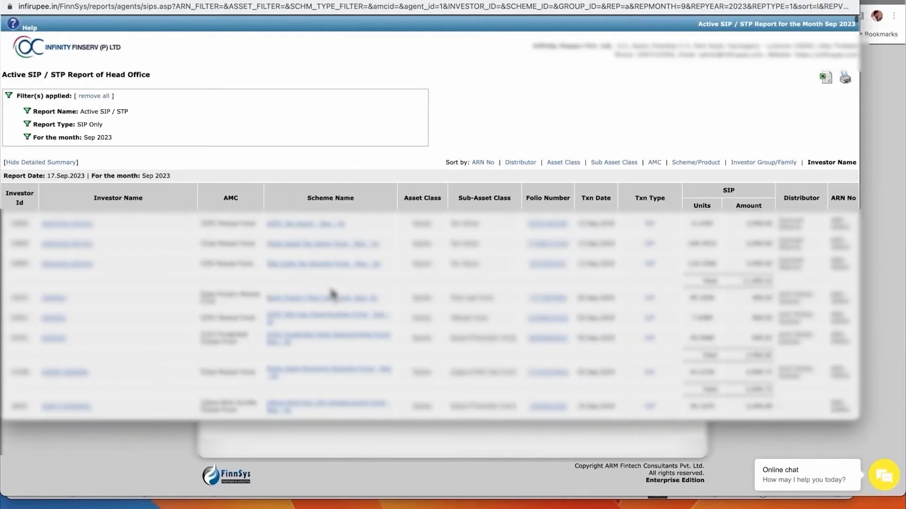
scroll("down", 3)
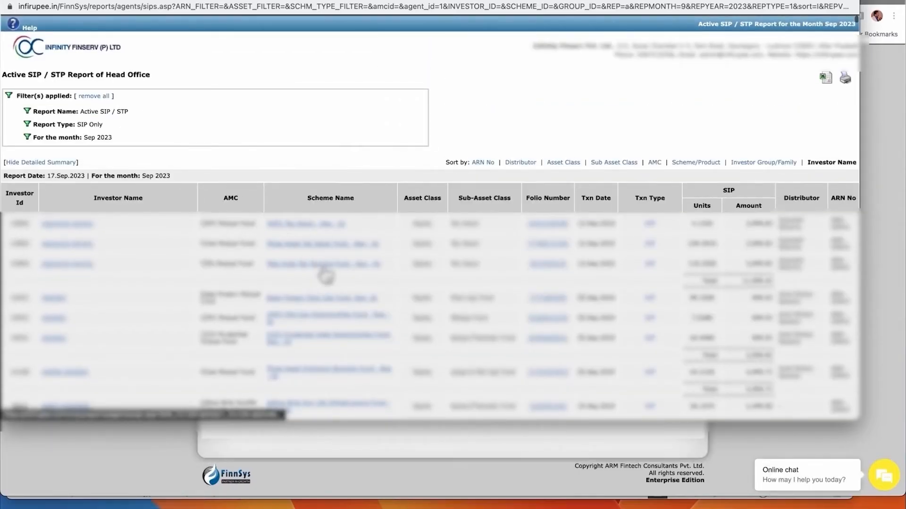
left_click(326, 264)
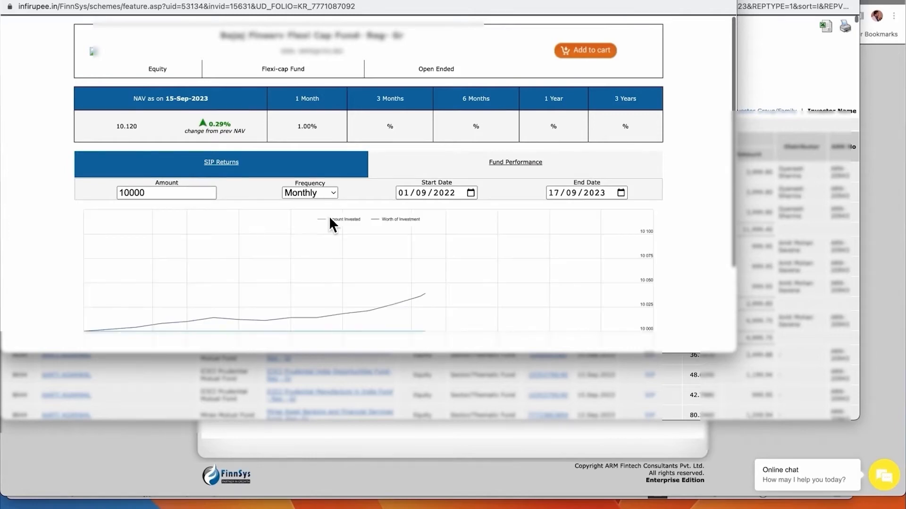
mouse_move(543, 204)
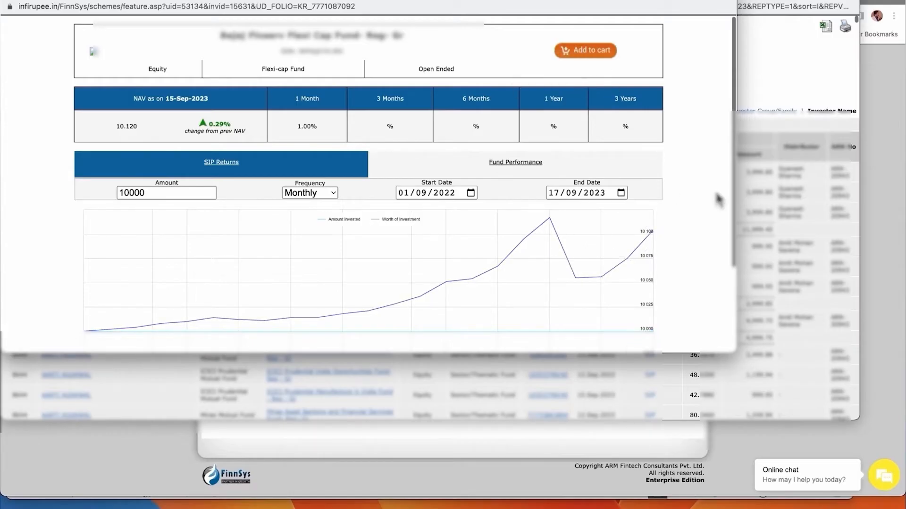
mouse_move(677, 243)
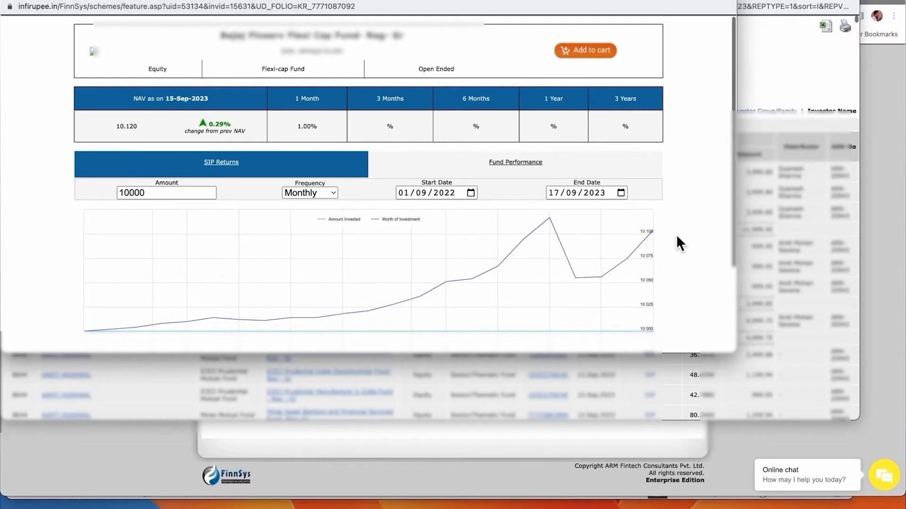
- Add the flexi-cap fund to the cart as a SIP, bringing up its Select Product to Buy form
left_click(585, 50)
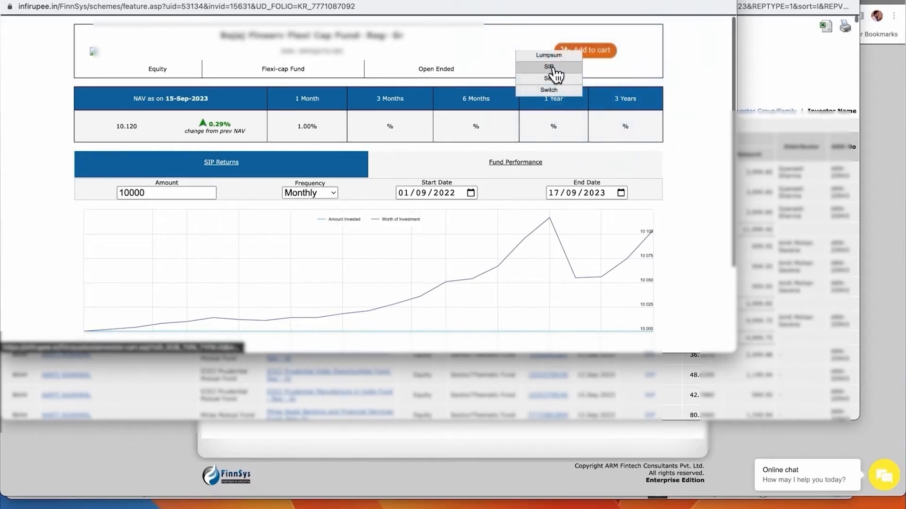
mouse_move(567, 76)
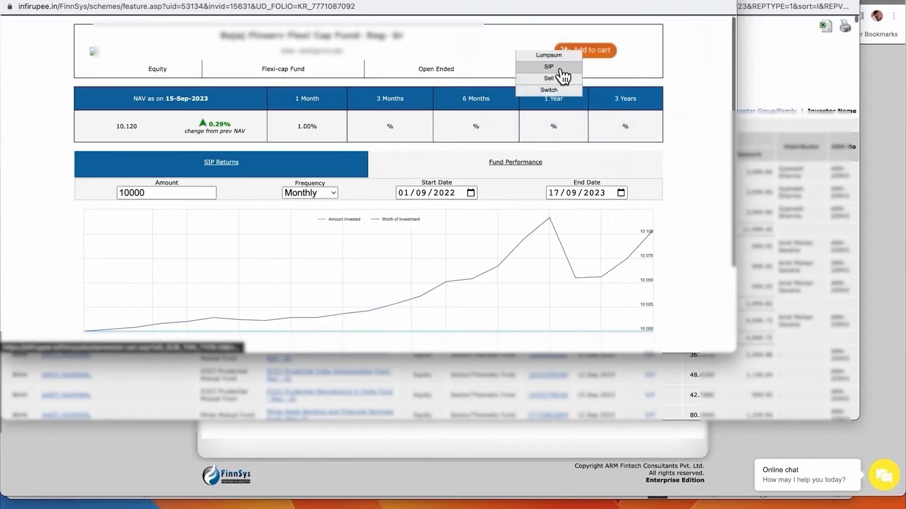
left_click(549, 66)
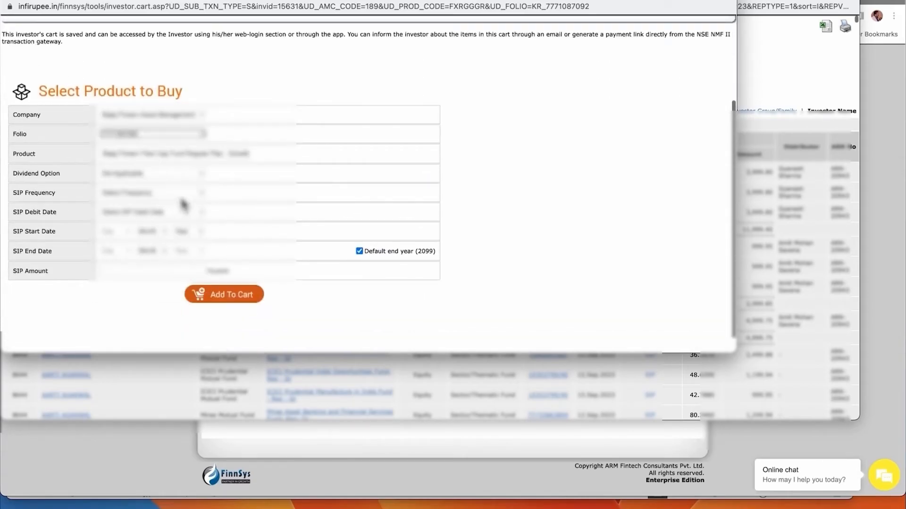
- Fill the SIP frequency, debit date, start date and amount, then add it to the cart
left_click(149, 193)
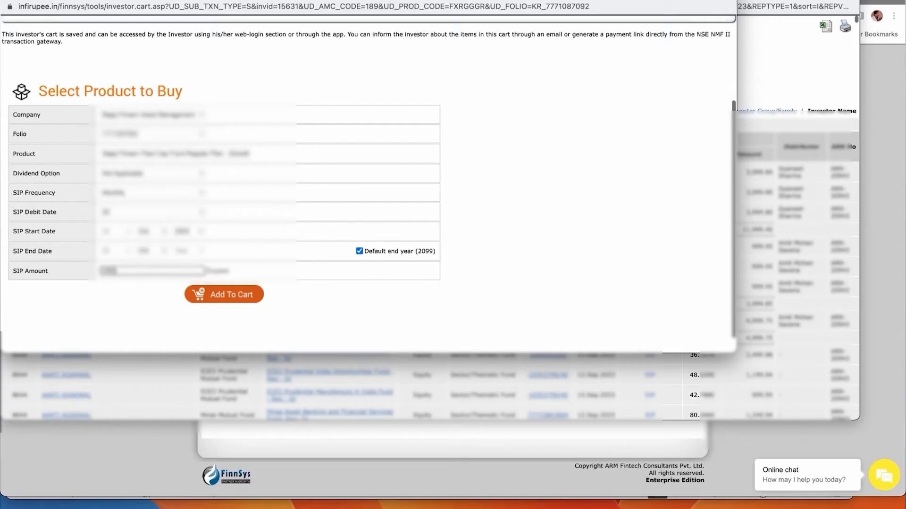
left_click(224, 294)
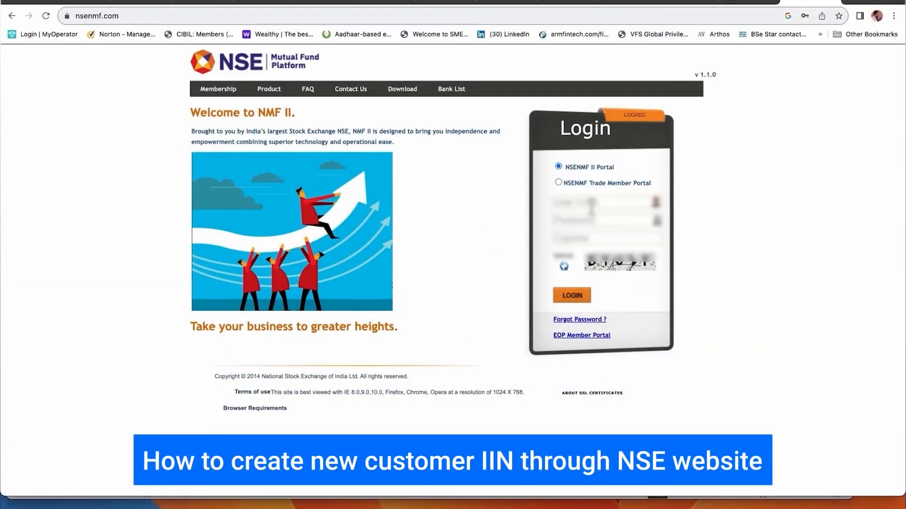
- Sign in to the NSE NMF II portal with credentials and OTP verification, reaching its home page
left_click(601, 204)
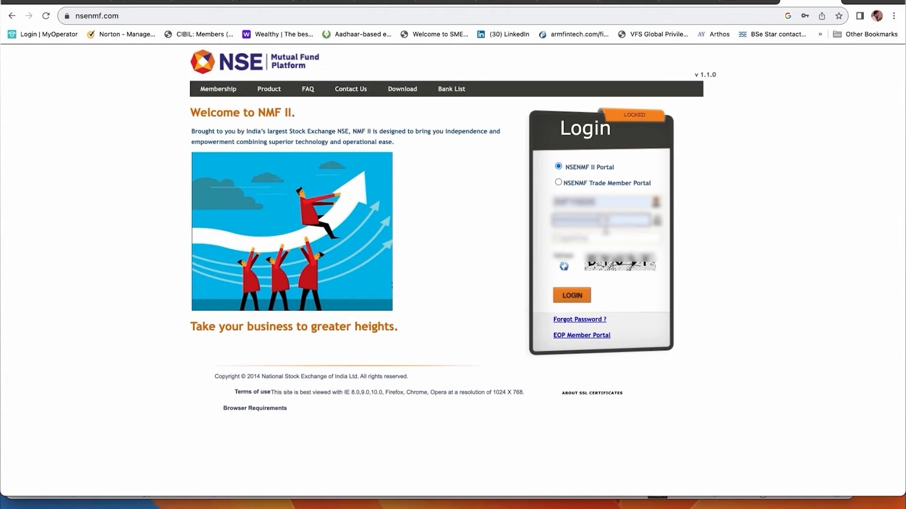
left_click(572, 295)
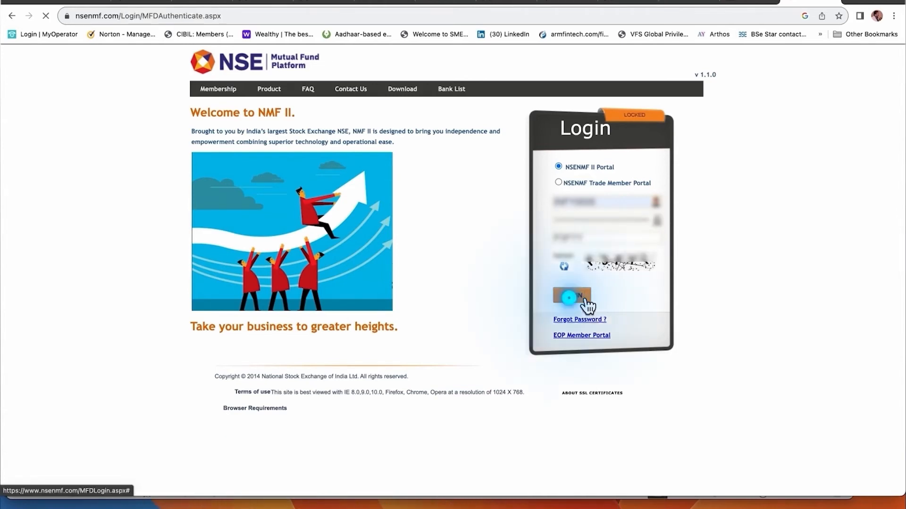
left_click(571, 296)
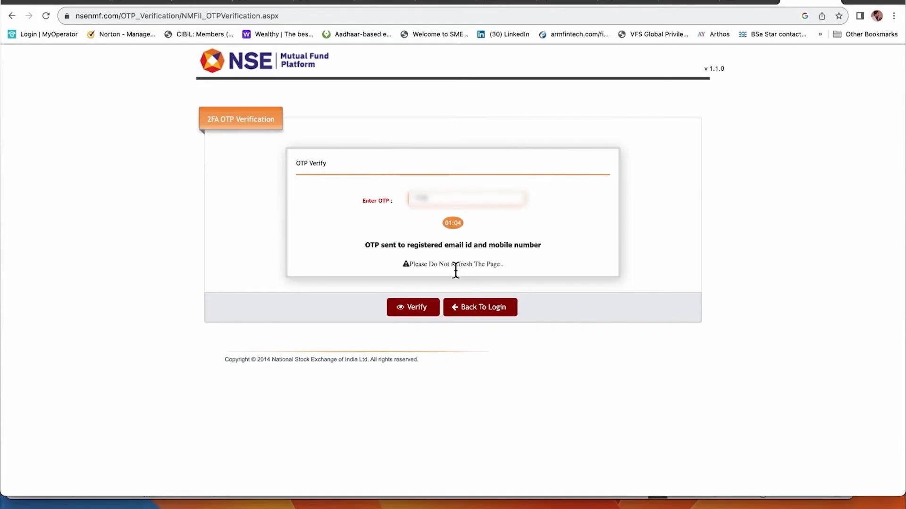
left_click(414, 308)
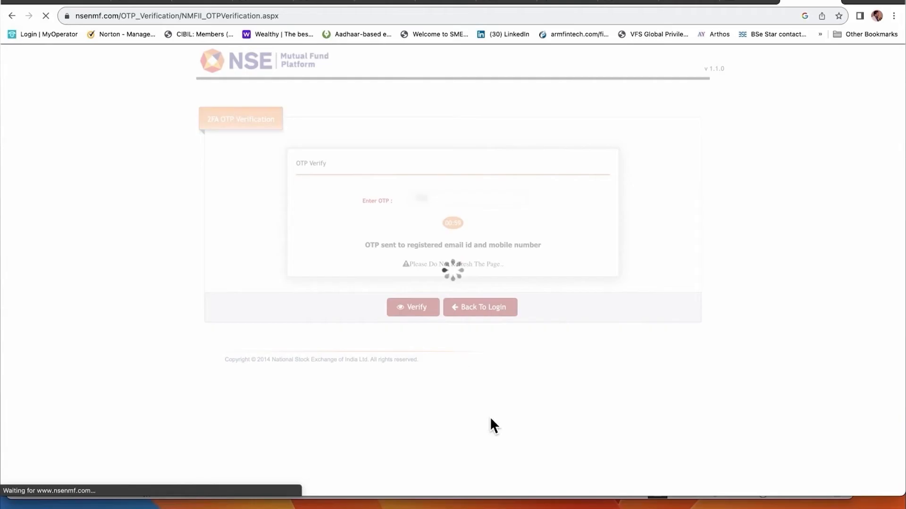
left_click(412, 307)
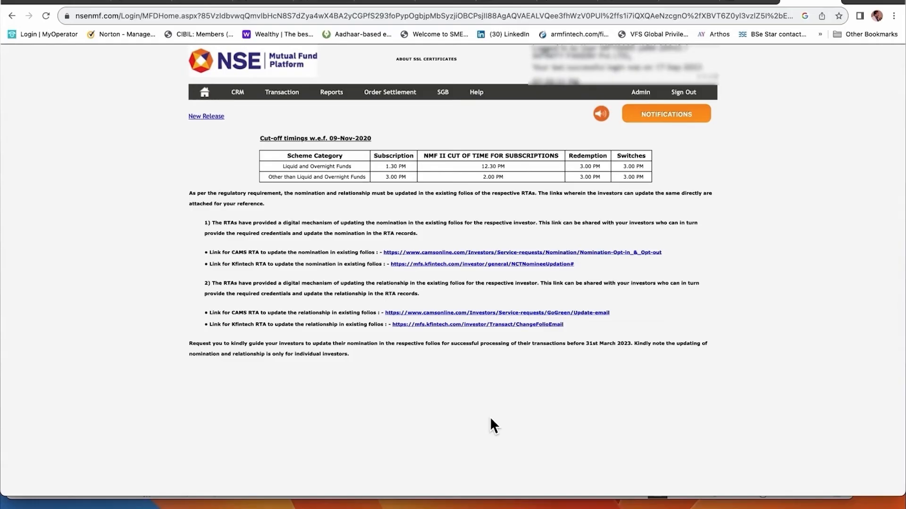
- Start CRM > Create Customer and choose the Create Customer by Entry option
left_click(281, 93)
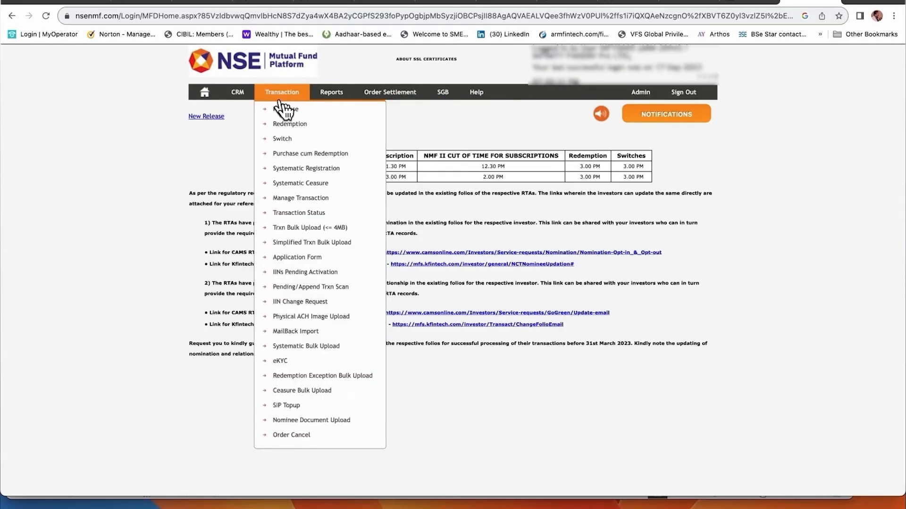
left_click(238, 93)
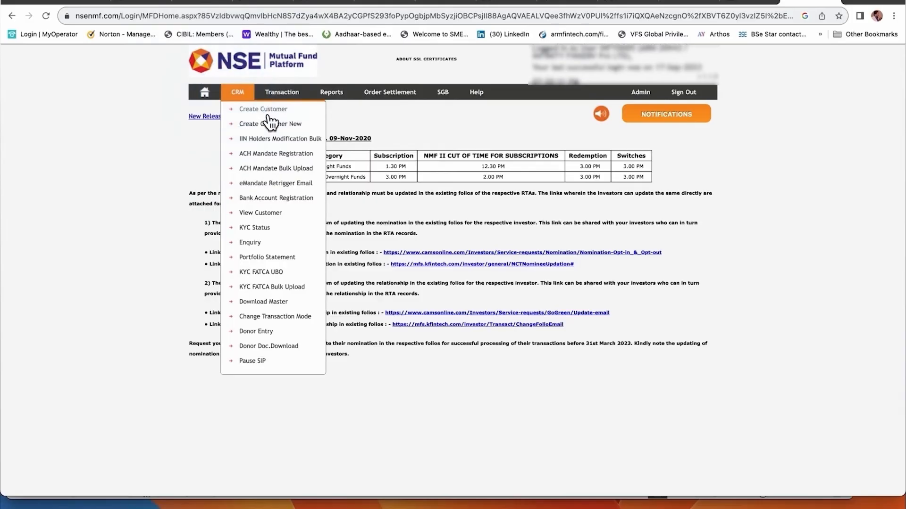
mouse_move(279, 121)
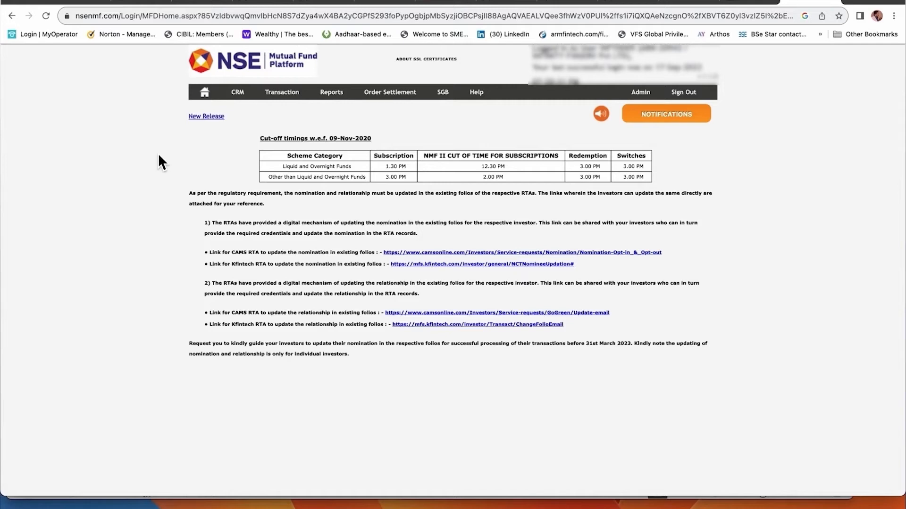
left_click(236, 92)
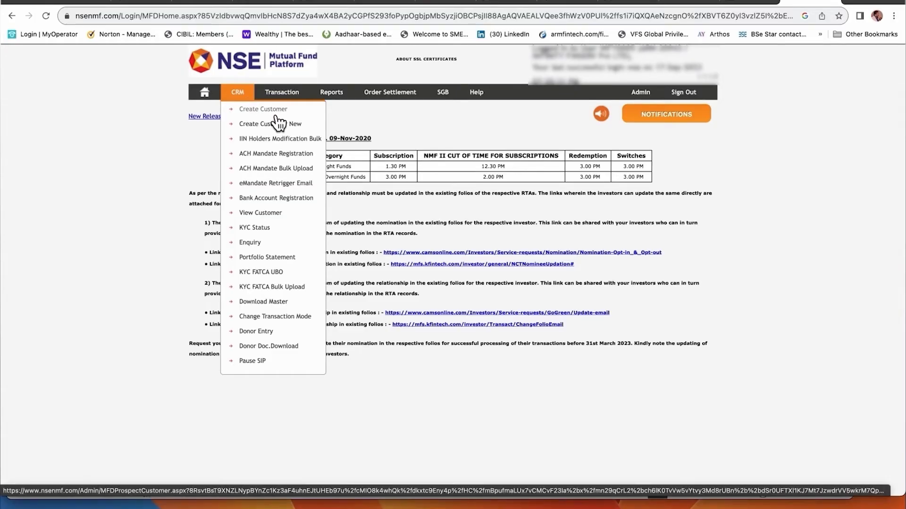
left_click(262, 109)
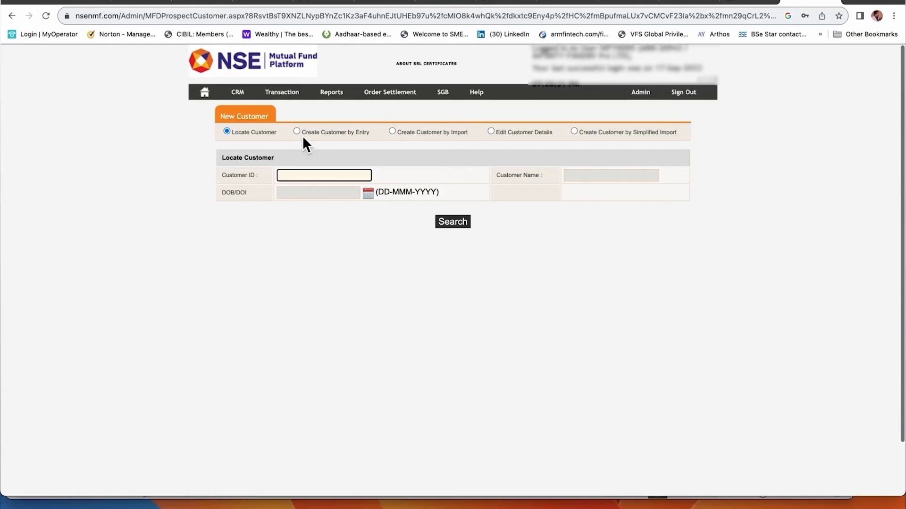
mouse_move(257, 139)
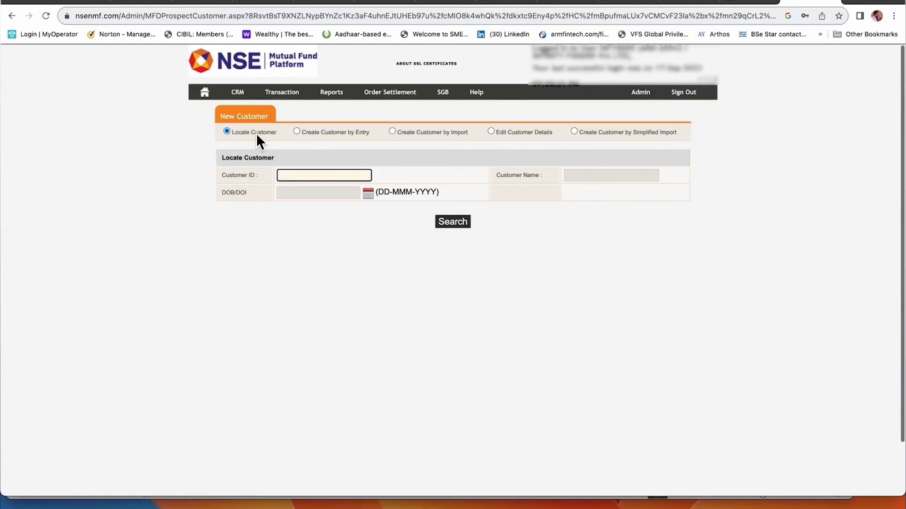
mouse_move(419, 142)
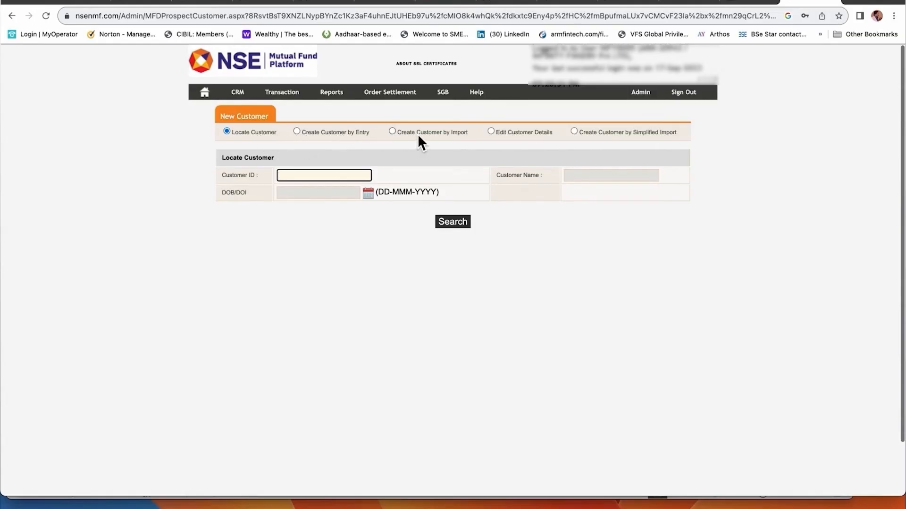
mouse_move(502, 140)
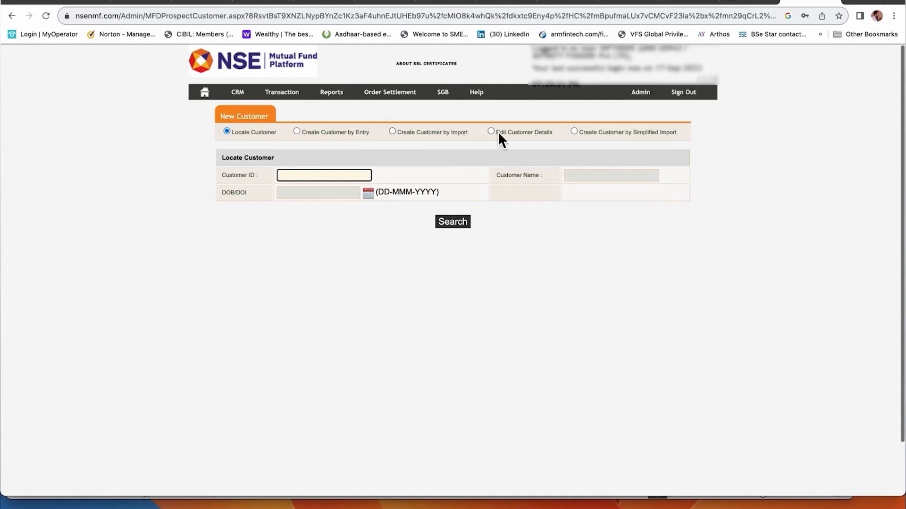
mouse_move(592, 144)
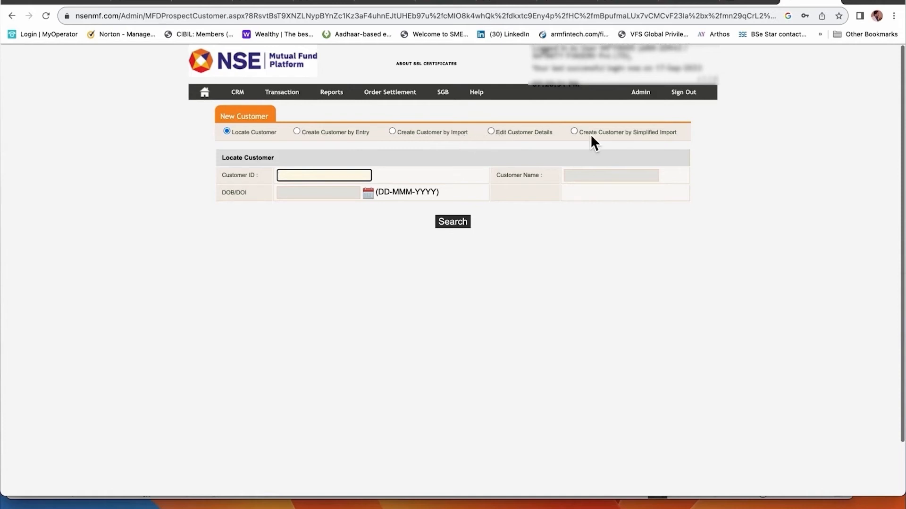
mouse_move(295, 145)
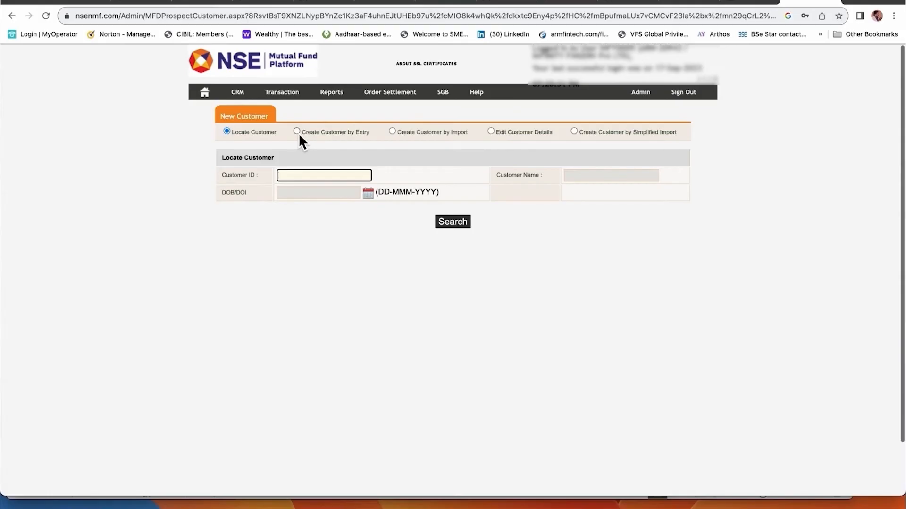
left_click(296, 131)
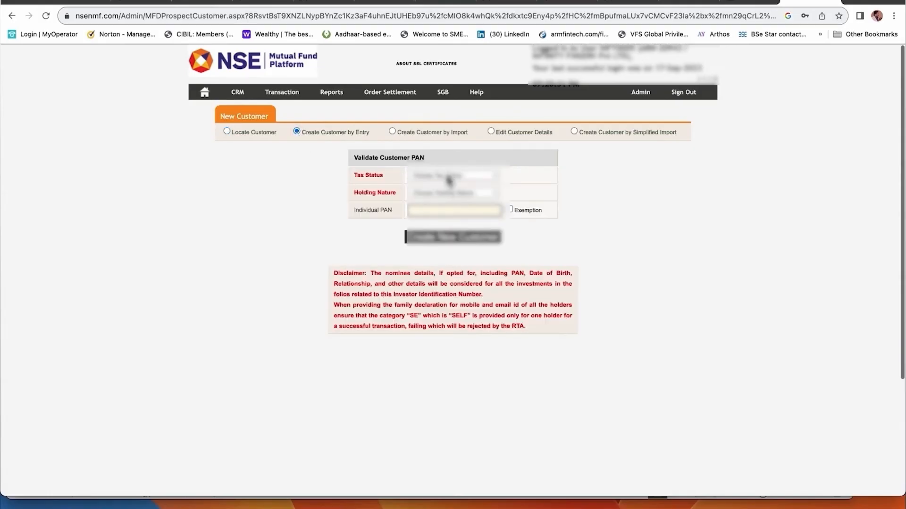
- Set tax status Individual with joint holding, fill the customer details with title, and save
left_click(453, 176)
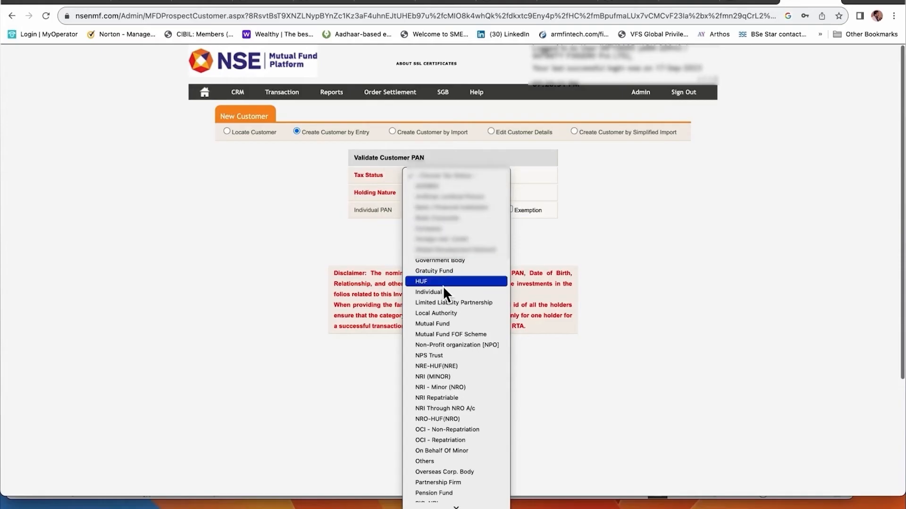
left_click(421, 281)
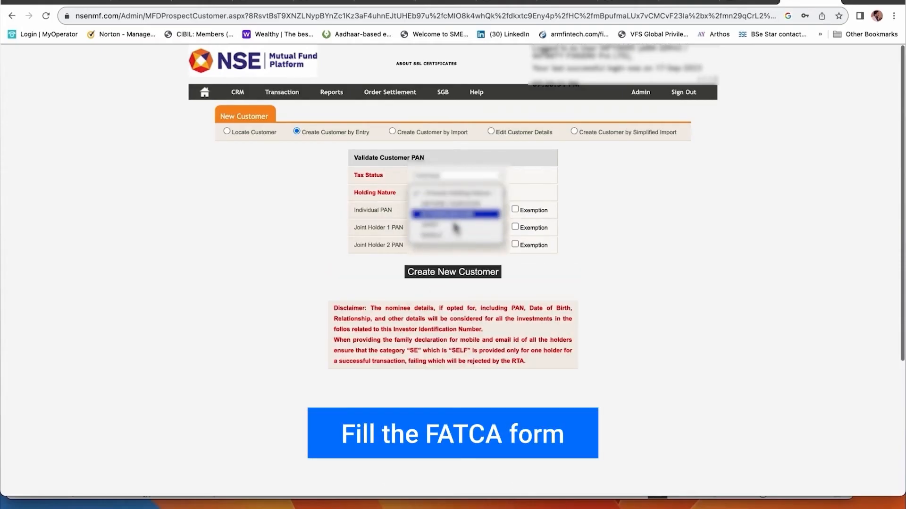
left_click(453, 272)
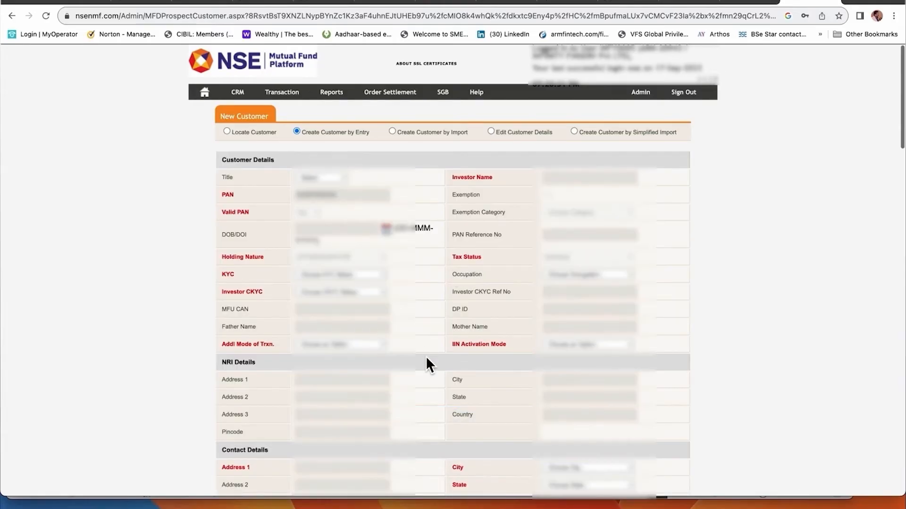
mouse_move(336, 181)
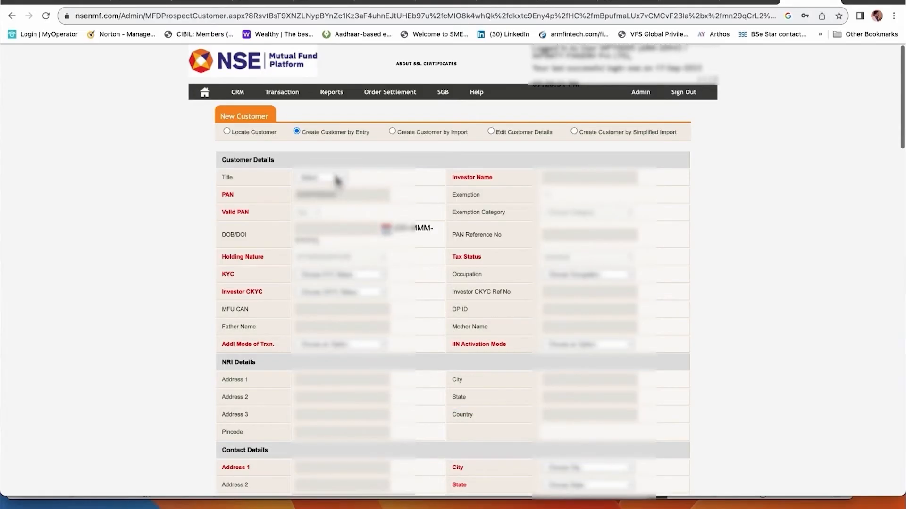
left_click(319, 177)
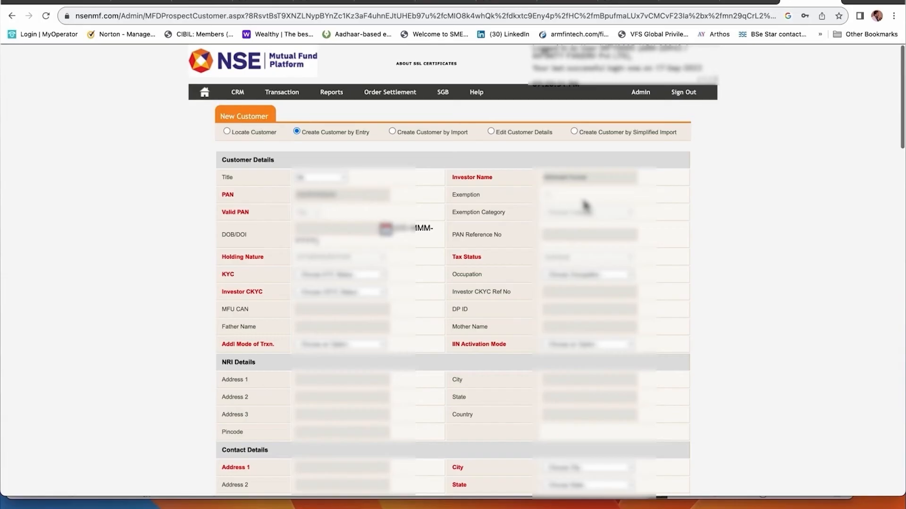
mouse_move(530, 249)
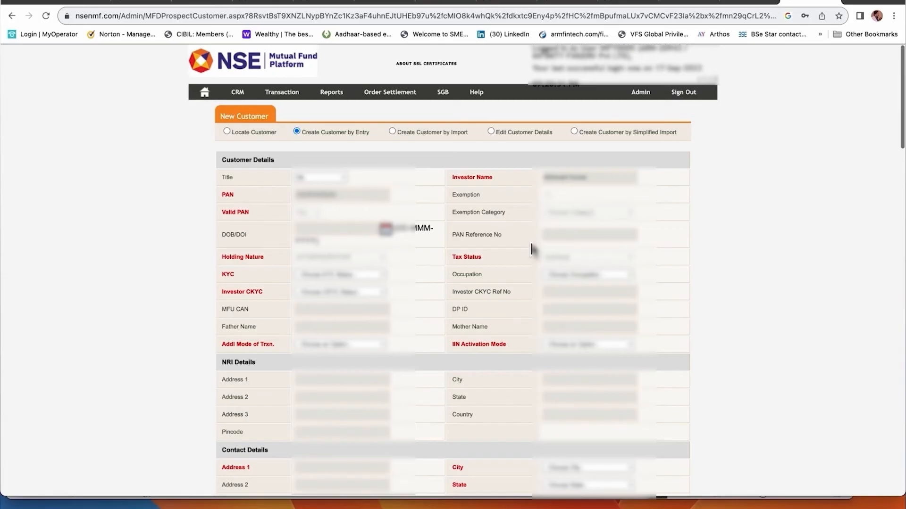
scroll("down", 3)
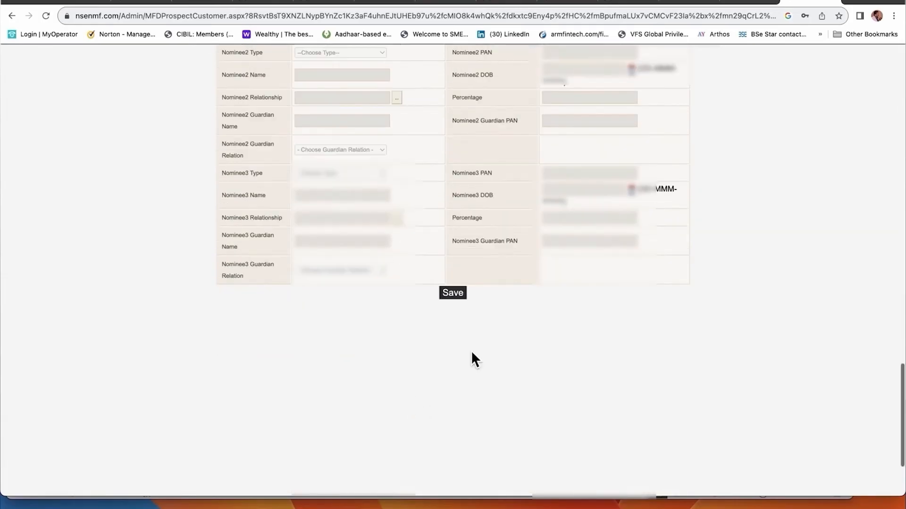
left_click(453, 293)
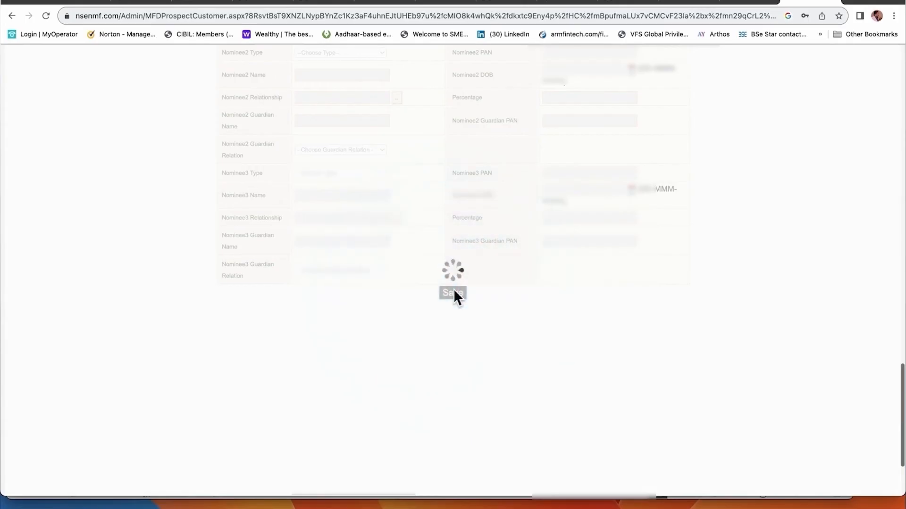
- Load the first holder's KYC details, set income >5 <=10 Lacs and mark not politically exposed
left_click(453, 293)
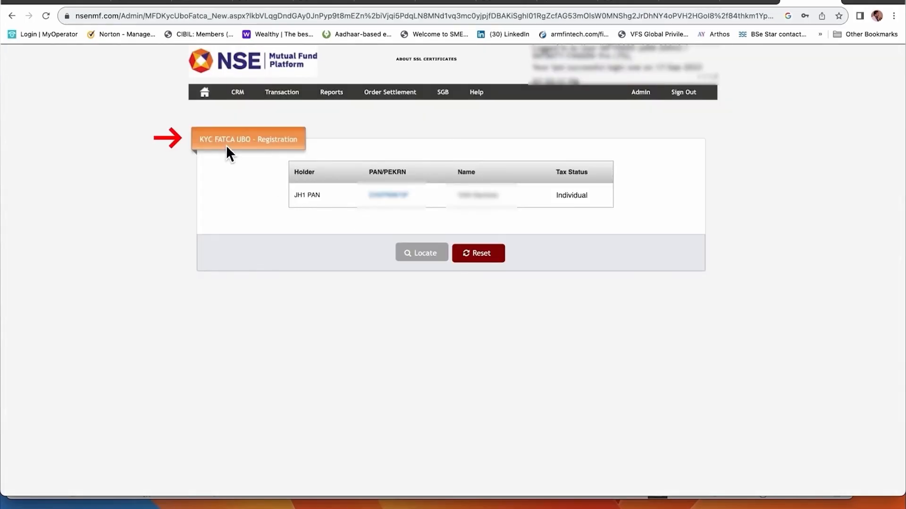
mouse_move(268, 132)
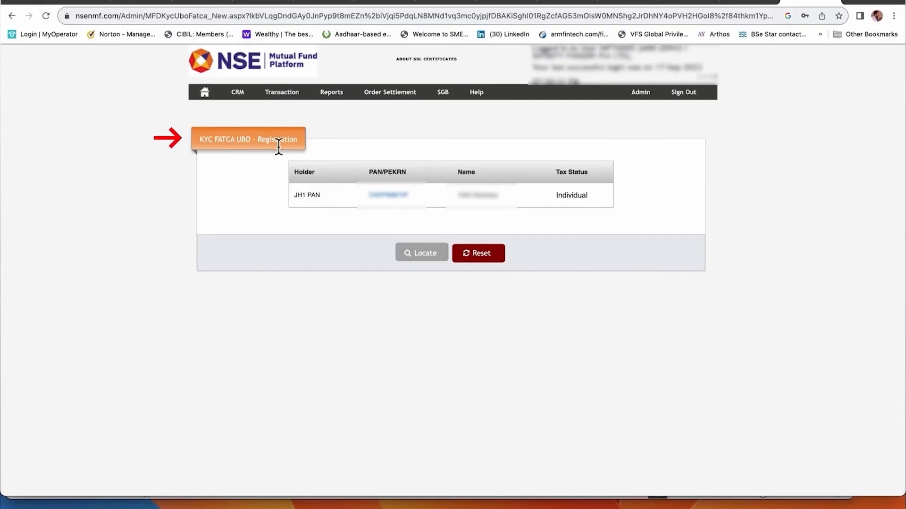
mouse_move(362, 216)
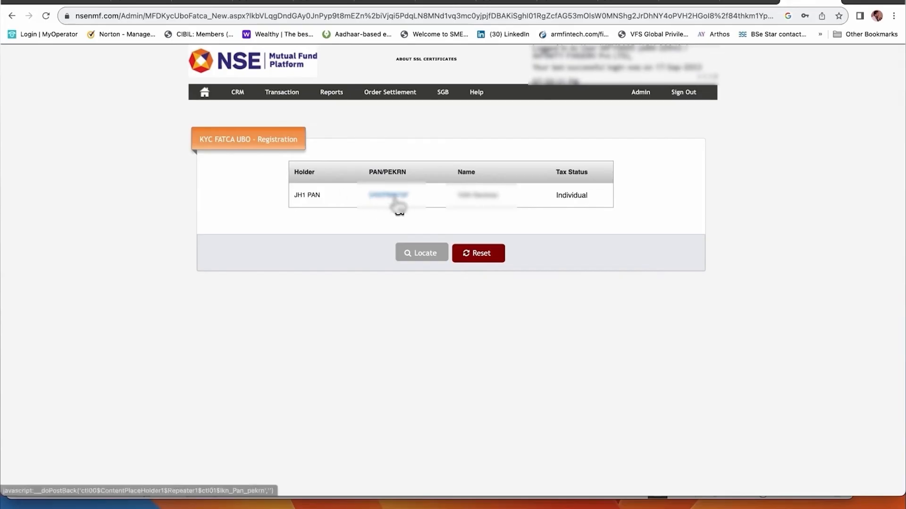
left_click(387, 196)
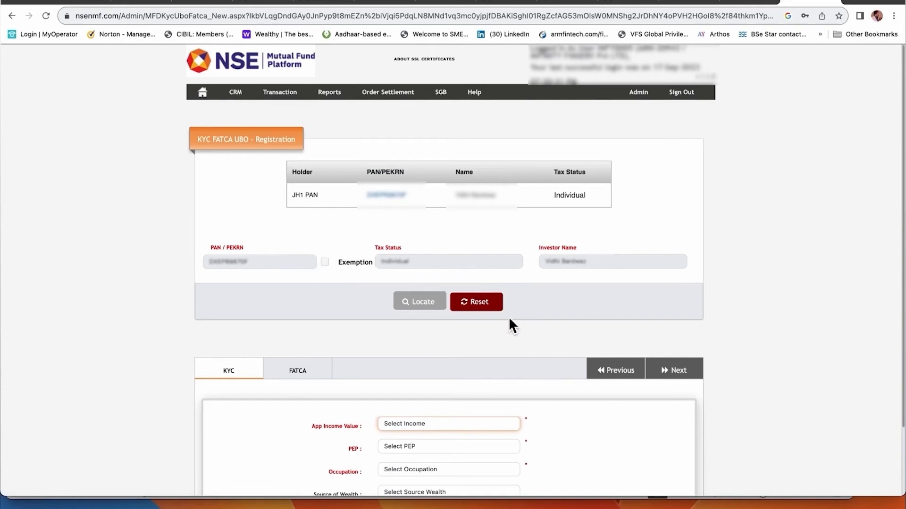
scroll("down", 3)
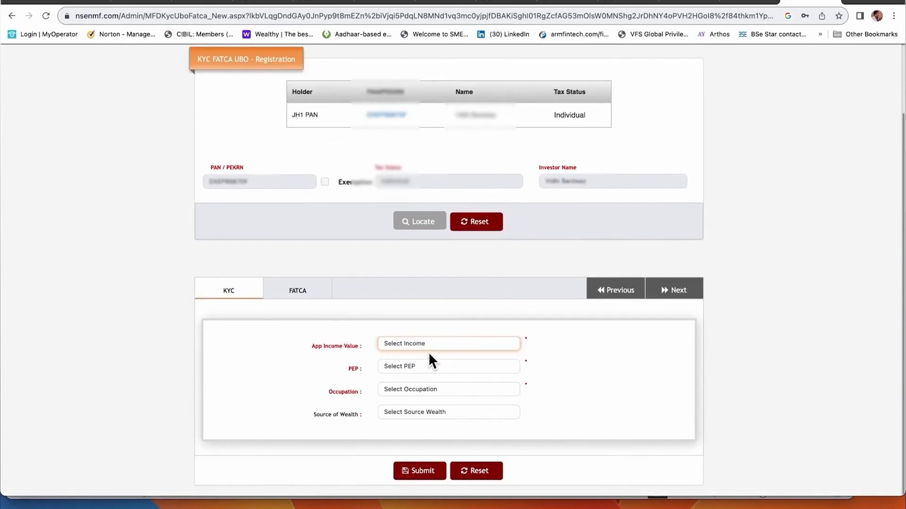
left_click(448, 344)
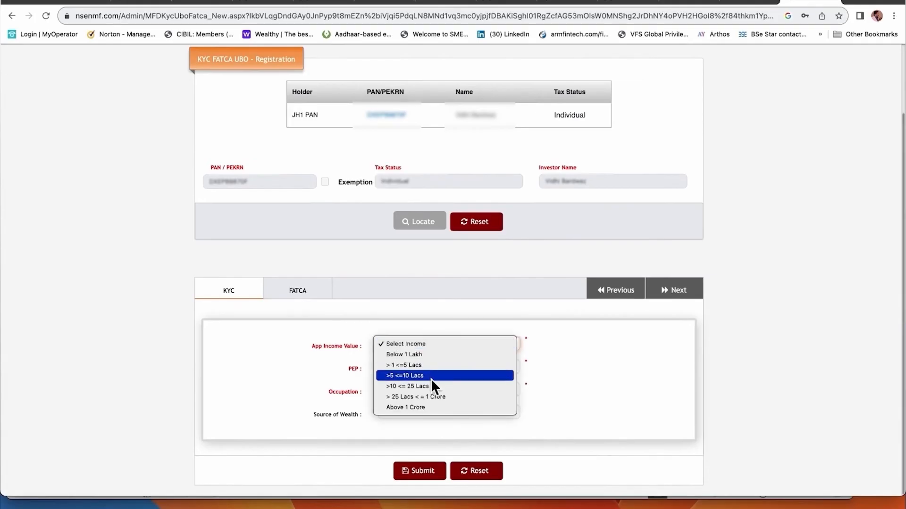
left_click(419, 376)
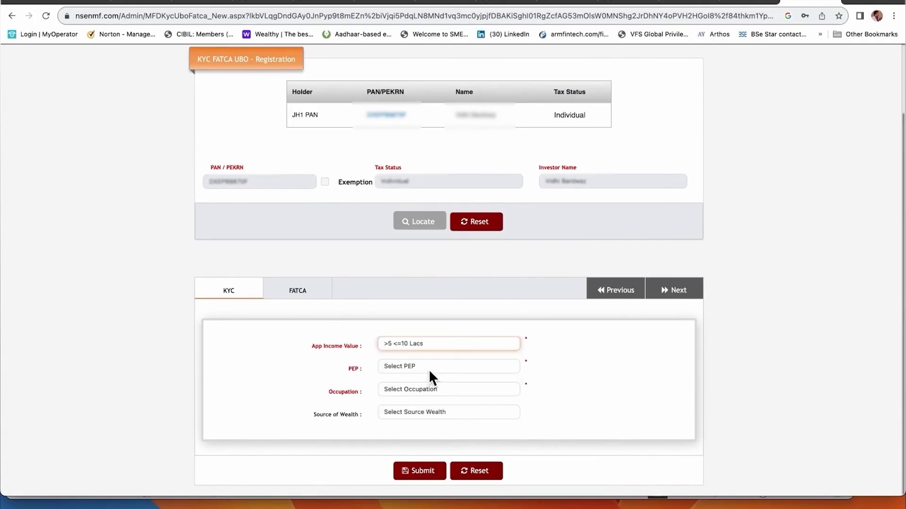
left_click(448, 366)
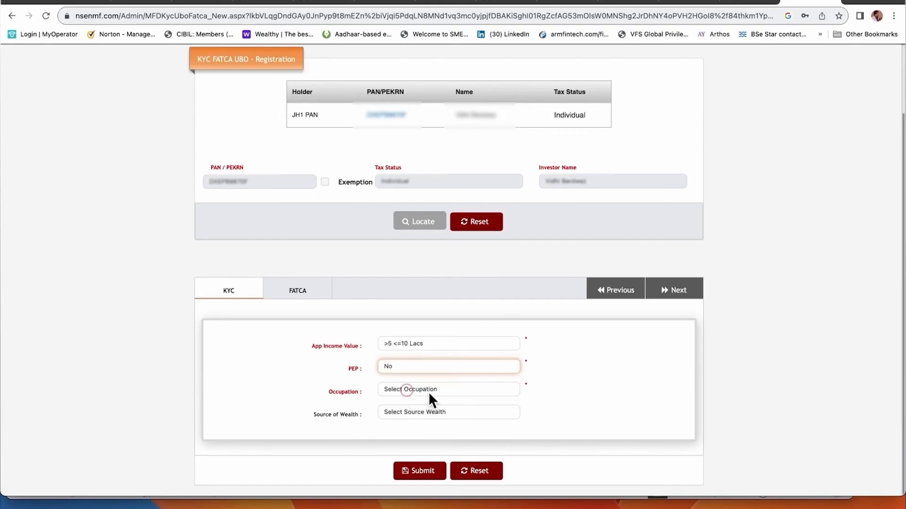
- Set occupation to Service, submit the KYC FATCA UBO registration and dismiss the address alert
left_click(448, 390)
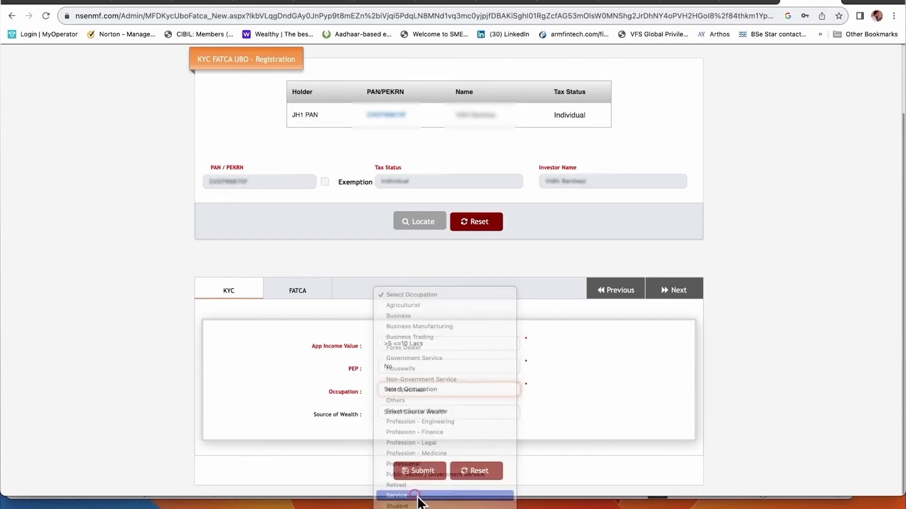
left_click(399, 497)
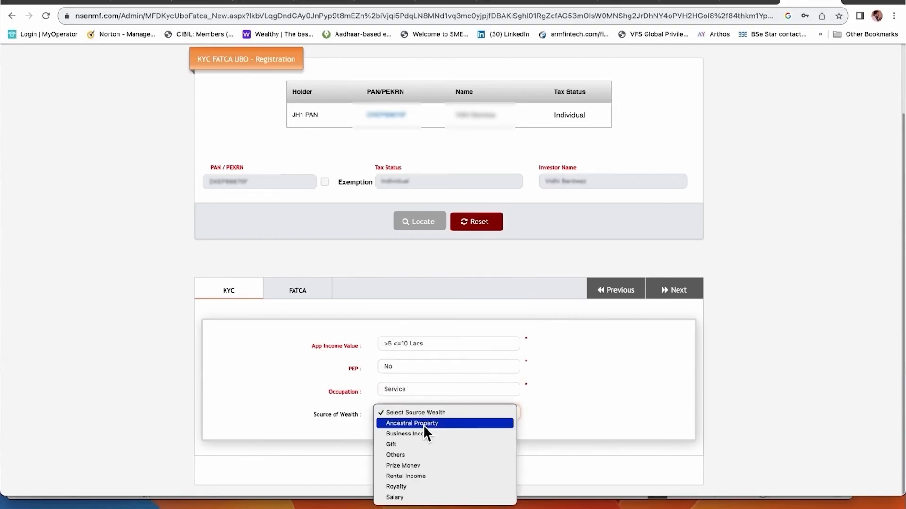
left_click(395, 497)
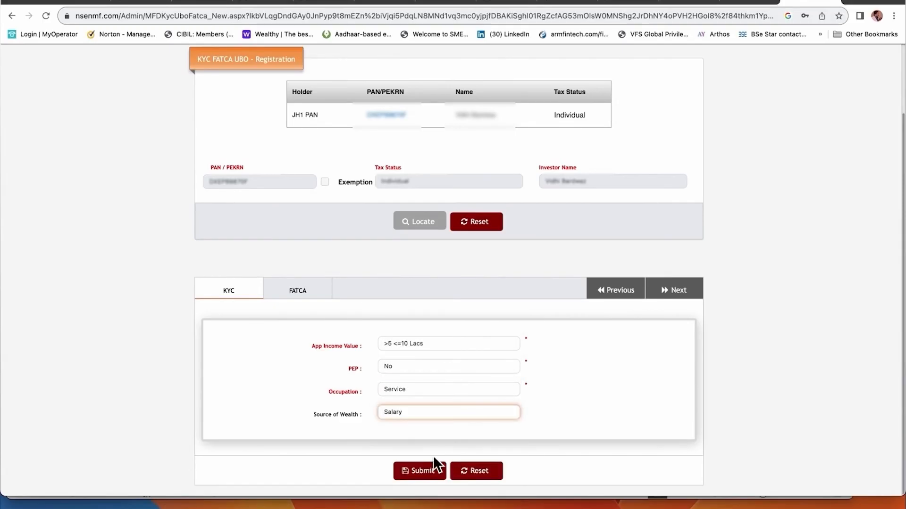
left_click(420, 471)
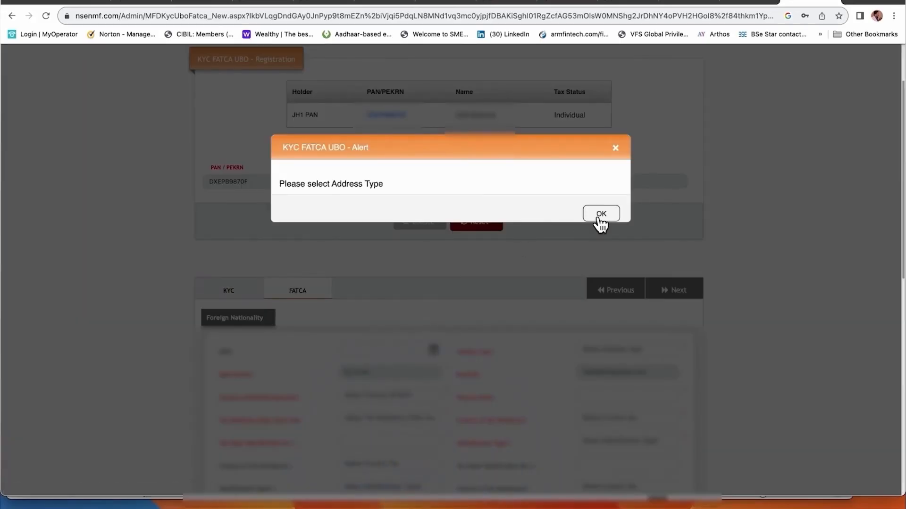
left_click(601, 213)
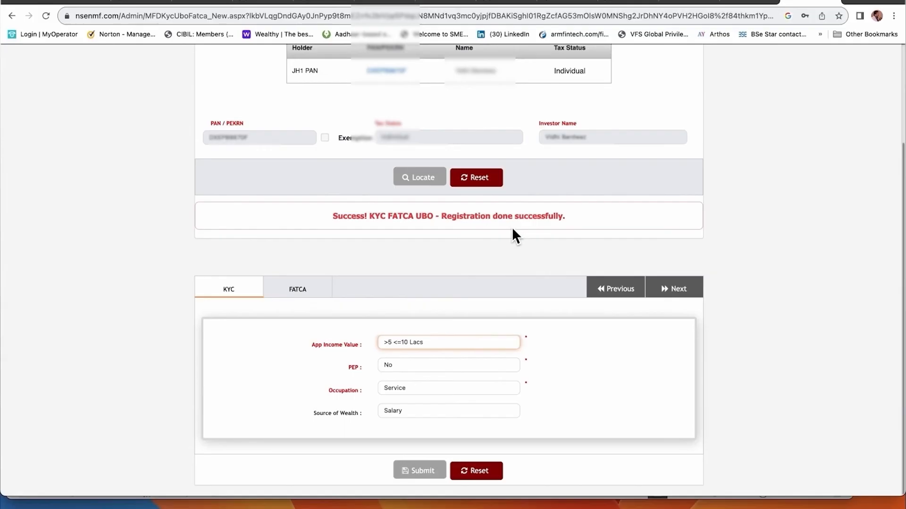
- Read the Investor Account Creation Notification email and follow its IIN confirmation link
scroll("up", 3)
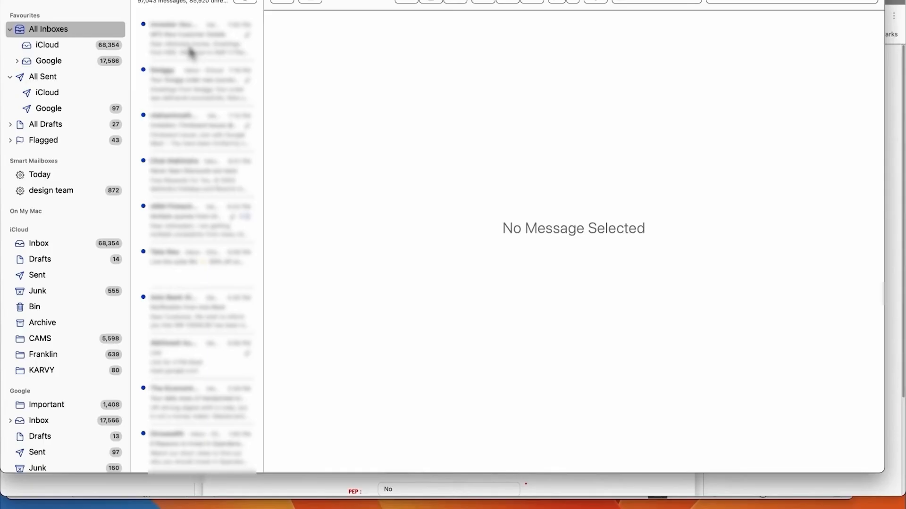
left_click(196, 38)
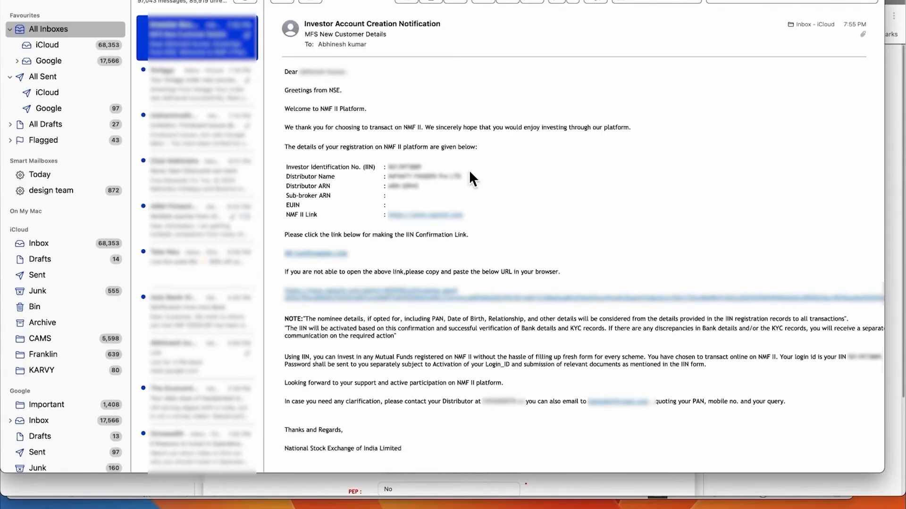
mouse_move(381, 217)
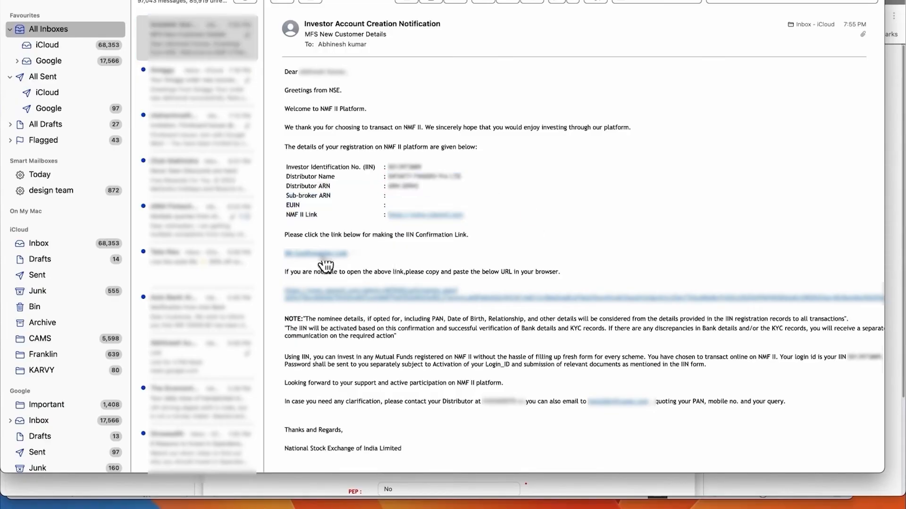
left_click(317, 253)
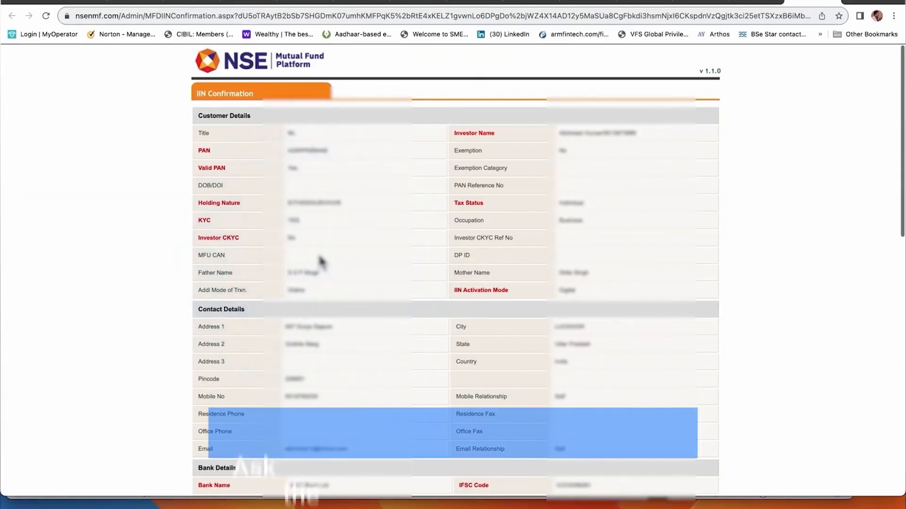
- Confirm the new IIN at the bottom of the confirmation page
scroll("down", 3)
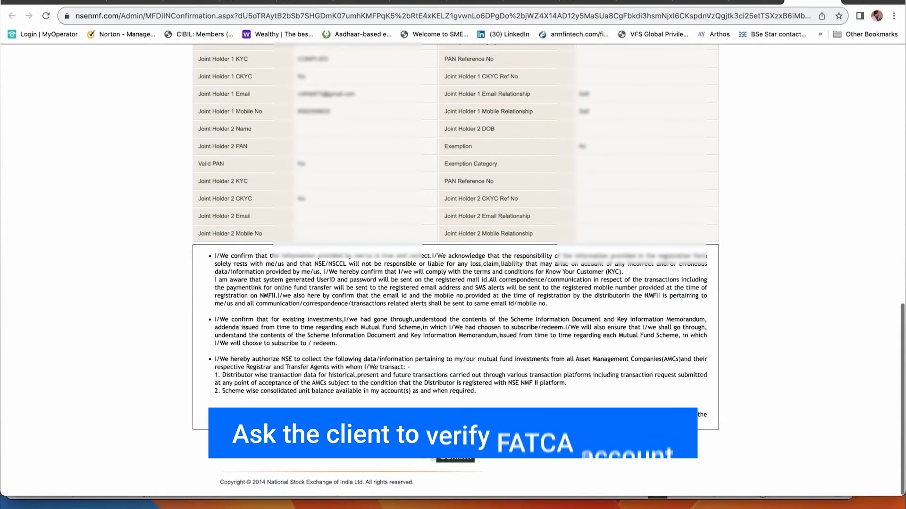
left_click(459, 458)
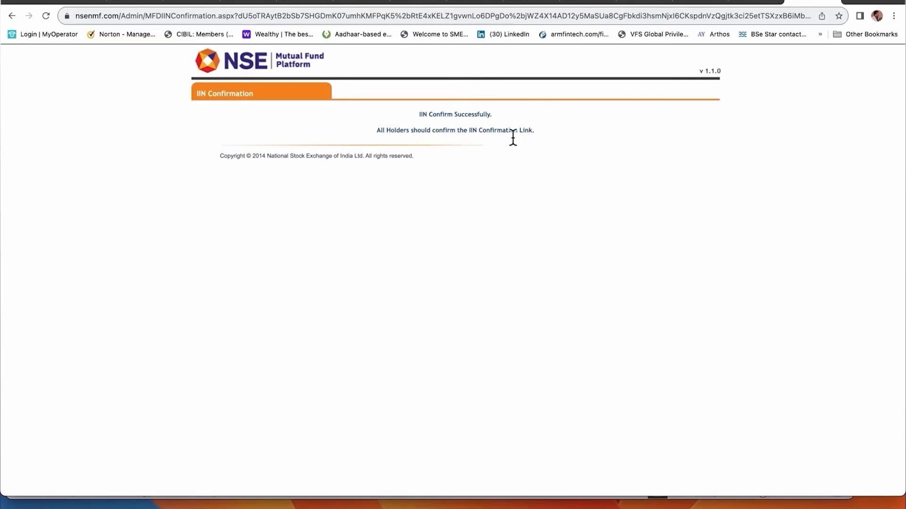
mouse_move(440, 117)
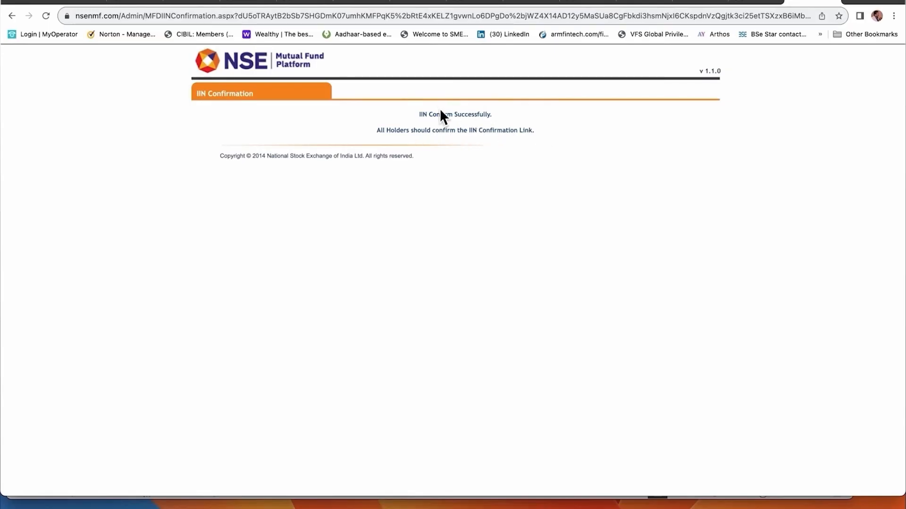
mouse_move(753, 4)
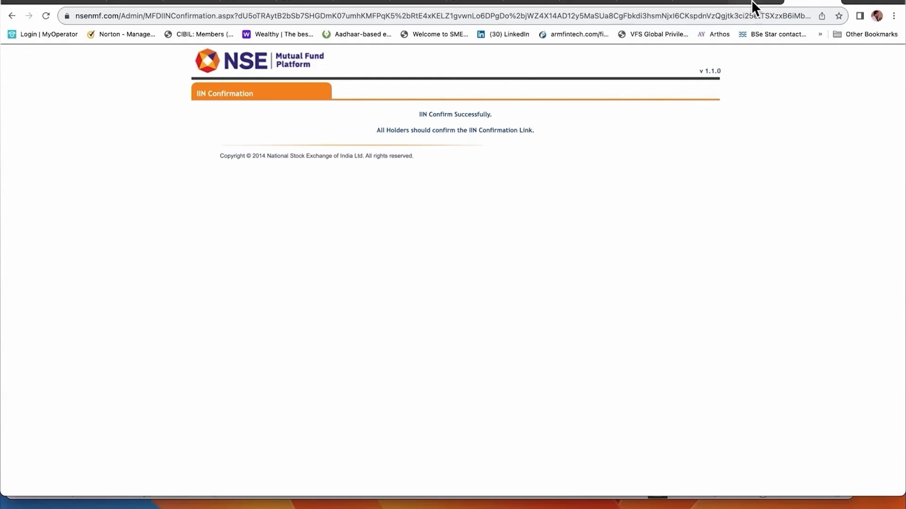
mouse_move(755, 5)
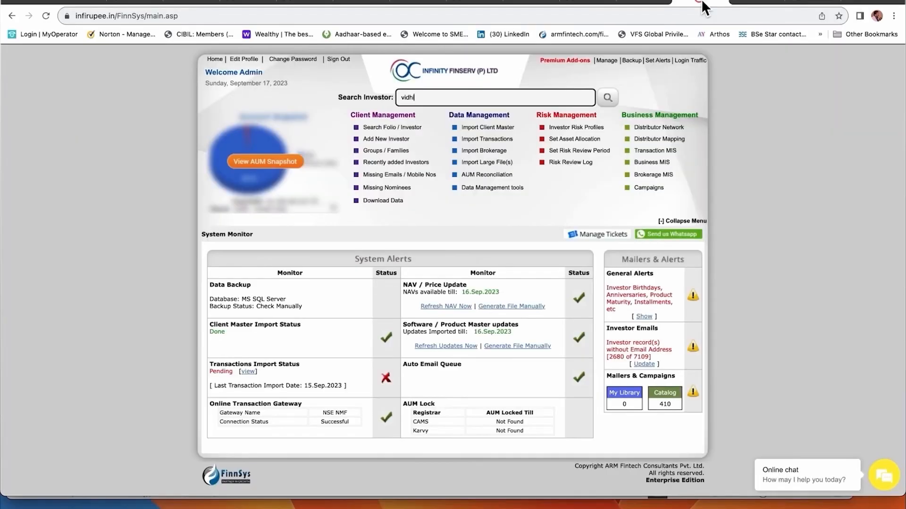
- View the NSE Investor IIN Summary where the newest EITHER/SURVIVOR IIN shows Pending
left_click(215, 59)
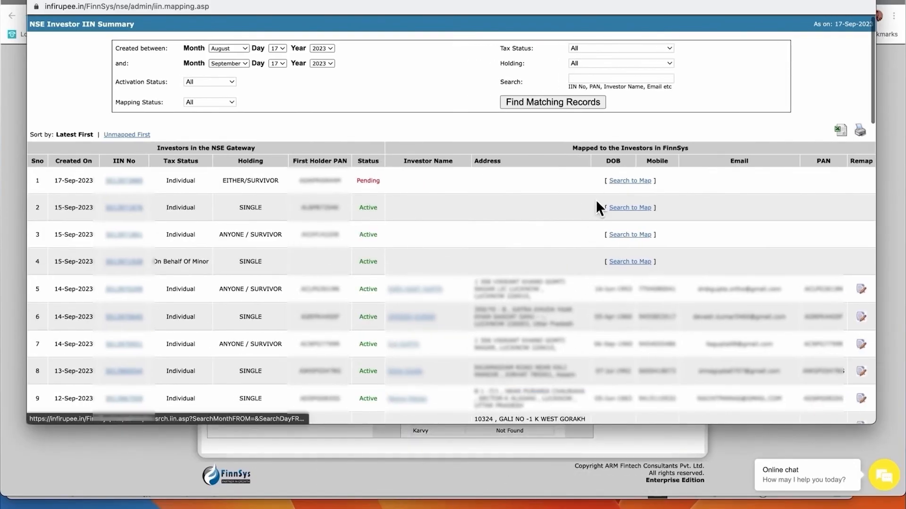
mouse_move(621, 194)
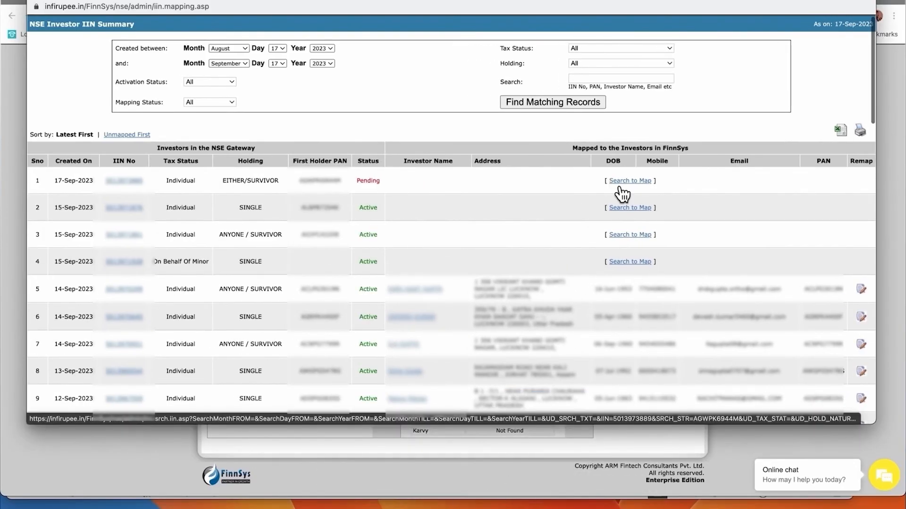
mouse_move(630, 197)
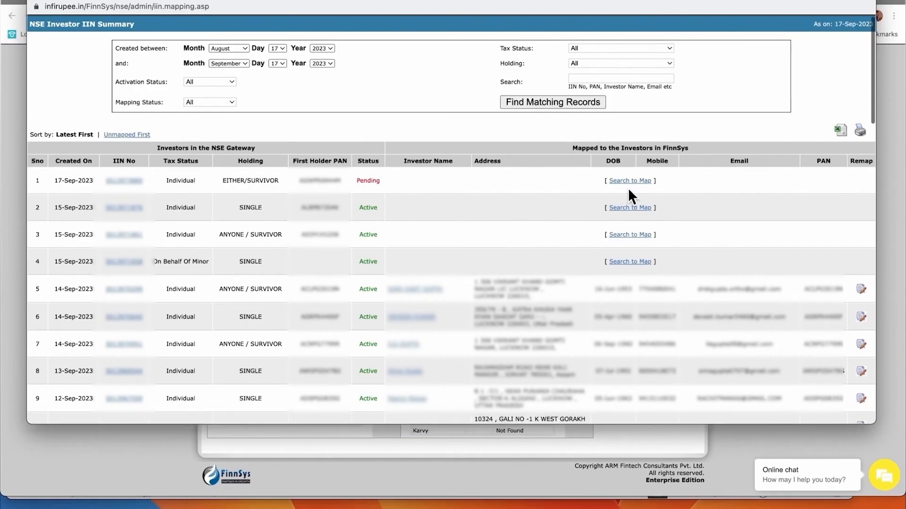
mouse_move(630, 180)
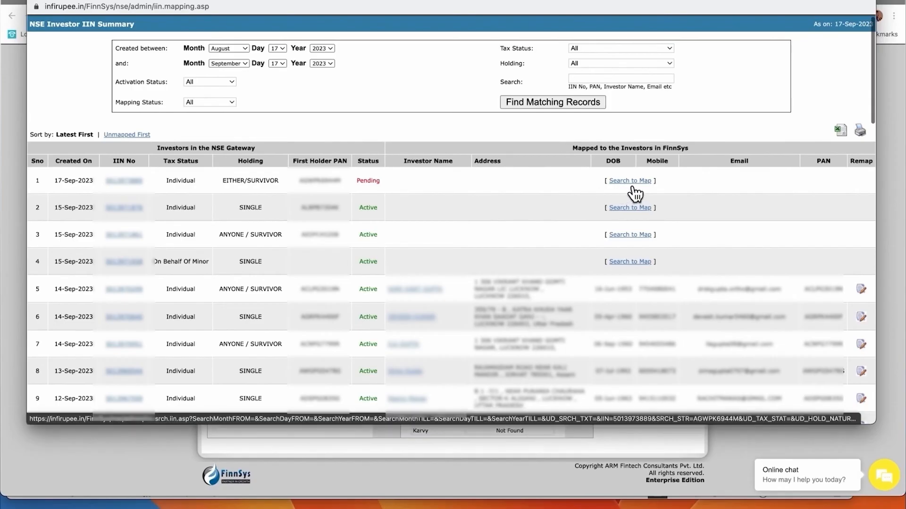
- Map the pending joint IIN to the existing investor found by PAN search
left_click(631, 180)
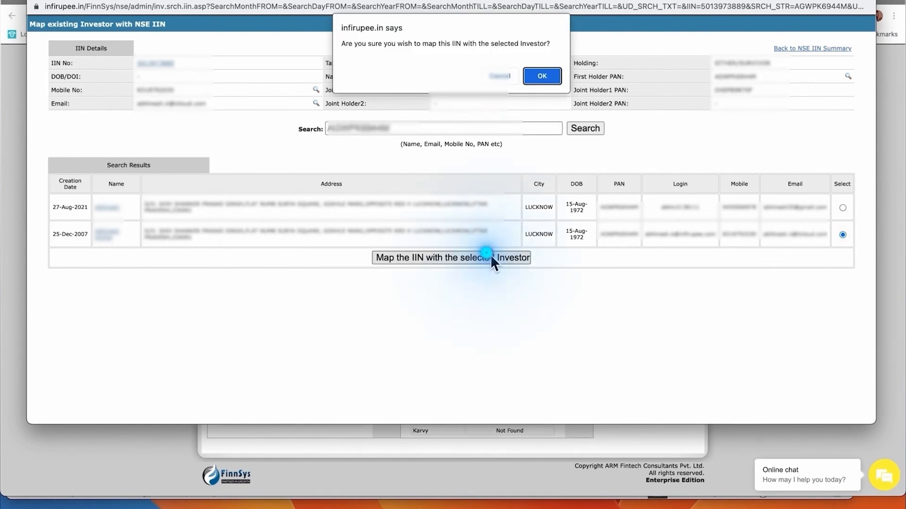
left_click(541, 75)
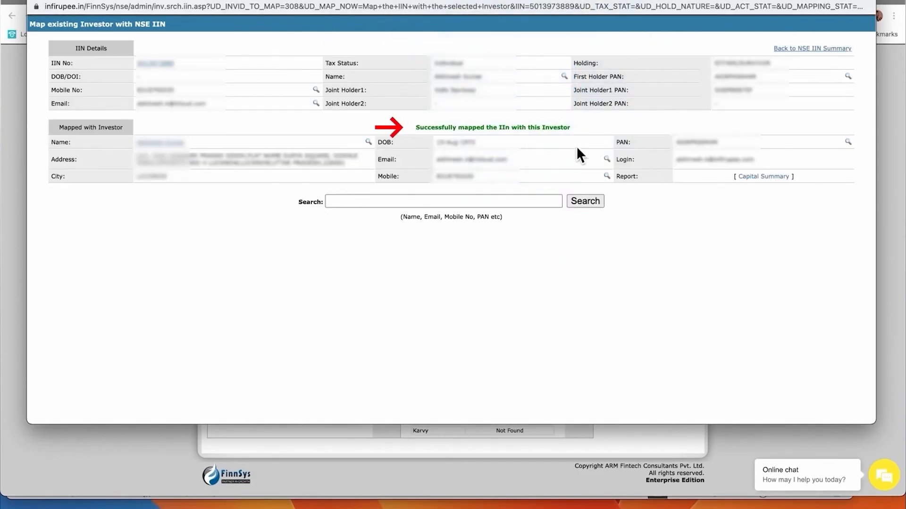
mouse_move(802, 55)
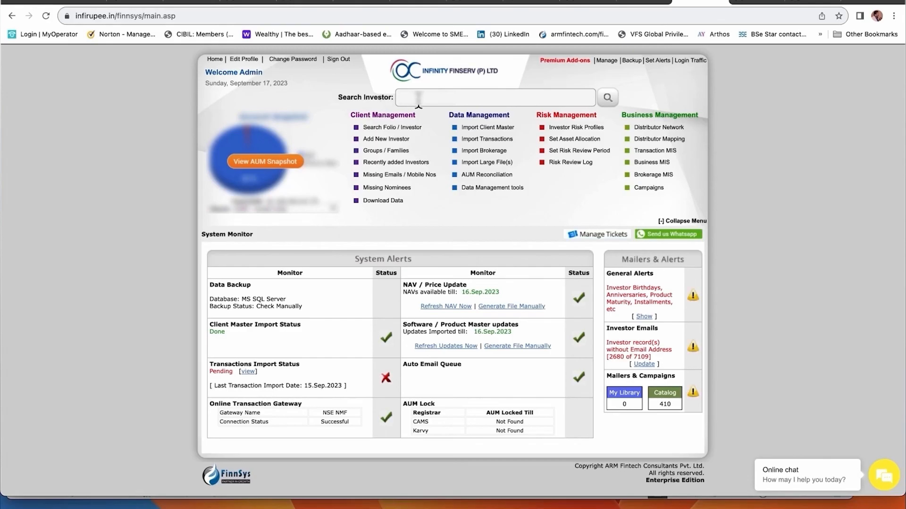
- Search investor 'abc' and show their investment cart via Transact Online > Show/Create Cart
type("abc")
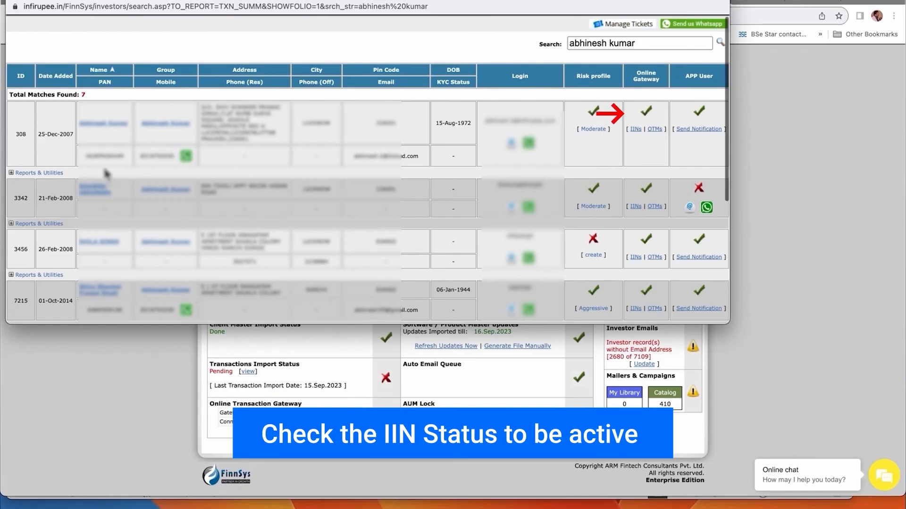
left_click(38, 173)
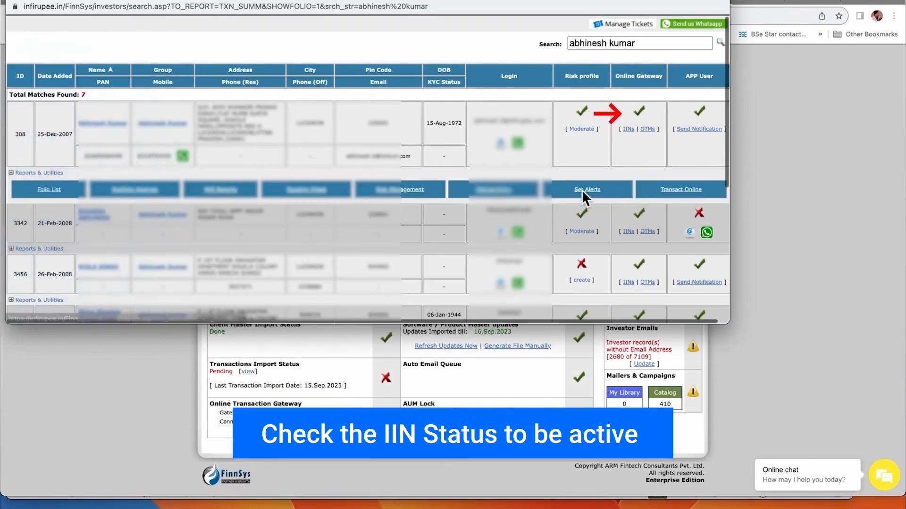
left_click(681, 188)
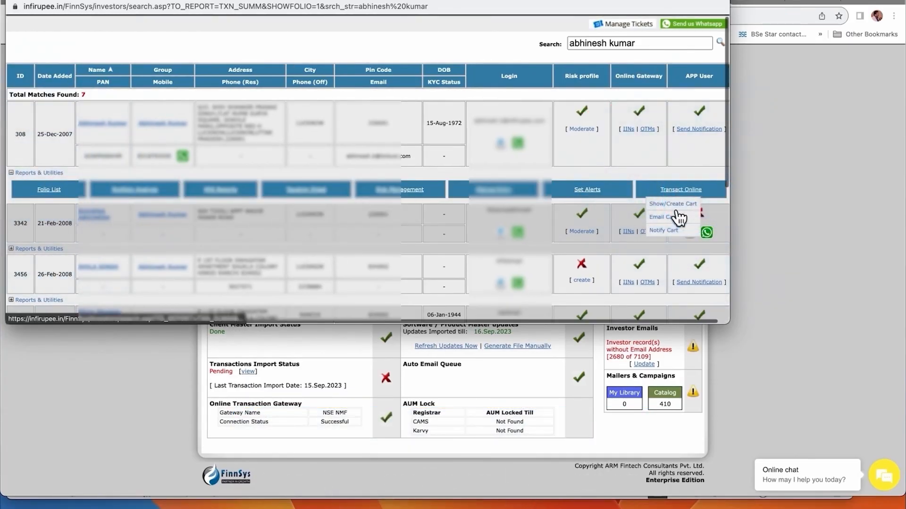
left_click(673, 204)
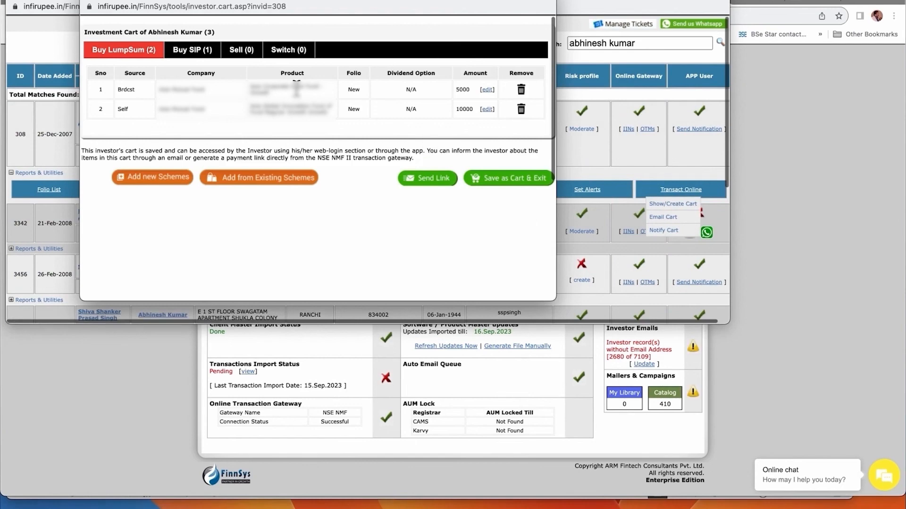
- Review the cart's holding combinations, the new joint holding showing account not active, then close the cart
left_click(427, 178)
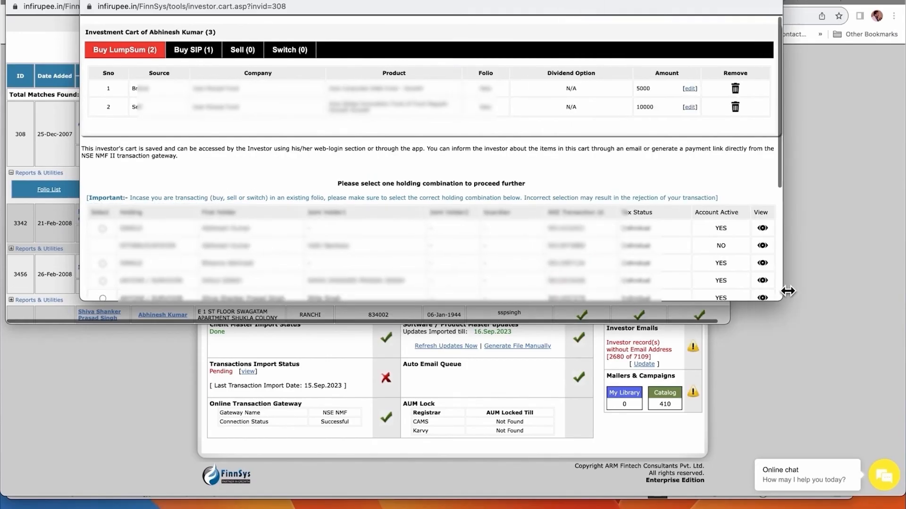
scroll("down", 3)
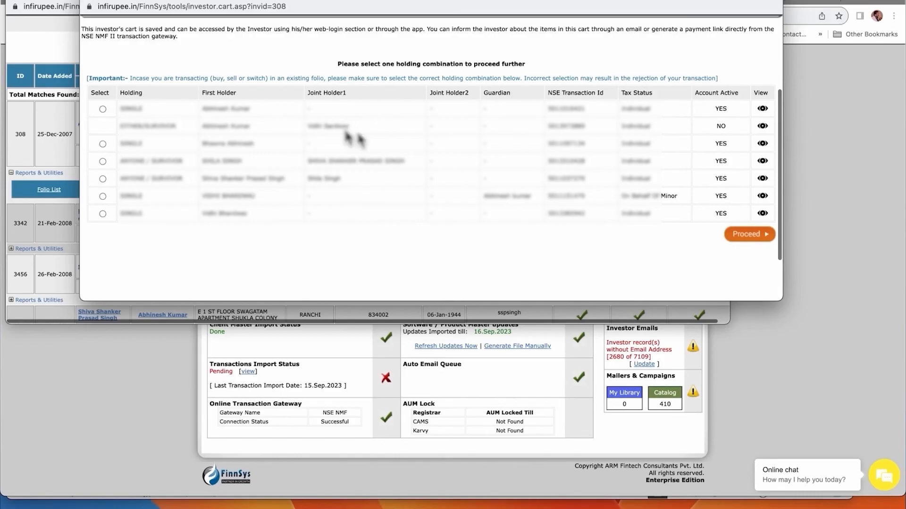
mouse_move(145, 156)
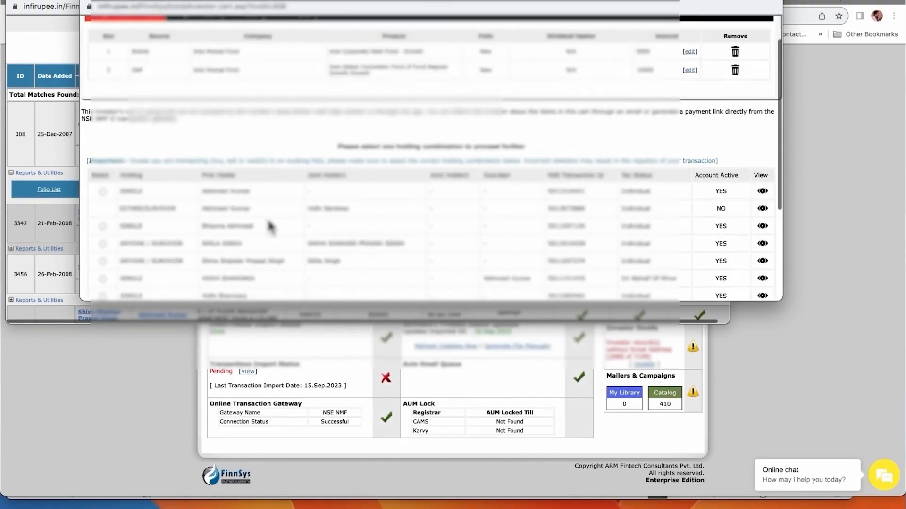
scroll("down", 3)
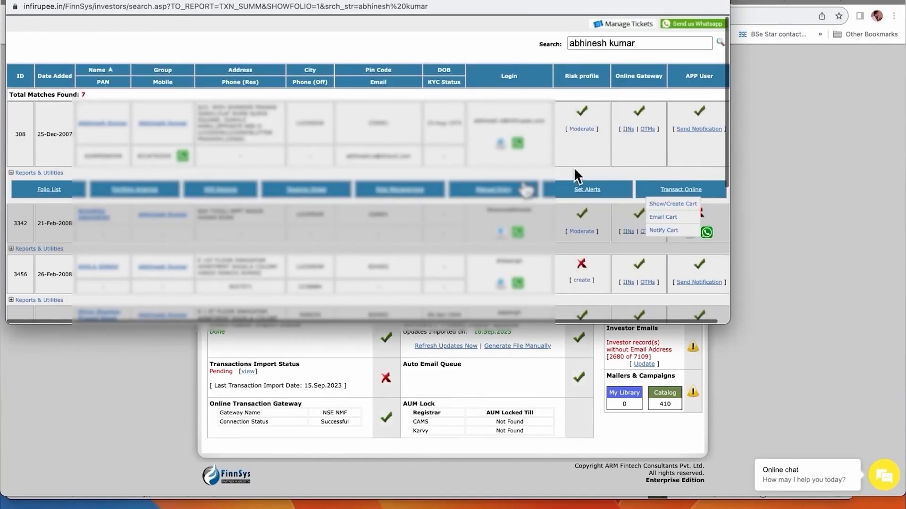
- View the investor's Online Account Details reporting the new IIN as pending activation
left_click(625, 129)
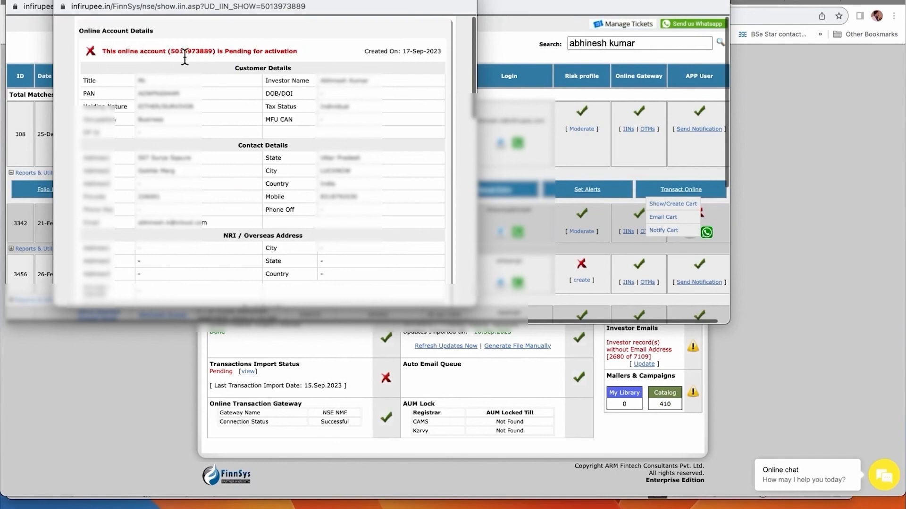
mouse_move(510, 165)
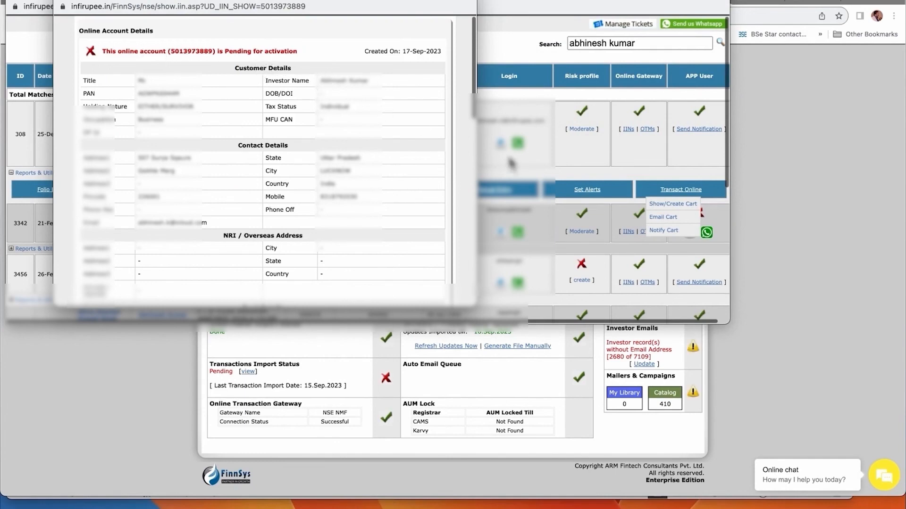